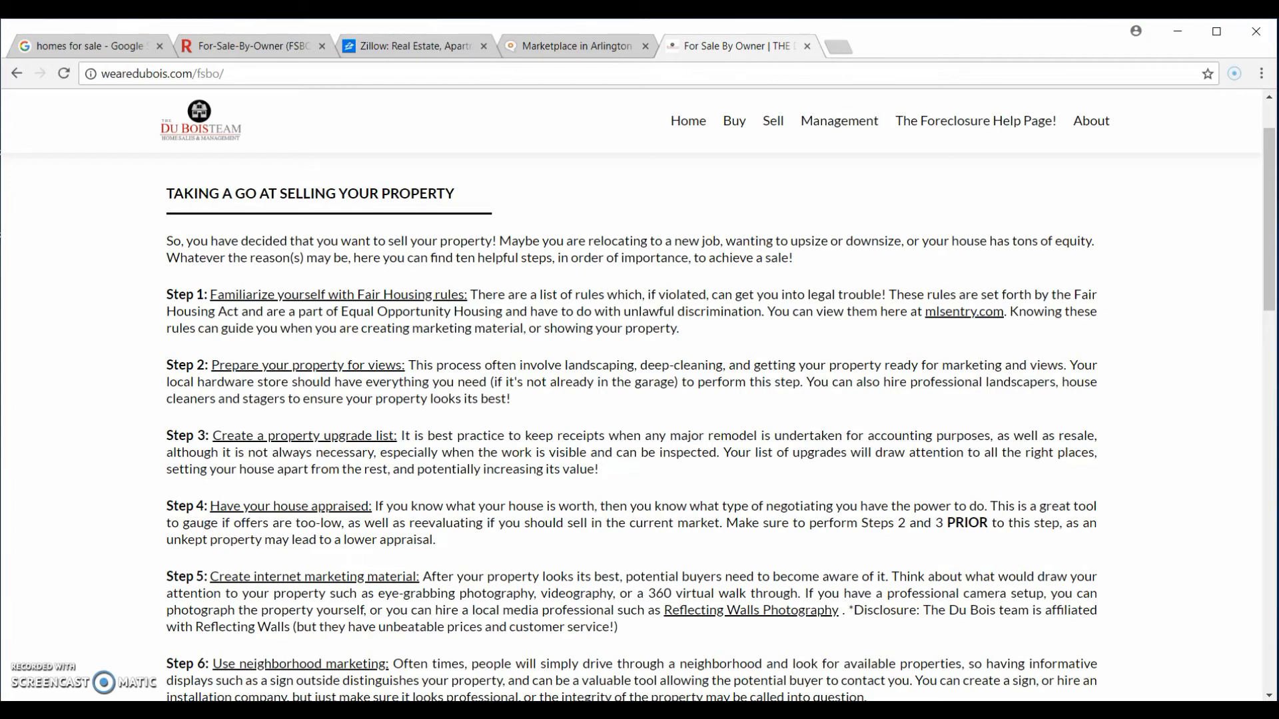
mouse_move(1260, 229)
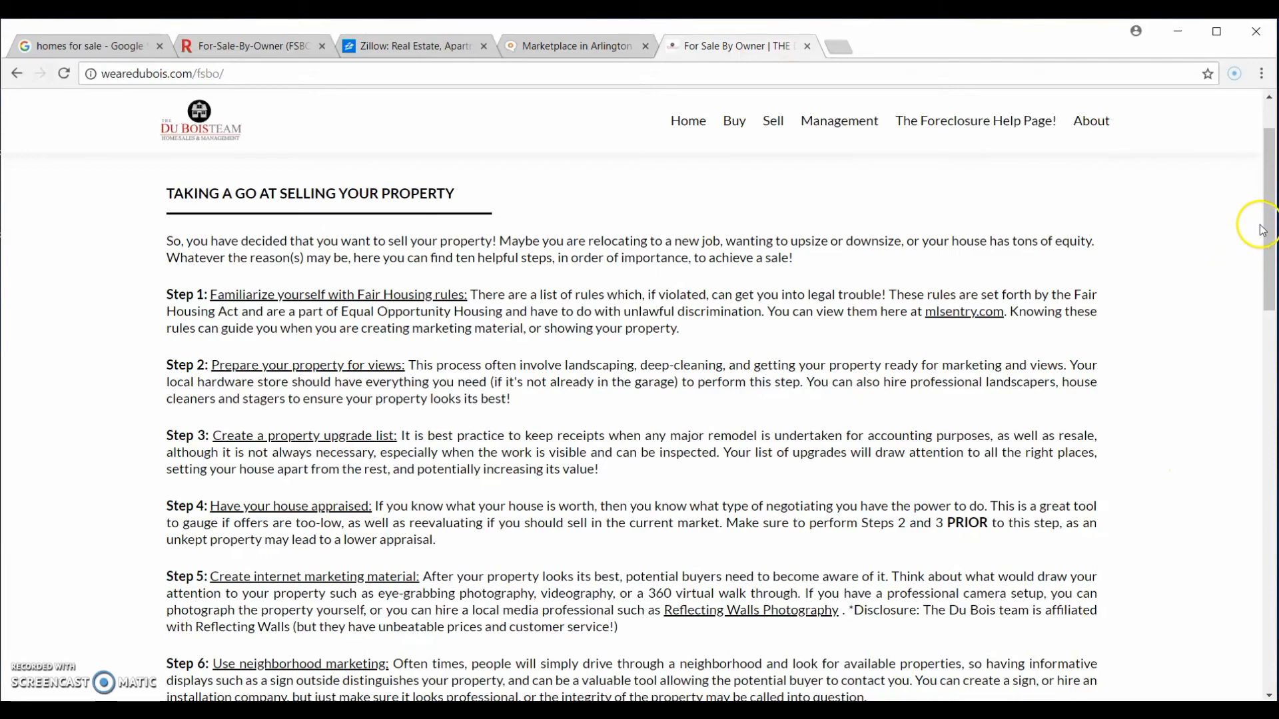
Step: Scroll up and down the open page before switching to the search results
scroll(down, 3)
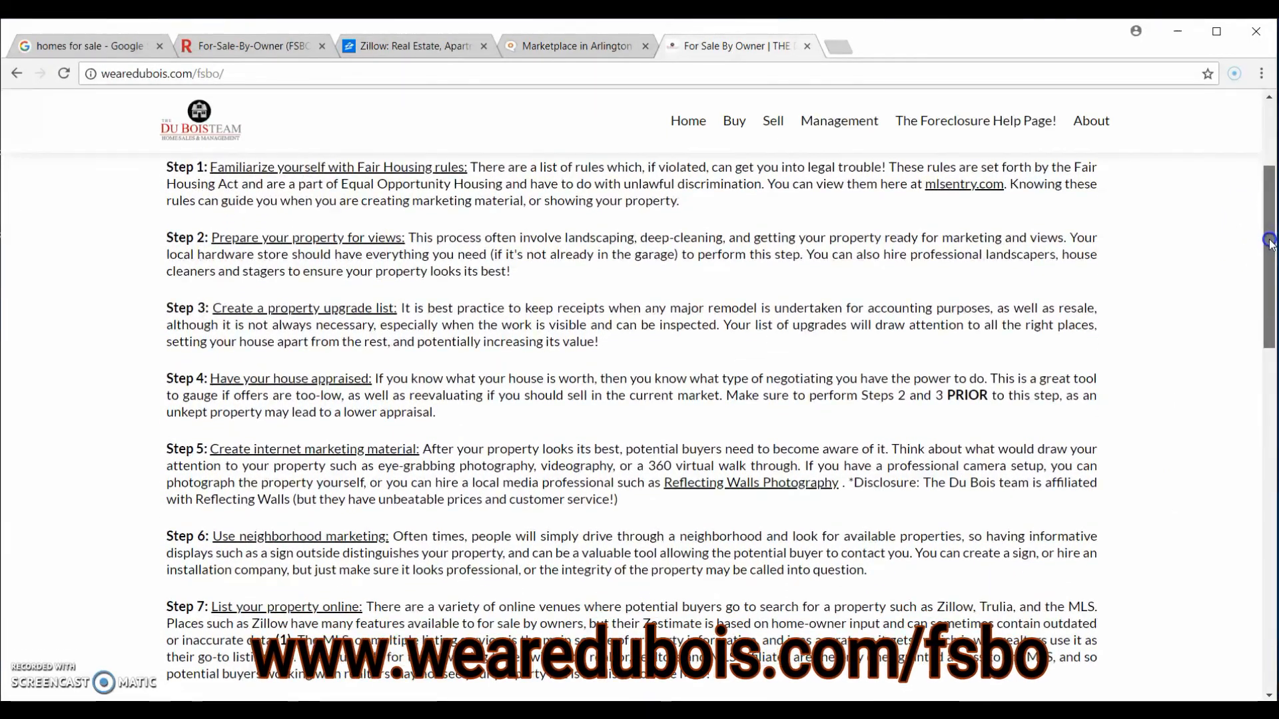
scroll(up, 3)
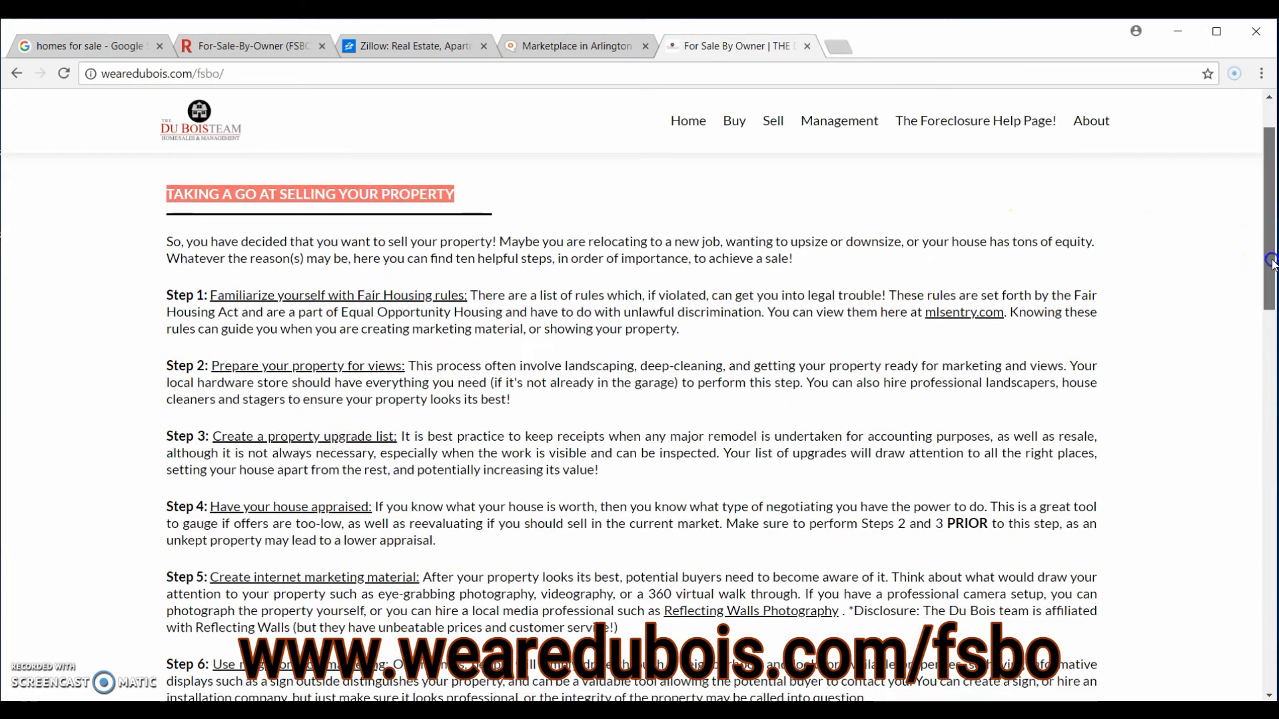
scroll(down, 3)
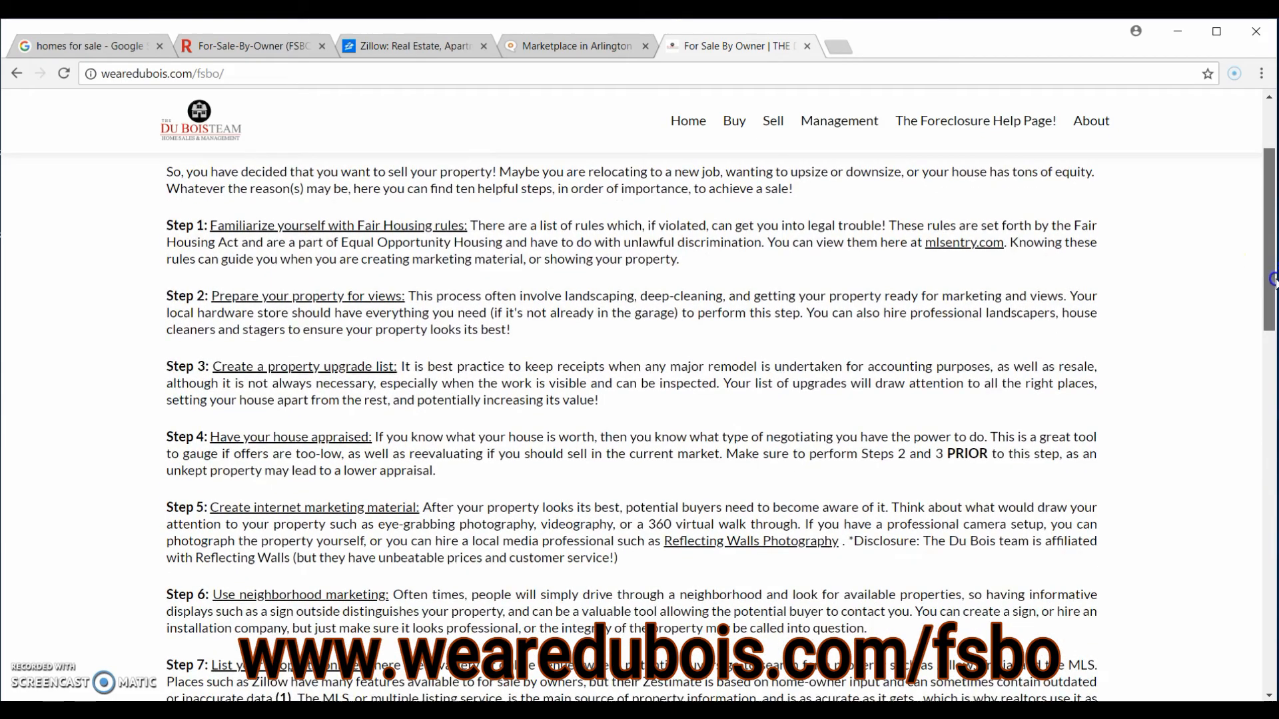
scroll(down, 3)
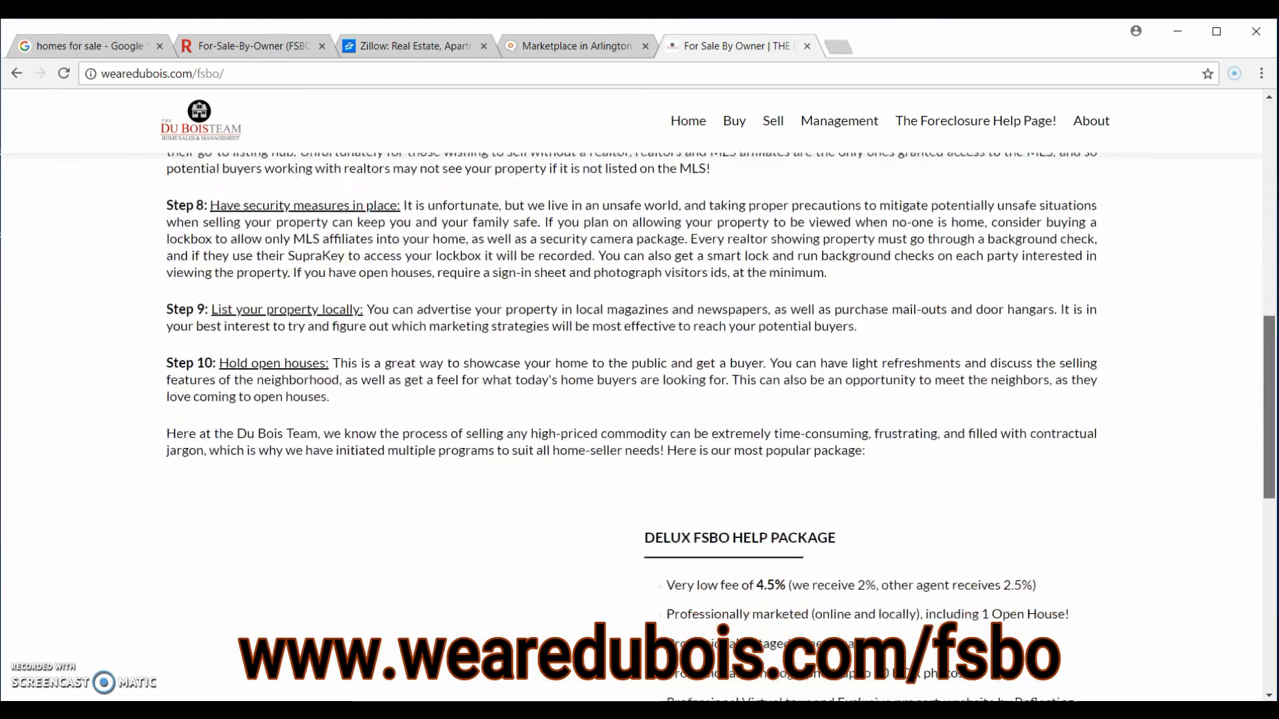
scroll(down, 3)
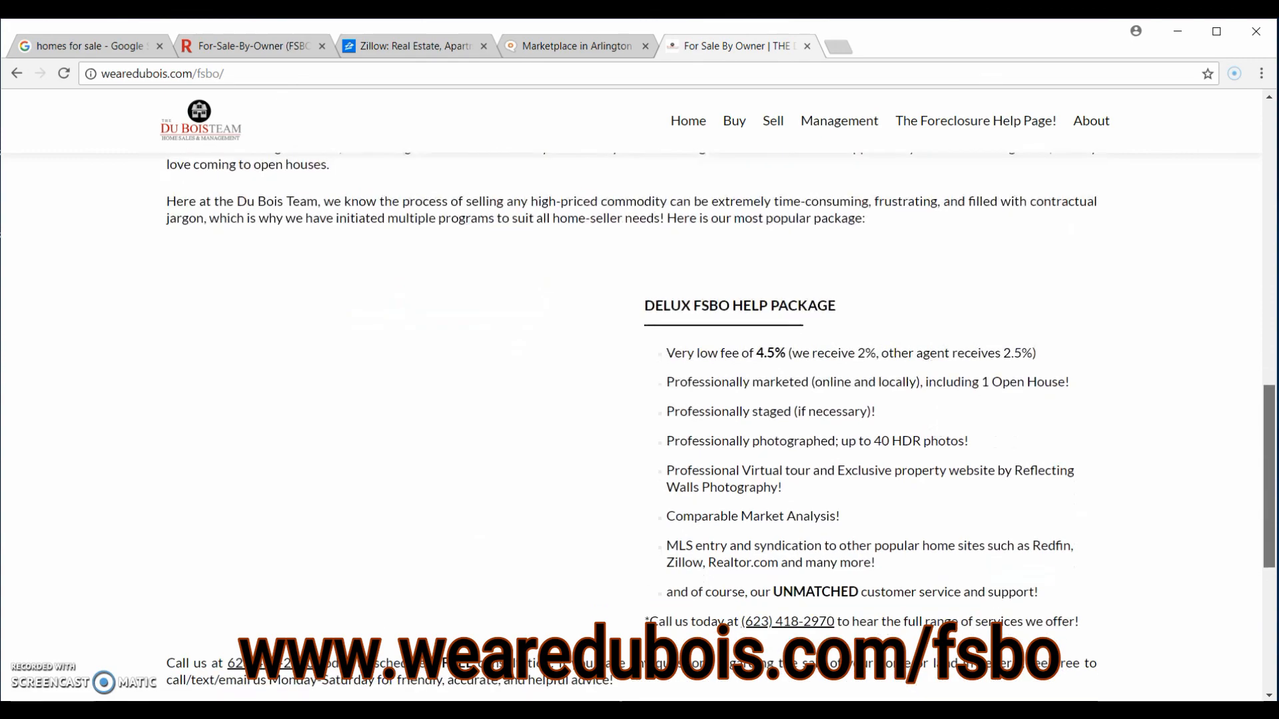
scroll(up, 3)
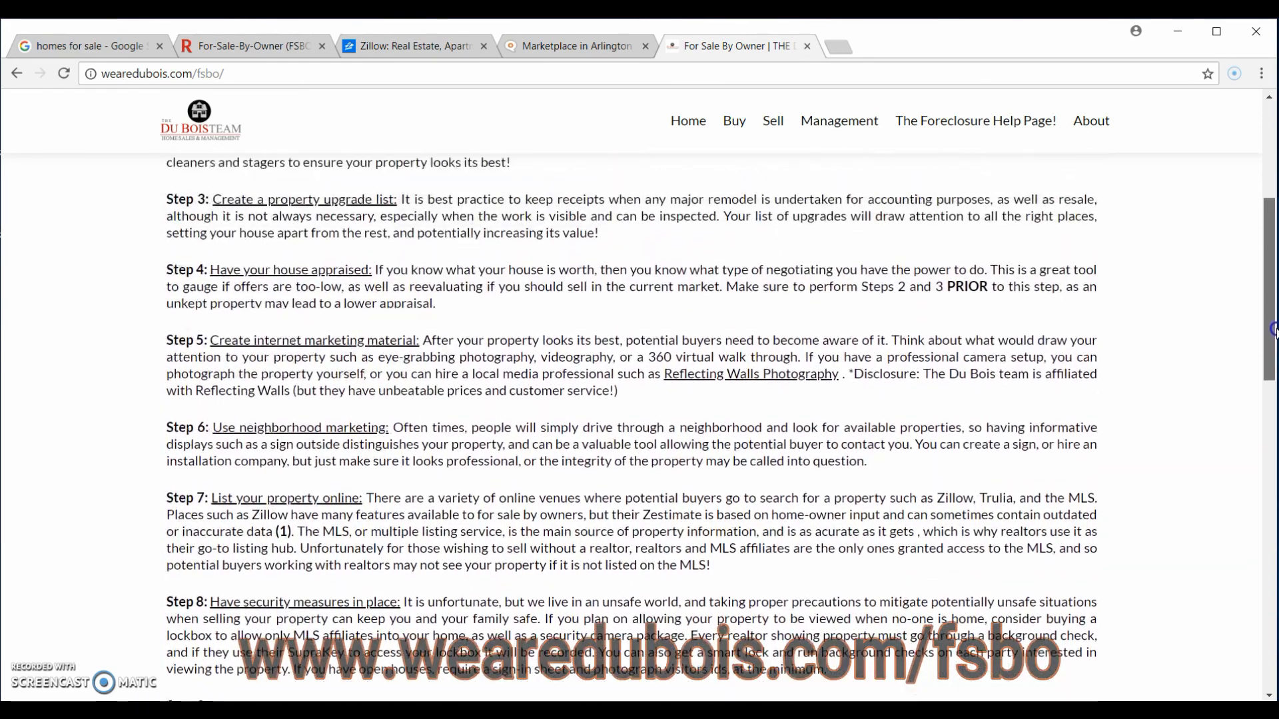
scroll(up, 3)
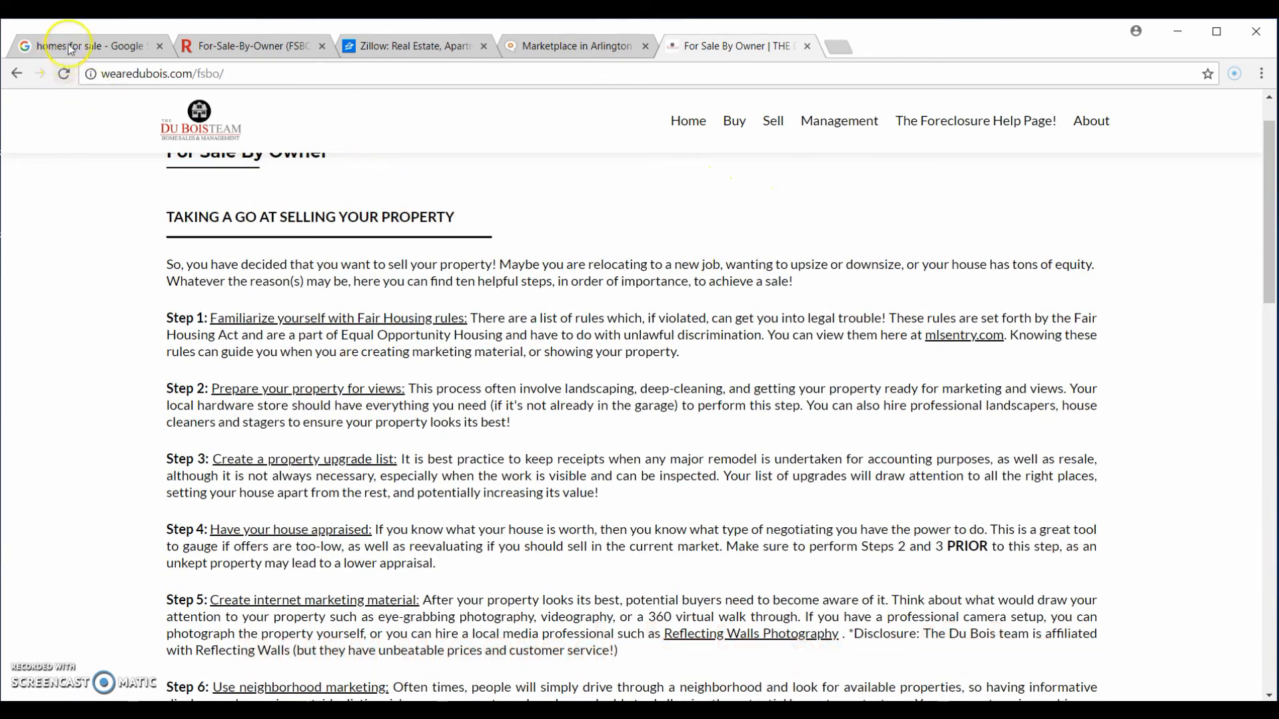
Step: Browse the 'homes for sale' results listing Redfin, Zillow, Trulia and Realtor.com
click(81, 46)
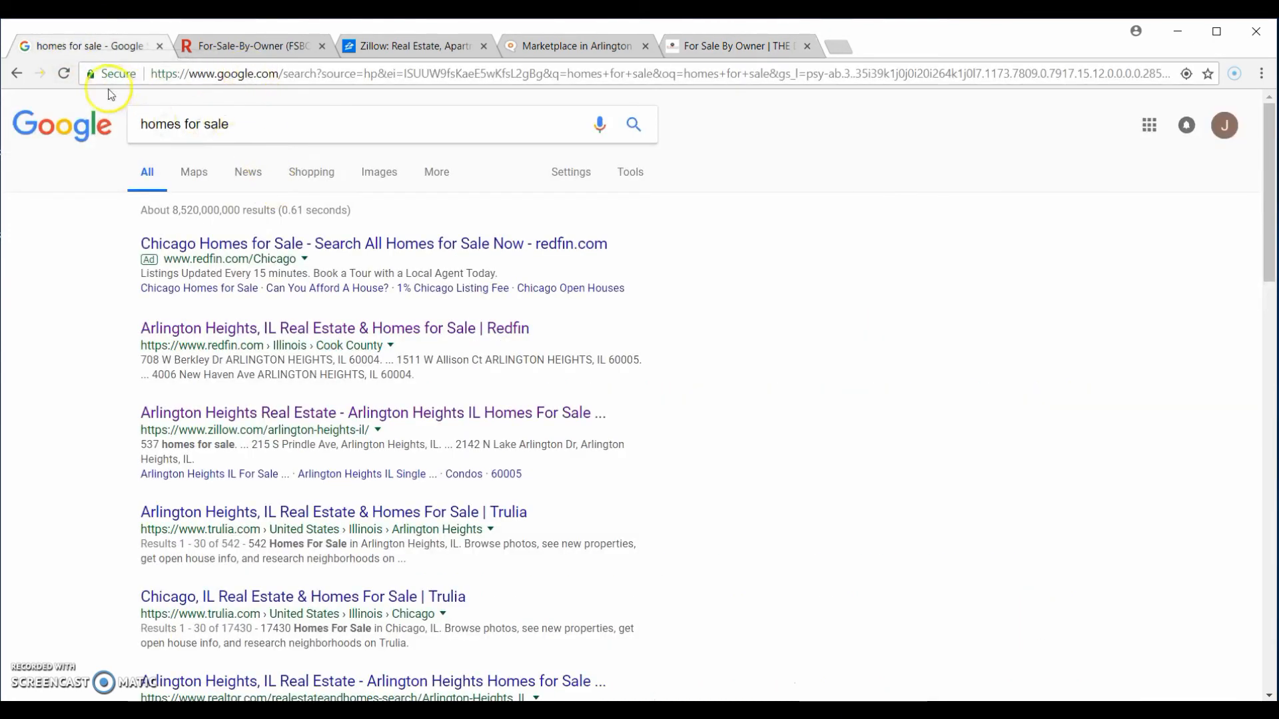
mouse_move(503, 199)
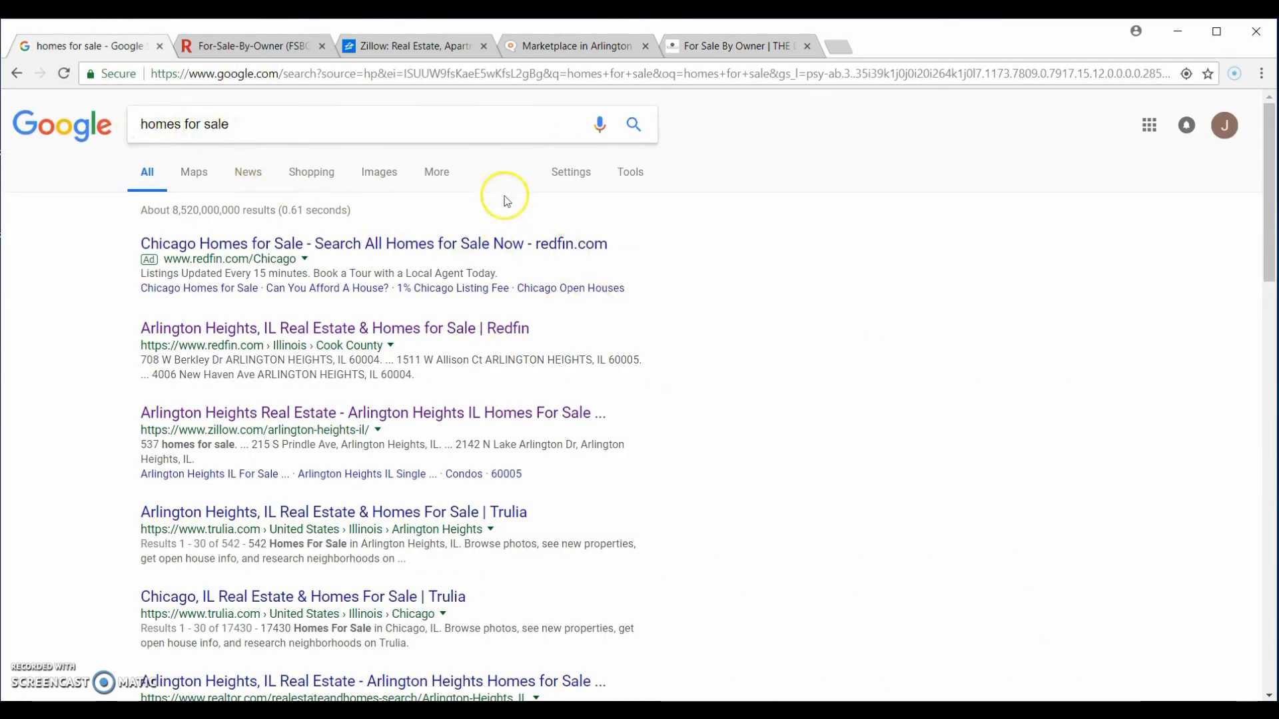
scroll(down, 3)
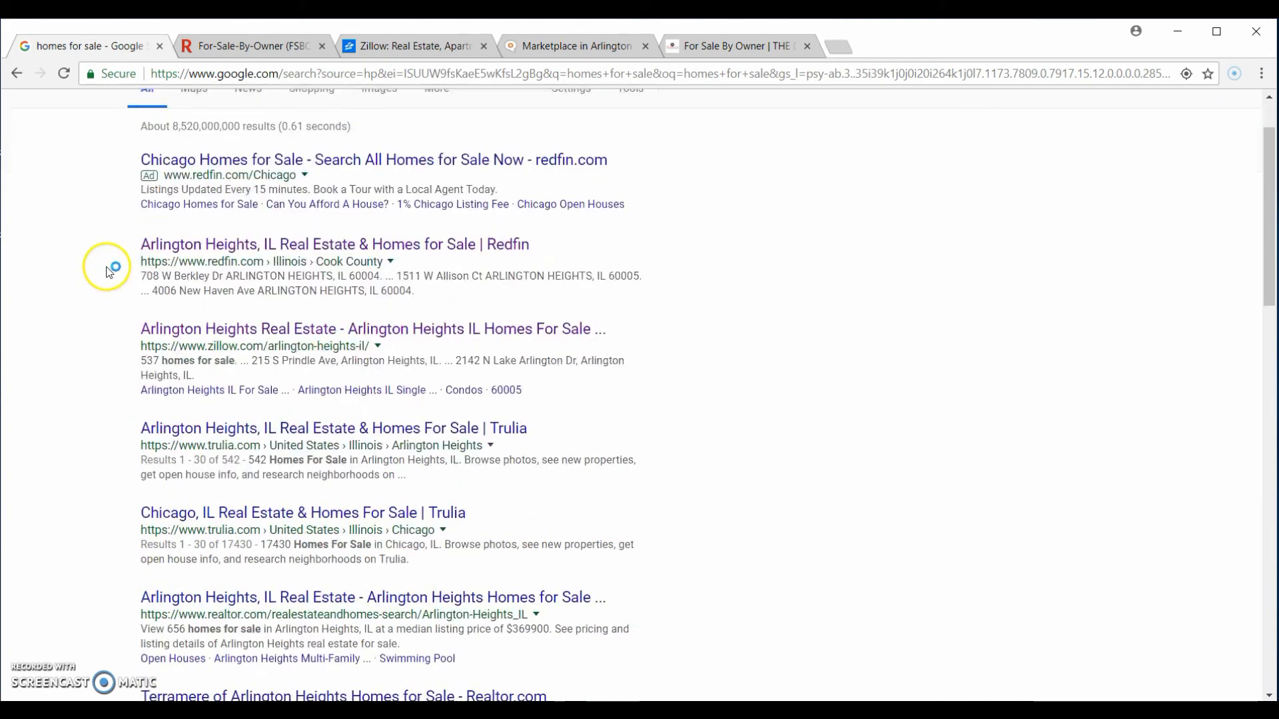
mouse_move(204, 160)
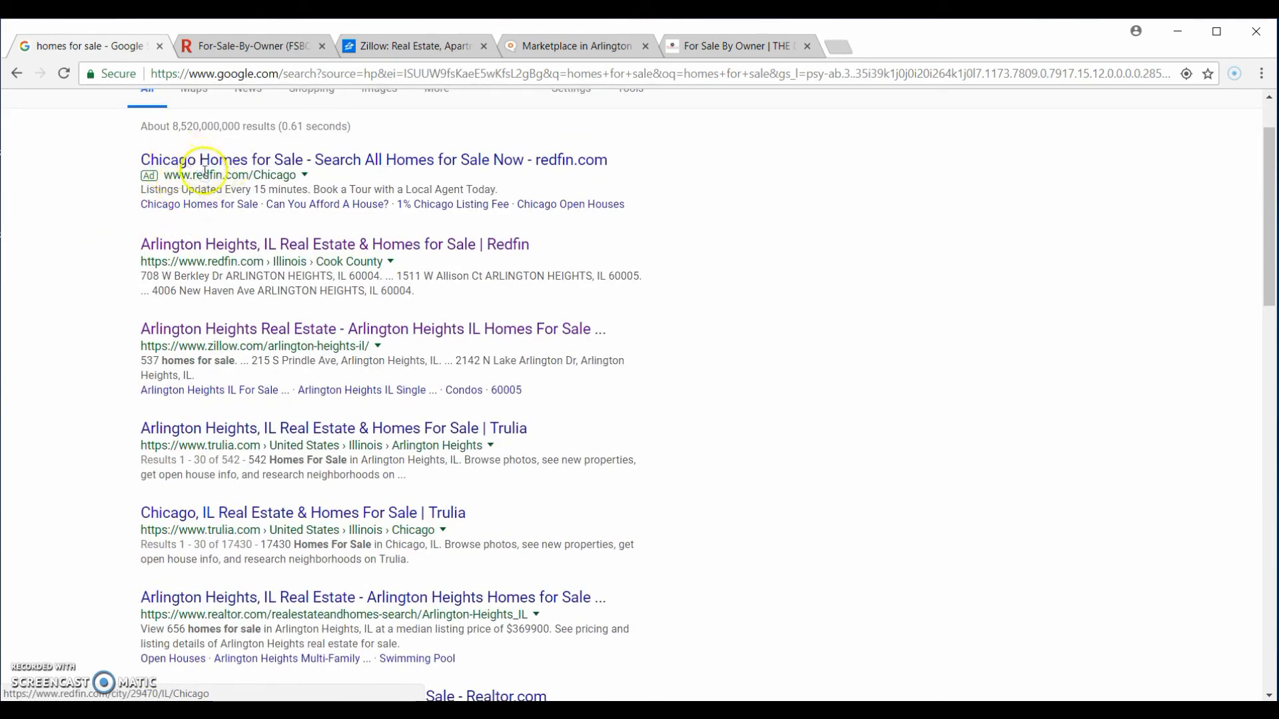
mouse_move(245, 265)
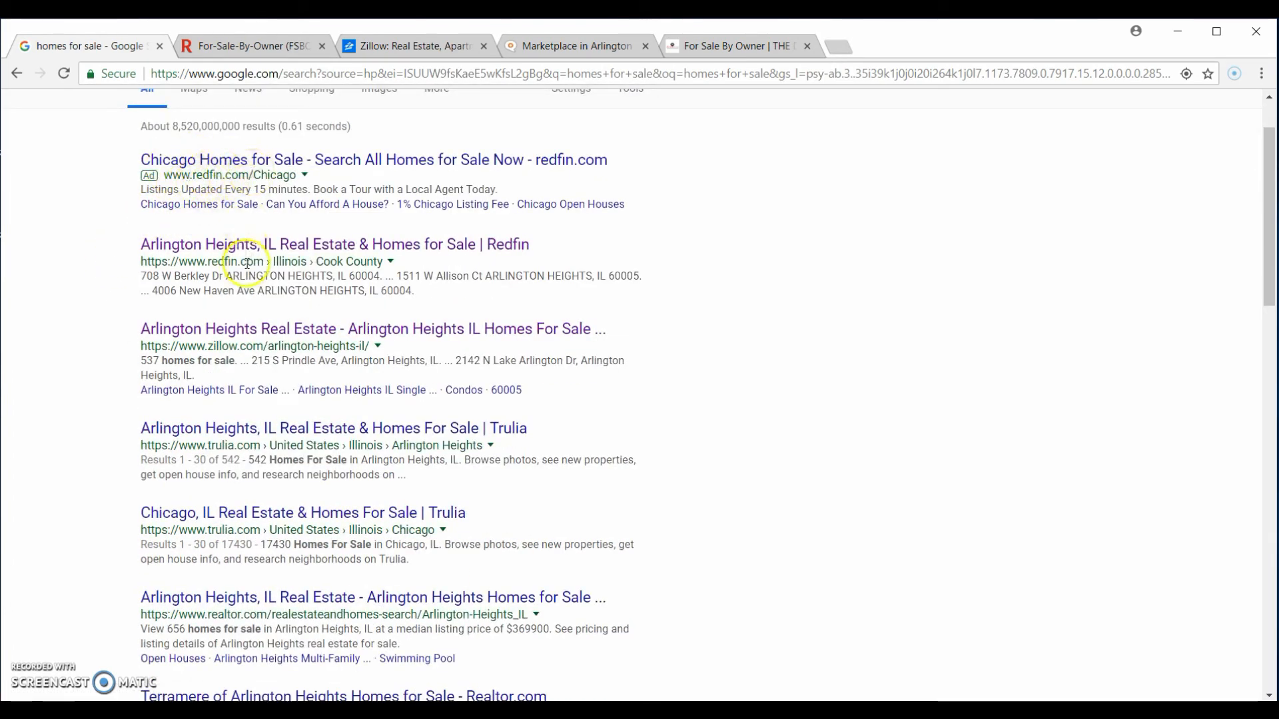
mouse_move(119, 291)
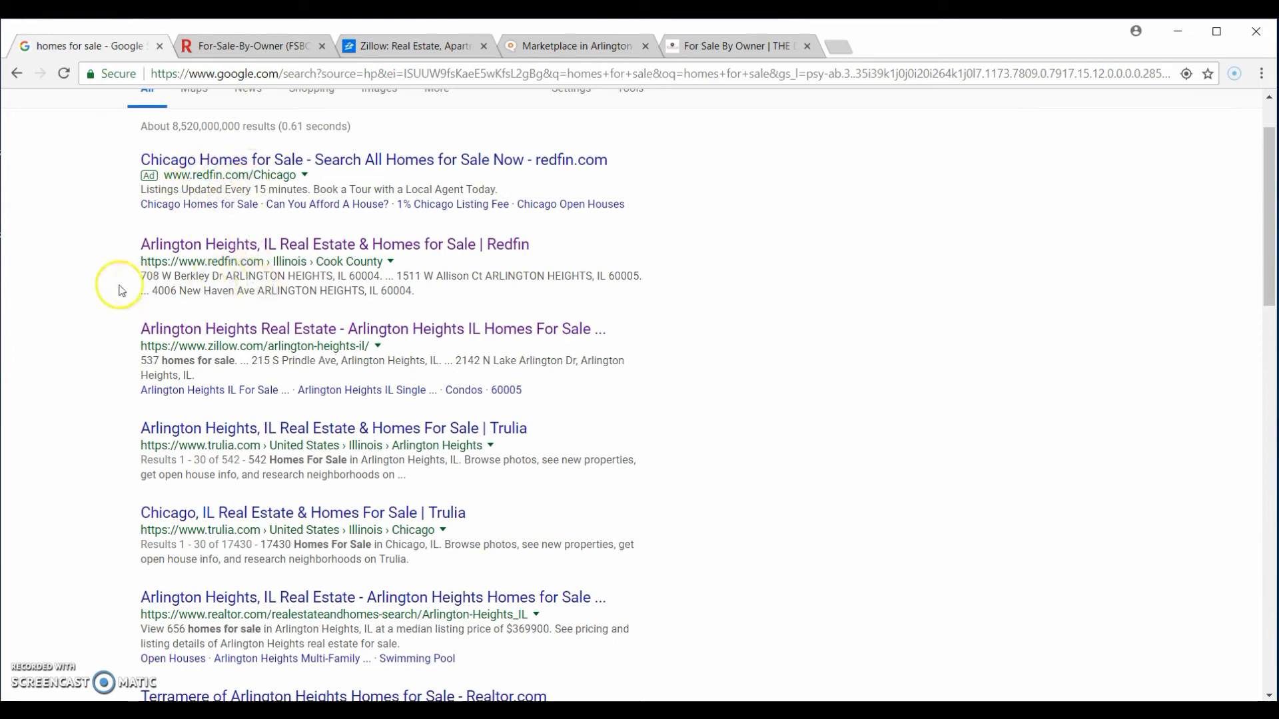
scroll(down, 3)
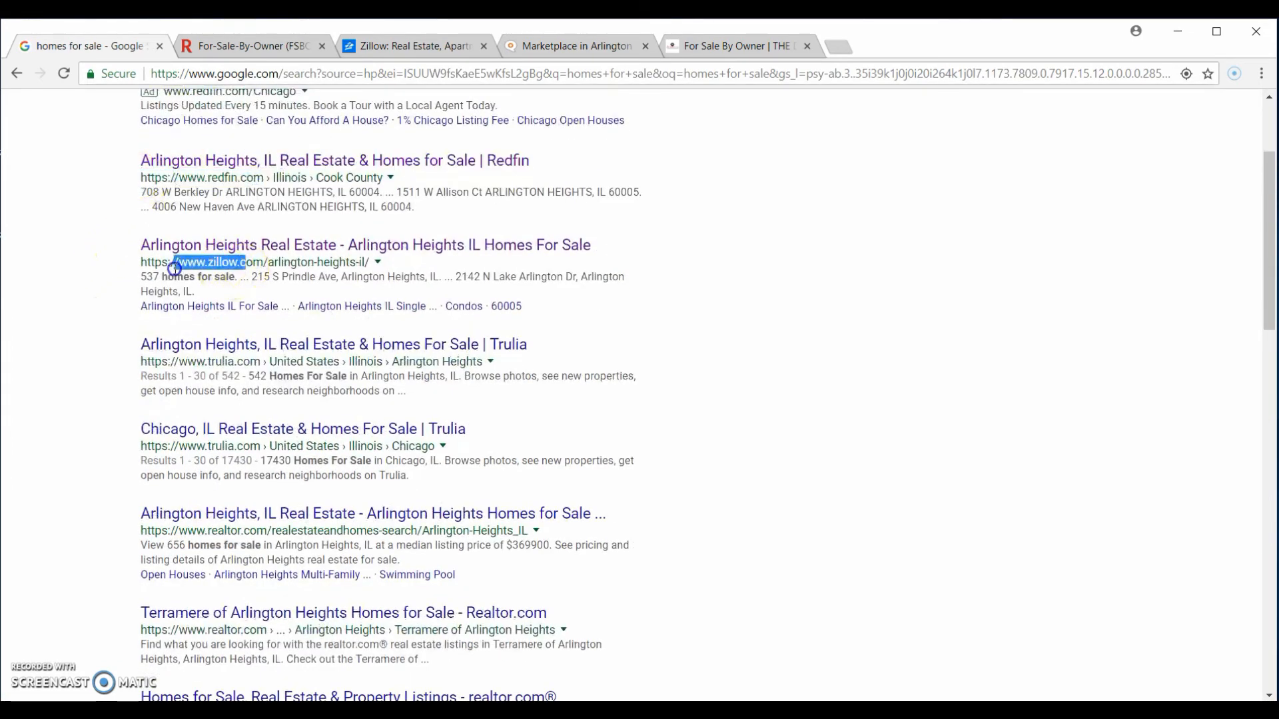
scroll(down, 3)
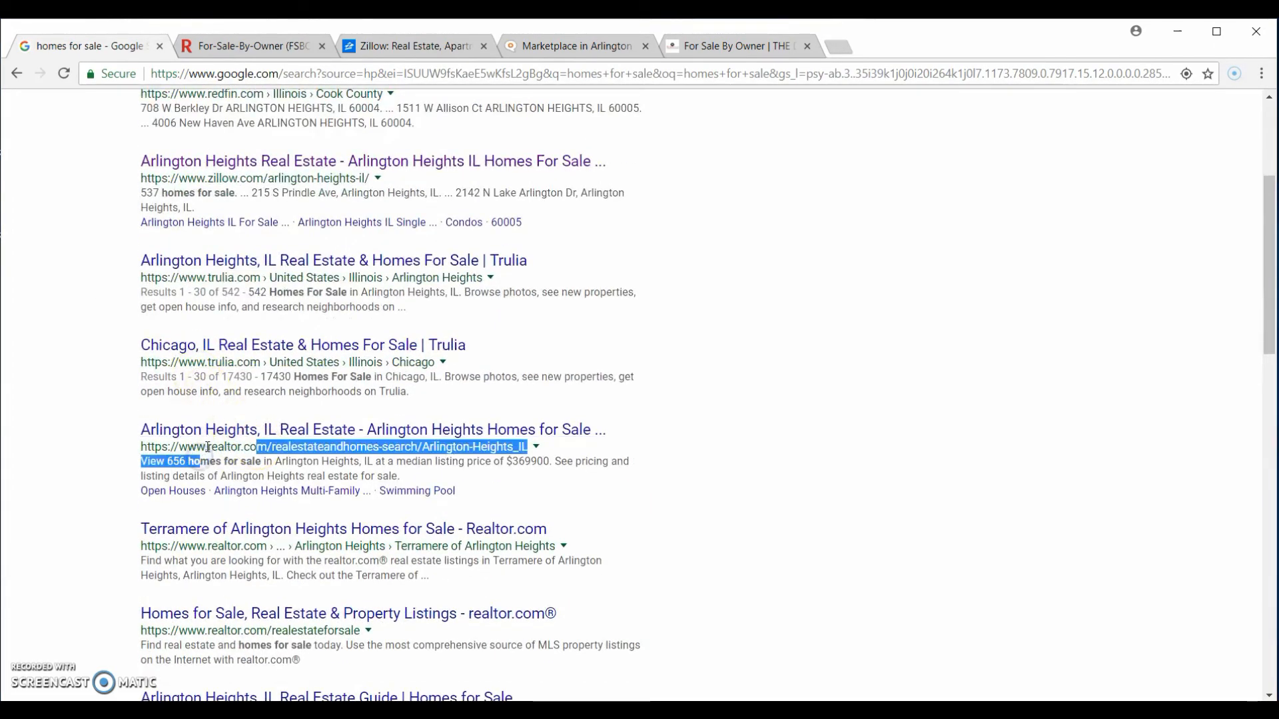
click(802, 505)
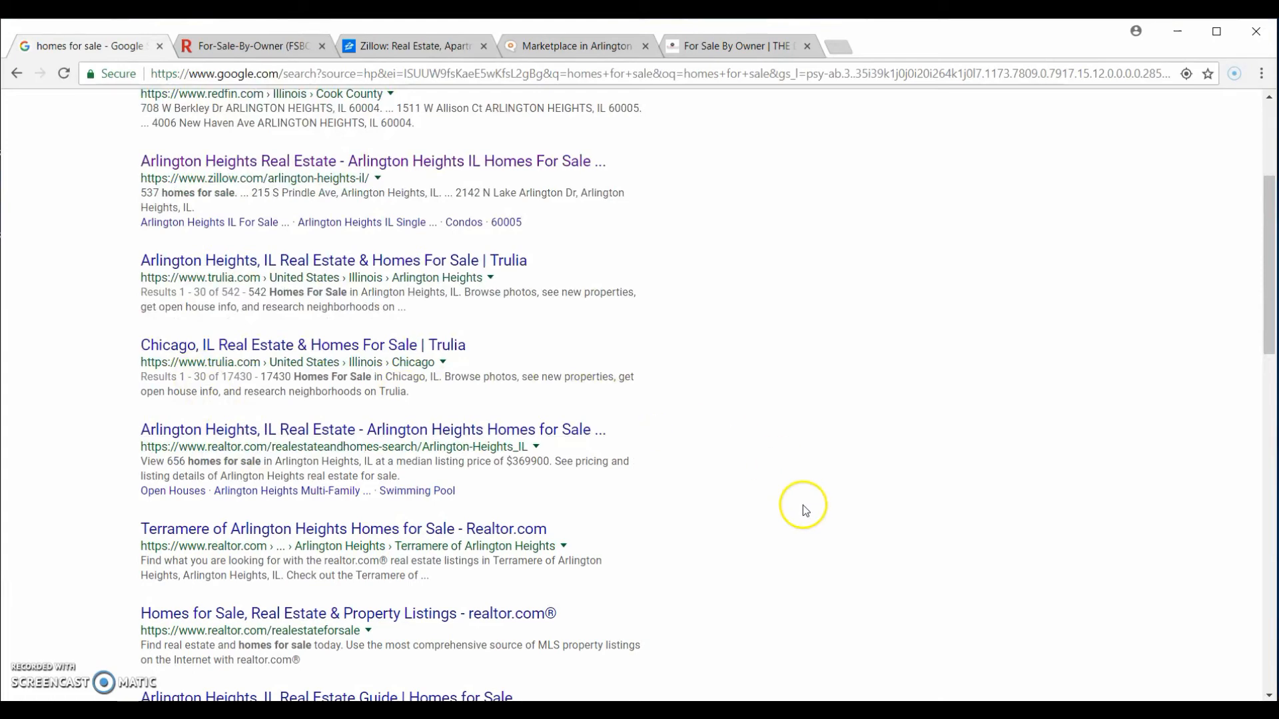
scroll(up, 3)
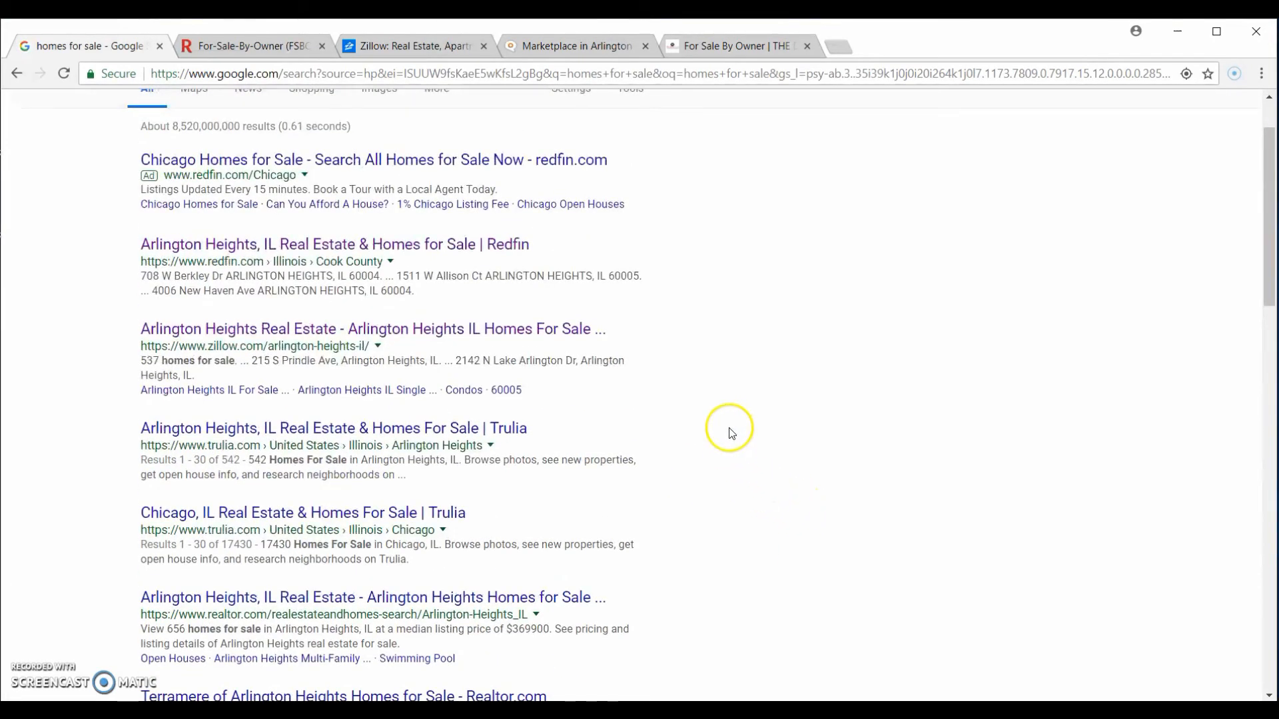
mouse_move(447, 592)
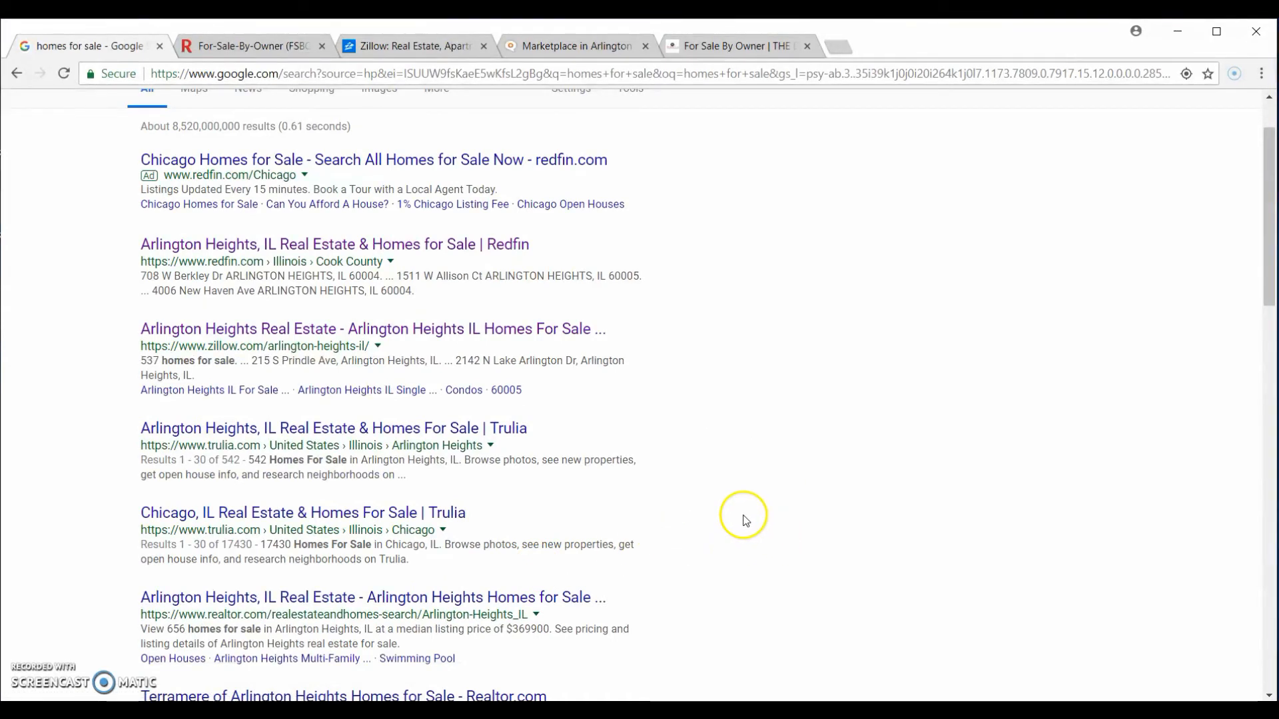
mouse_move(231, 160)
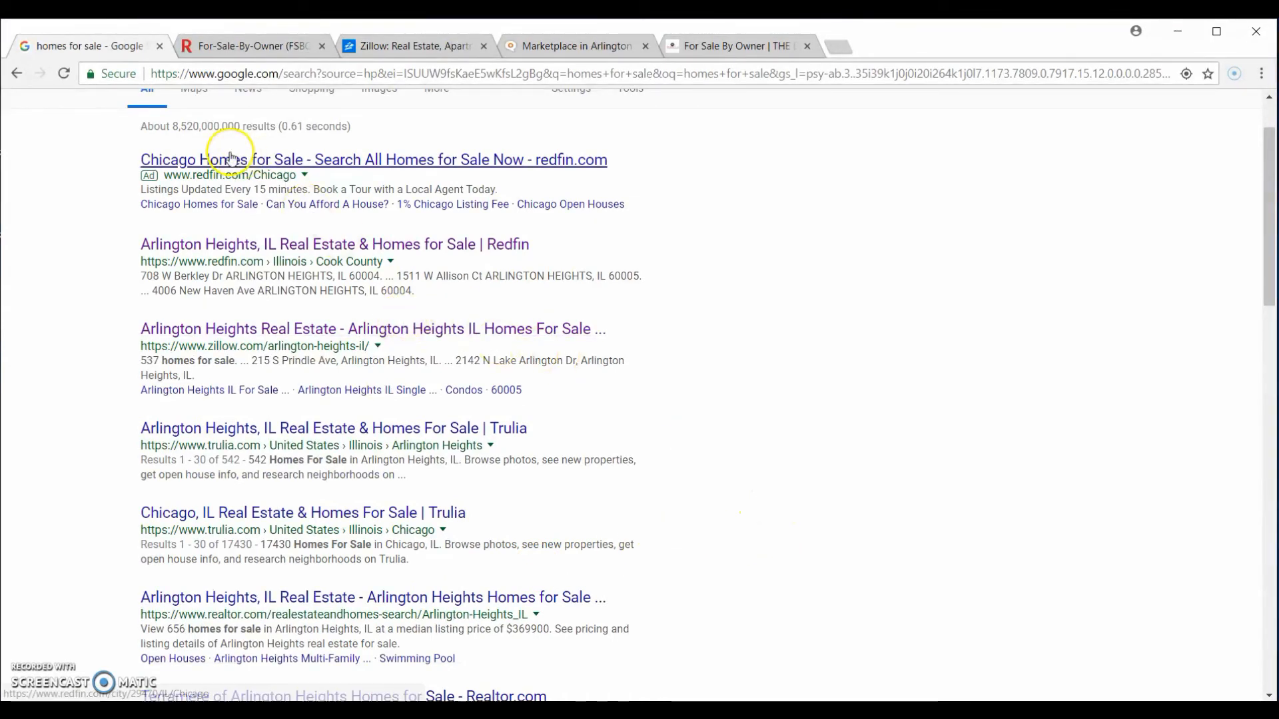
mouse_move(754, 294)
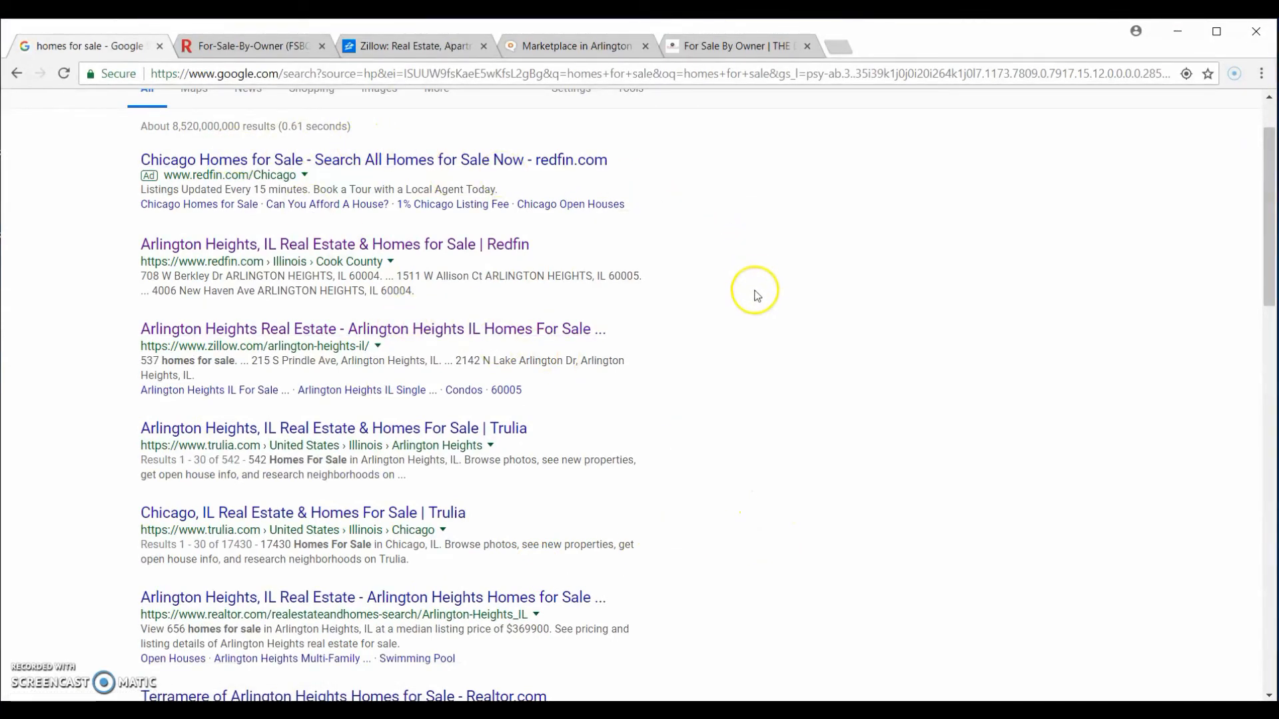
mouse_move(738, 363)
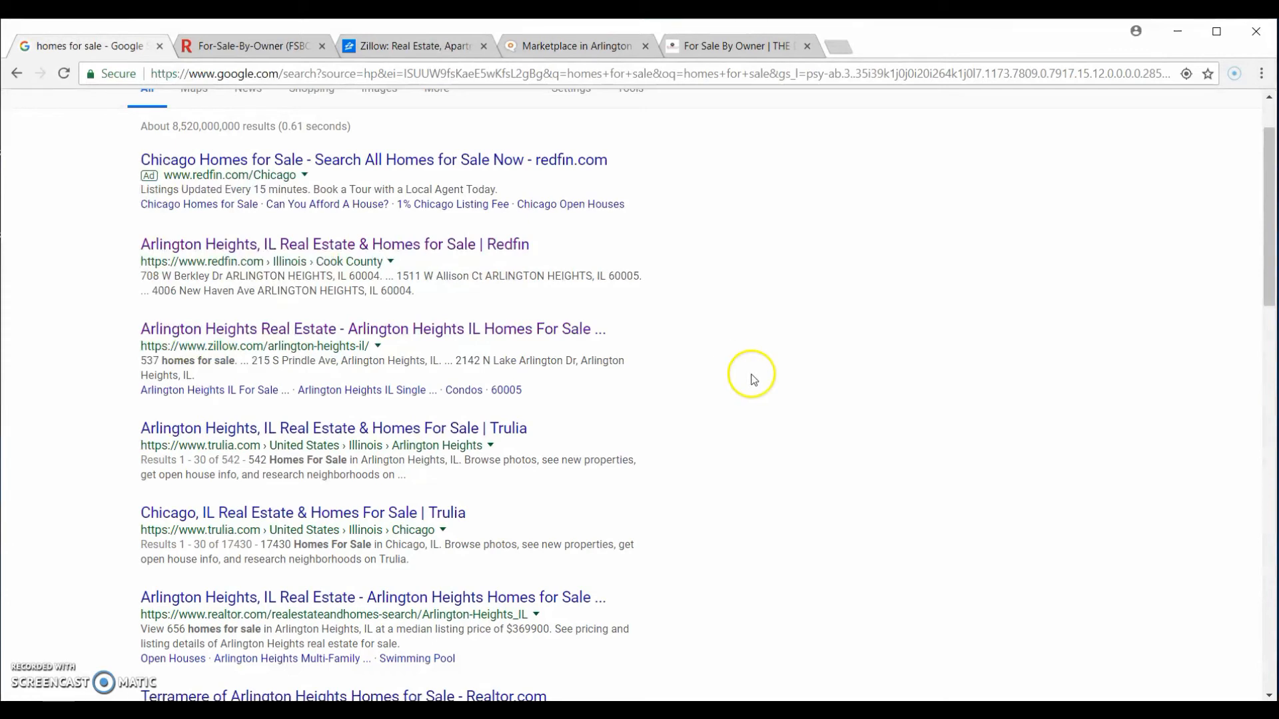
mouse_move(738, 353)
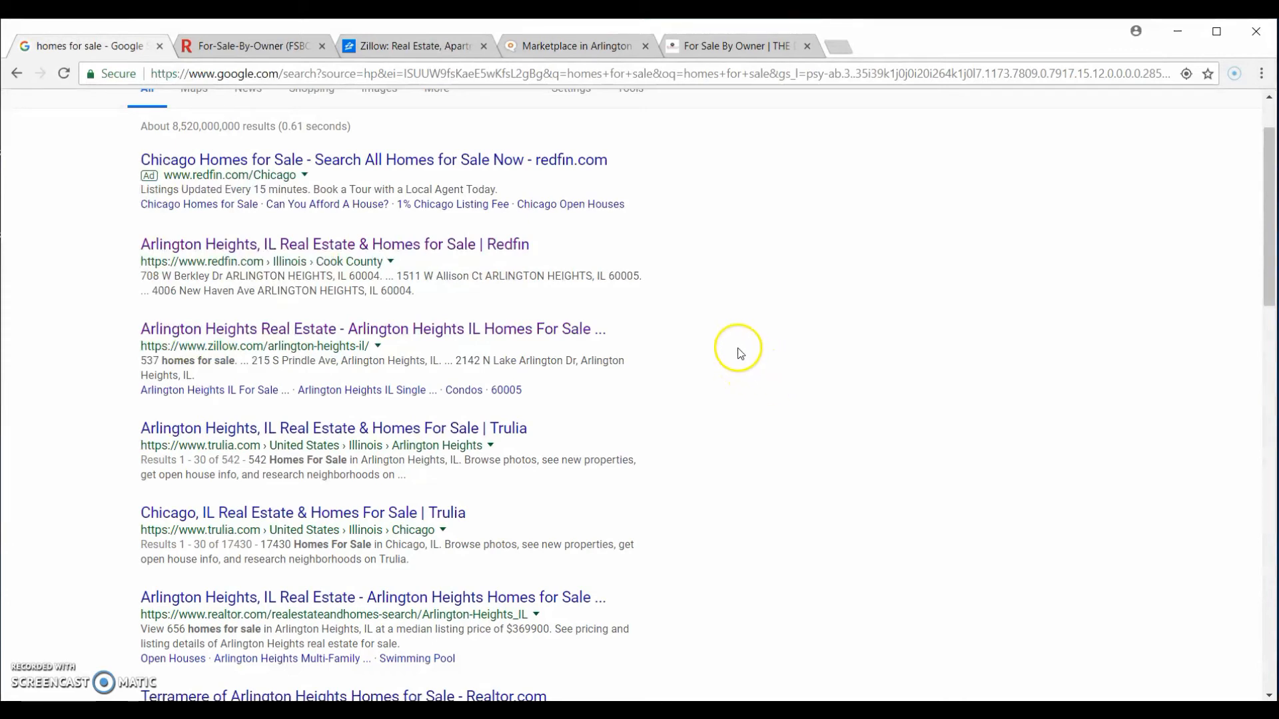
mouse_move(743, 320)
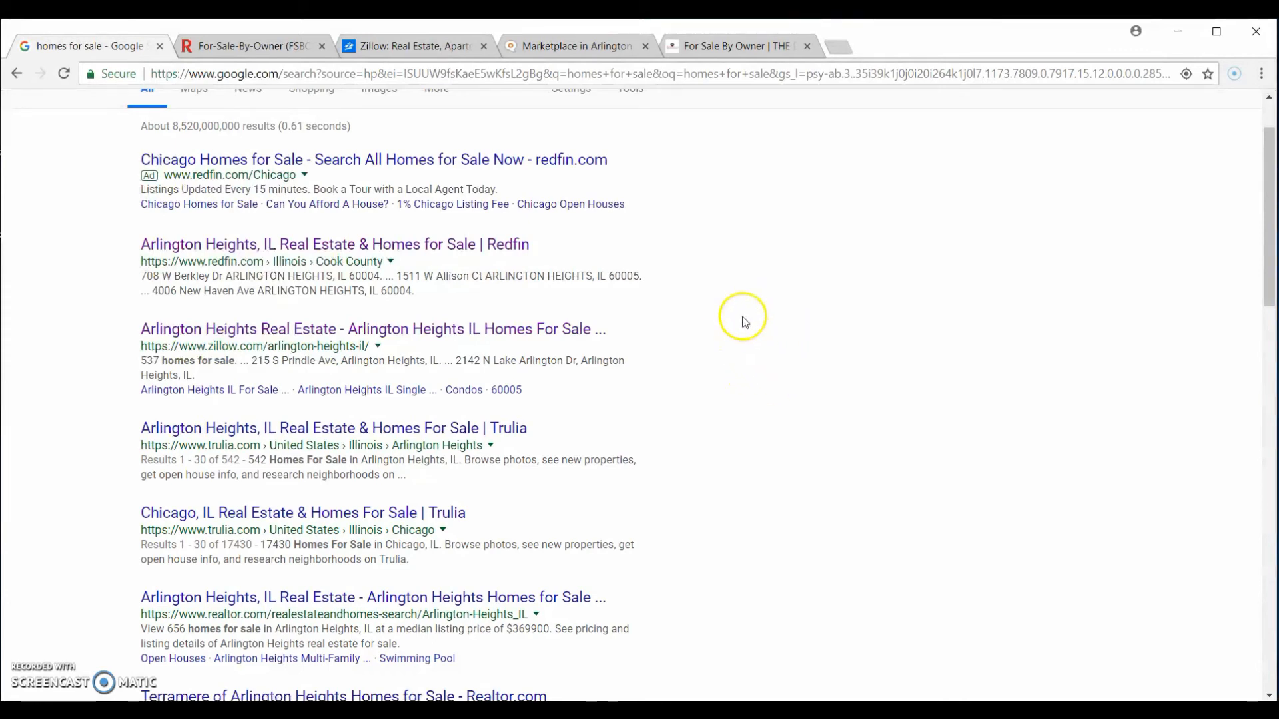
mouse_move(724, 344)
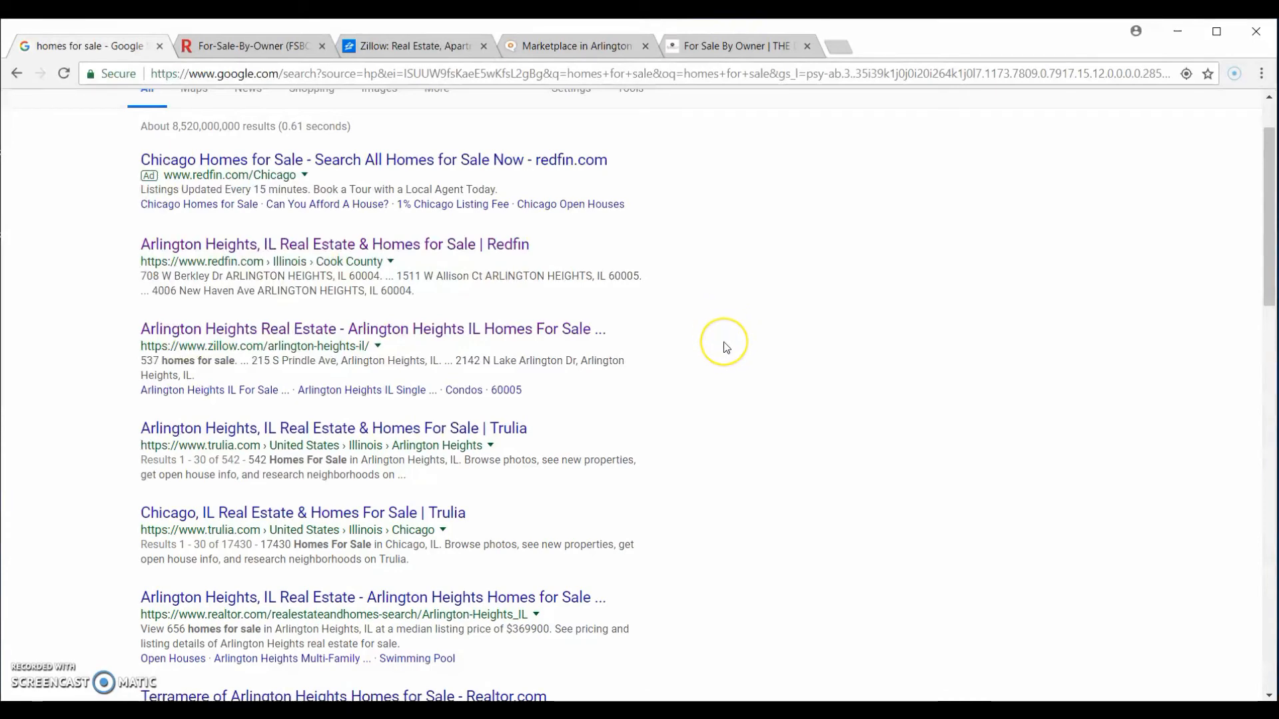
mouse_move(455, 308)
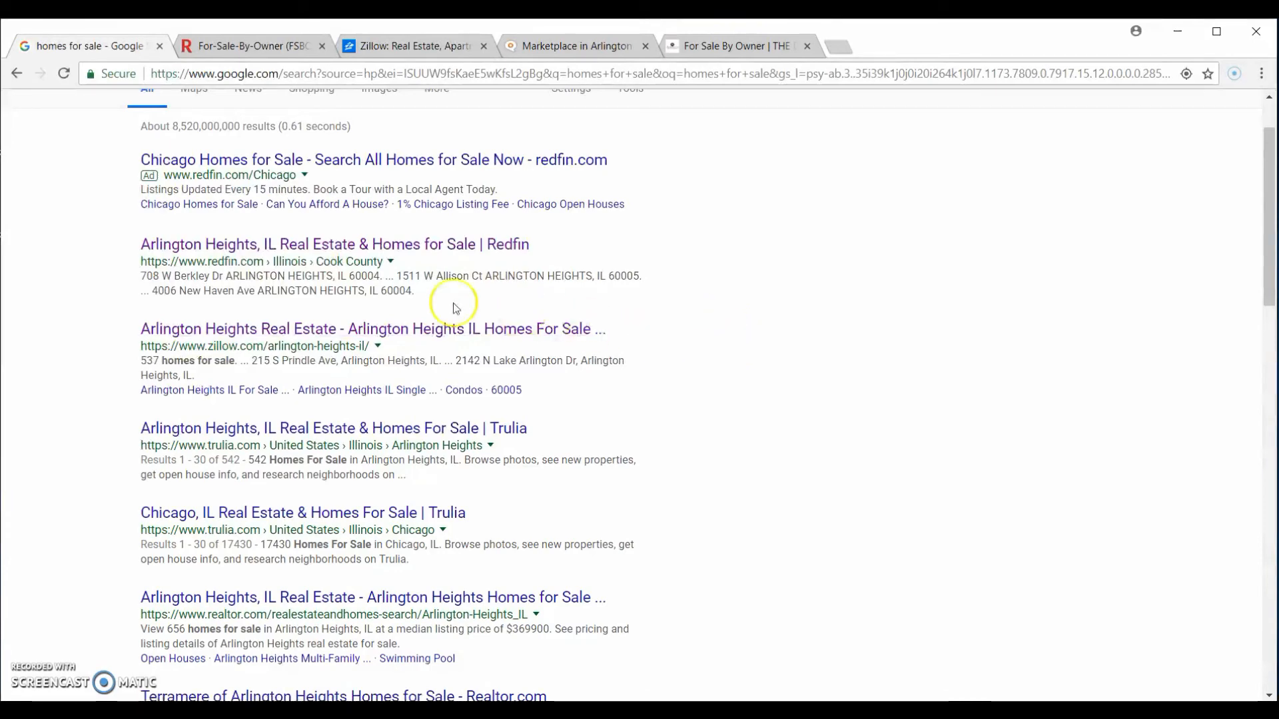
scroll(up, 3)
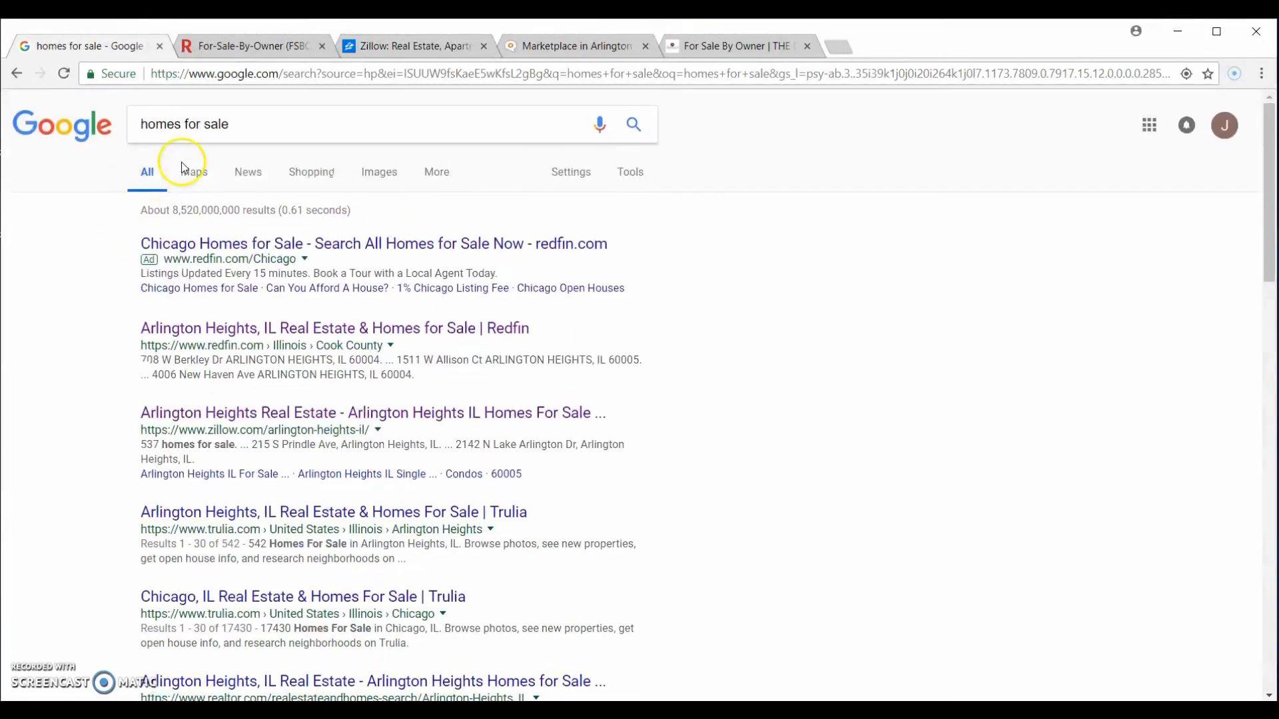
mouse_move(387, 46)
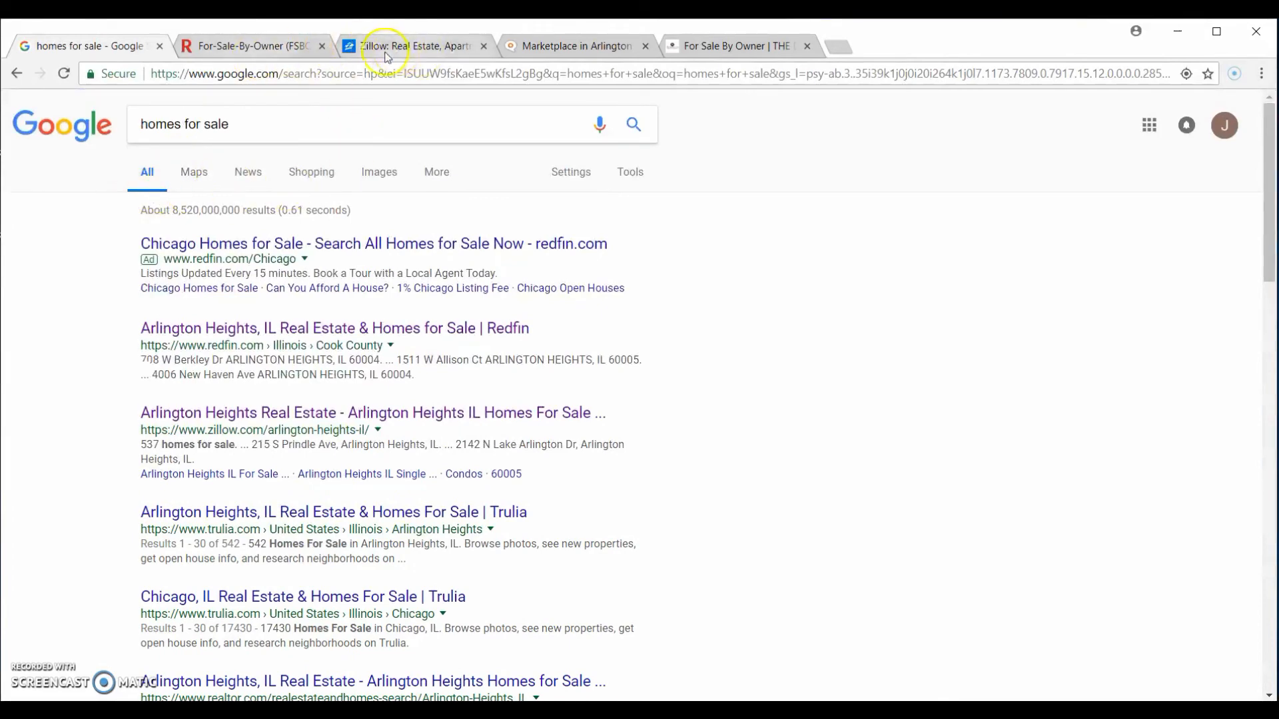
Step: Go to Zillow's 'For sale by owner' posting page and select the address field
click(411, 46)
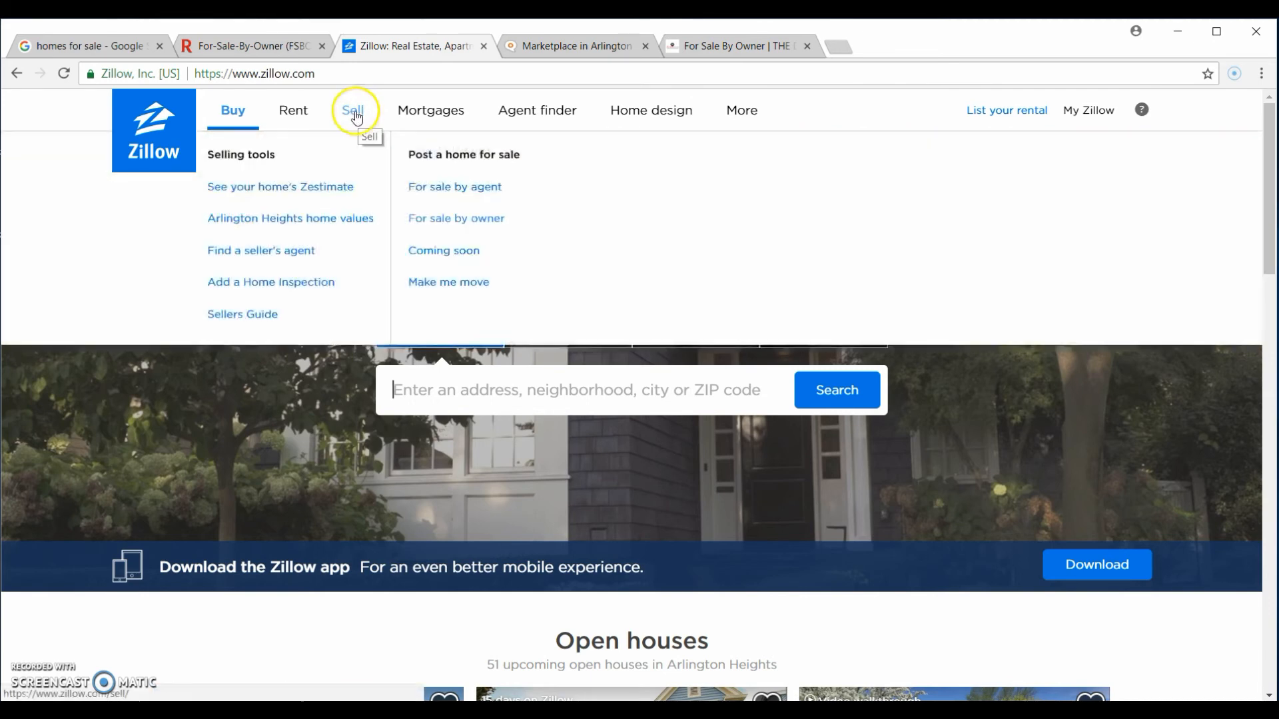
click(456, 218)
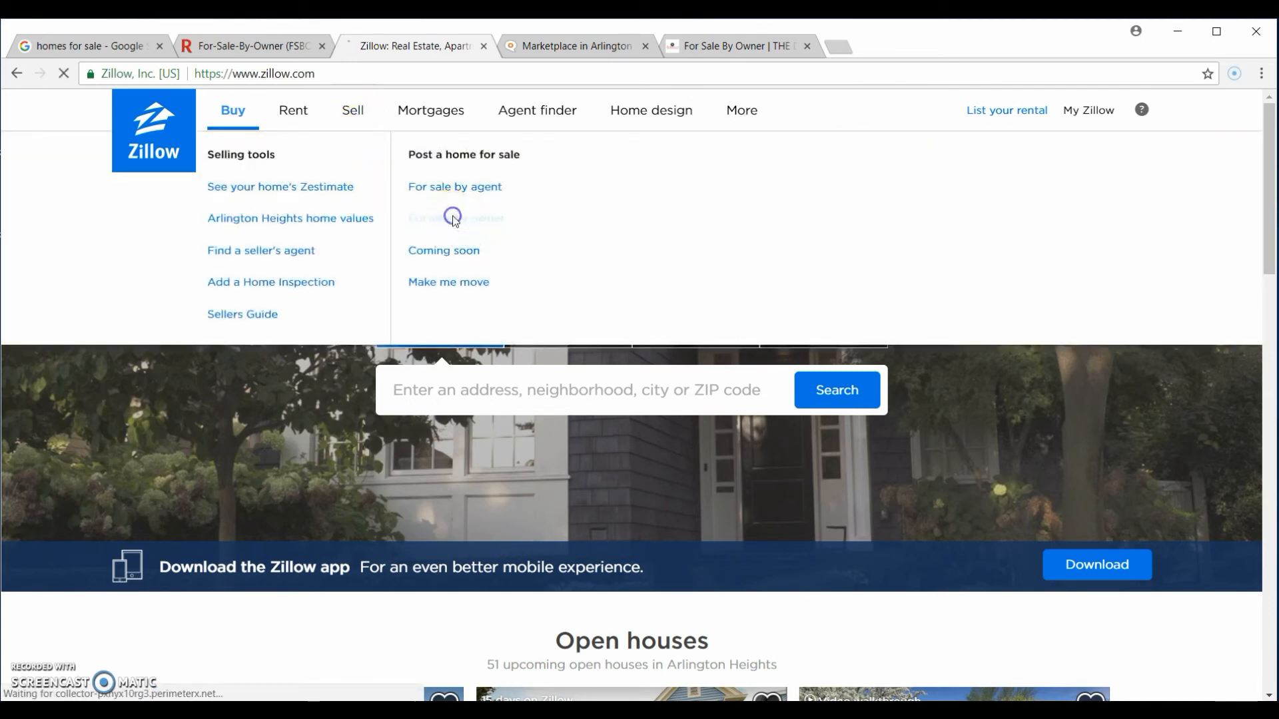
click(454, 218)
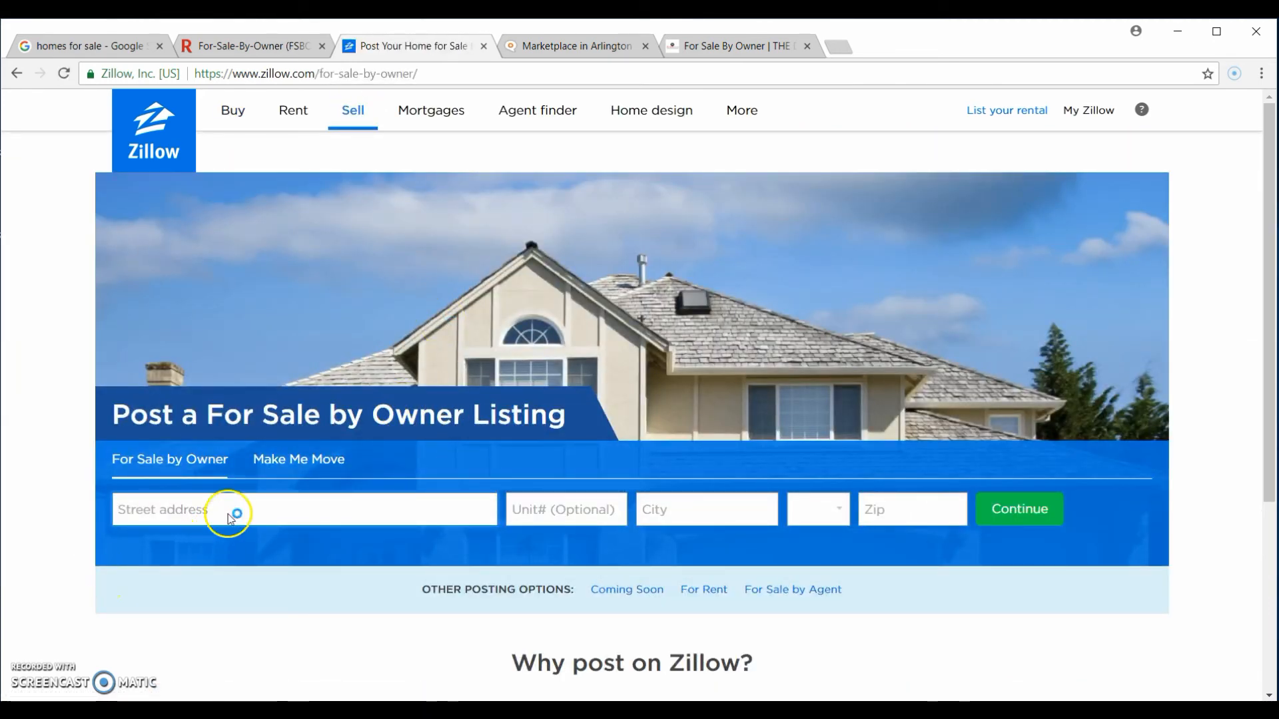
Step: Enter street address 123 Easy St, unit 1, and city Palatine
scroll(down, 3)
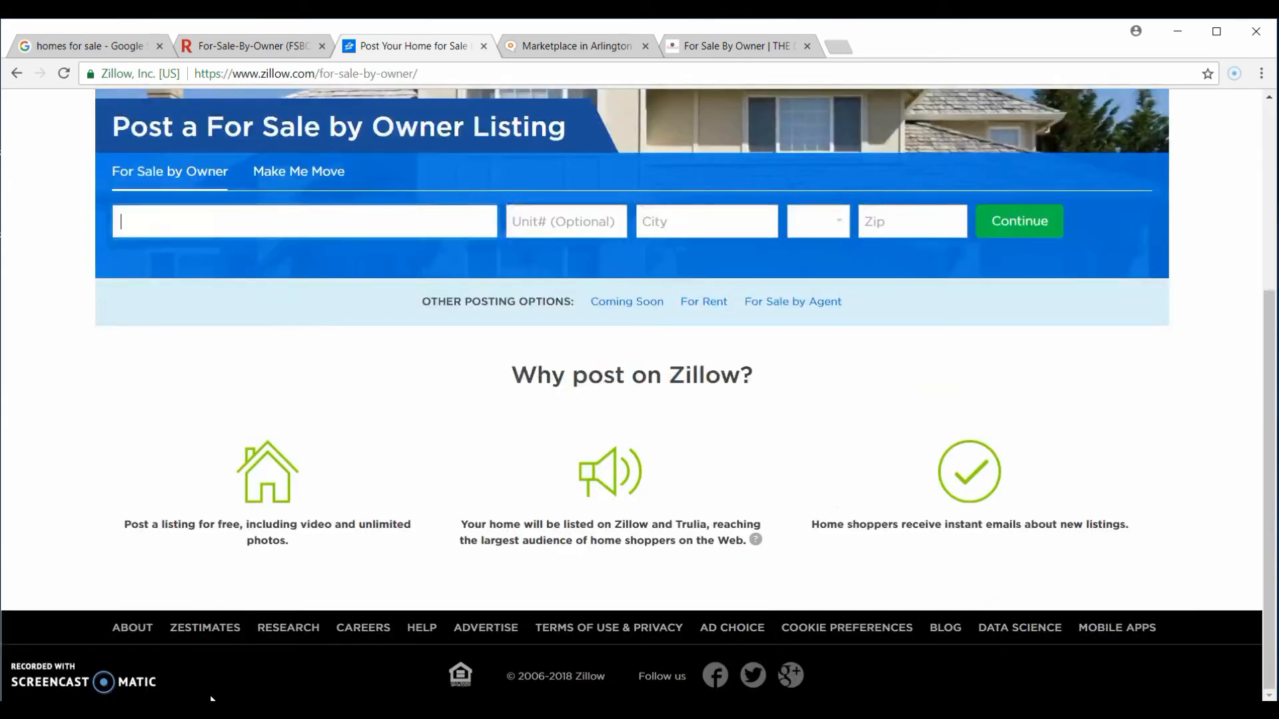
text(E)
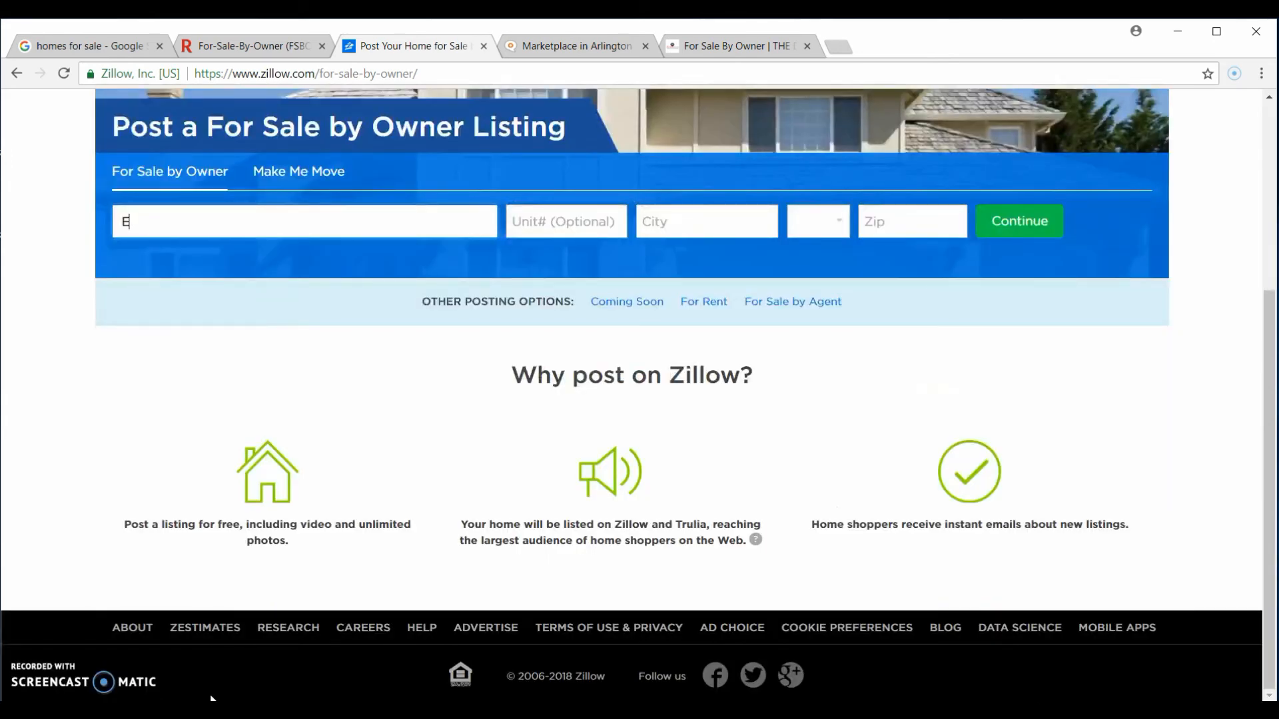
key(Backspace)
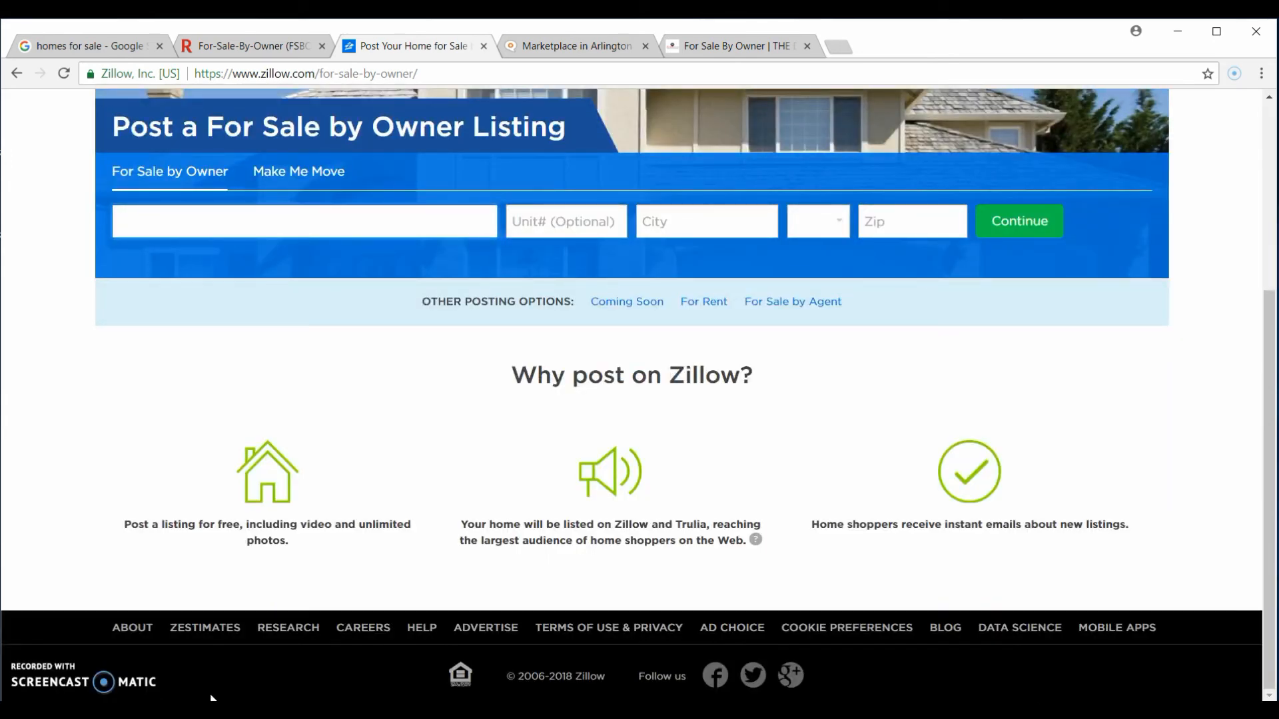
text(123)
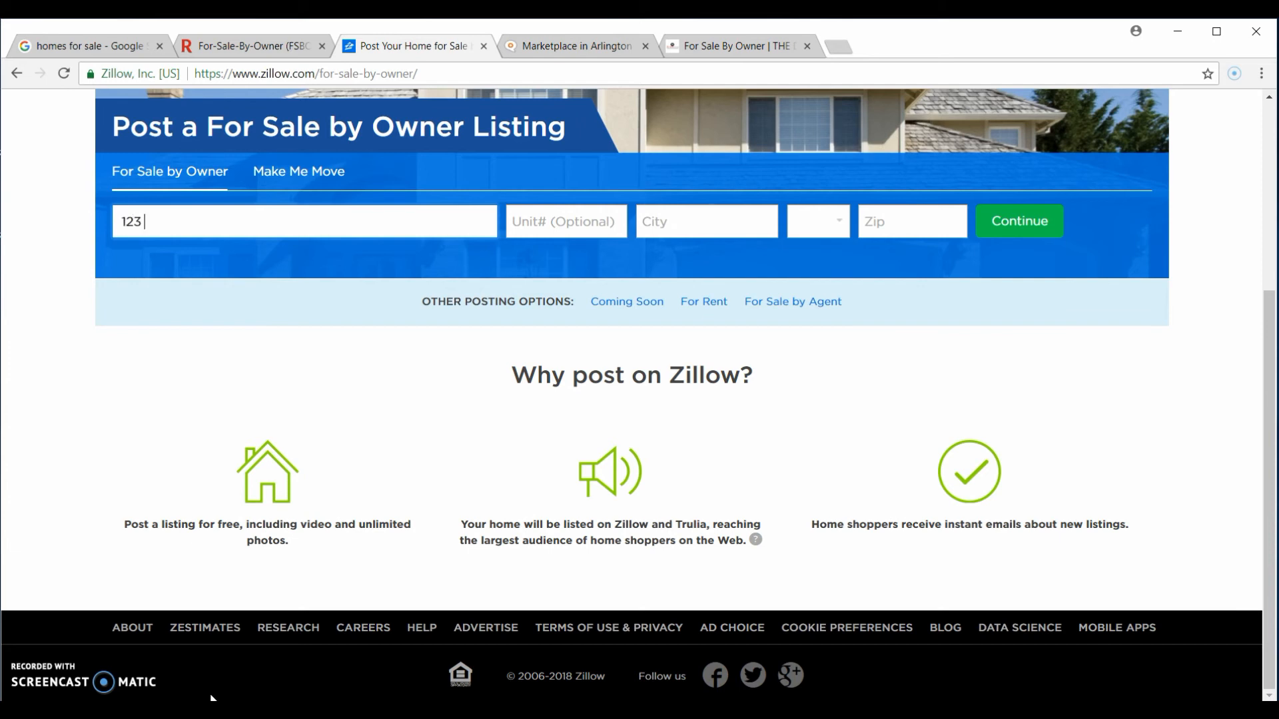
text(Easy S)
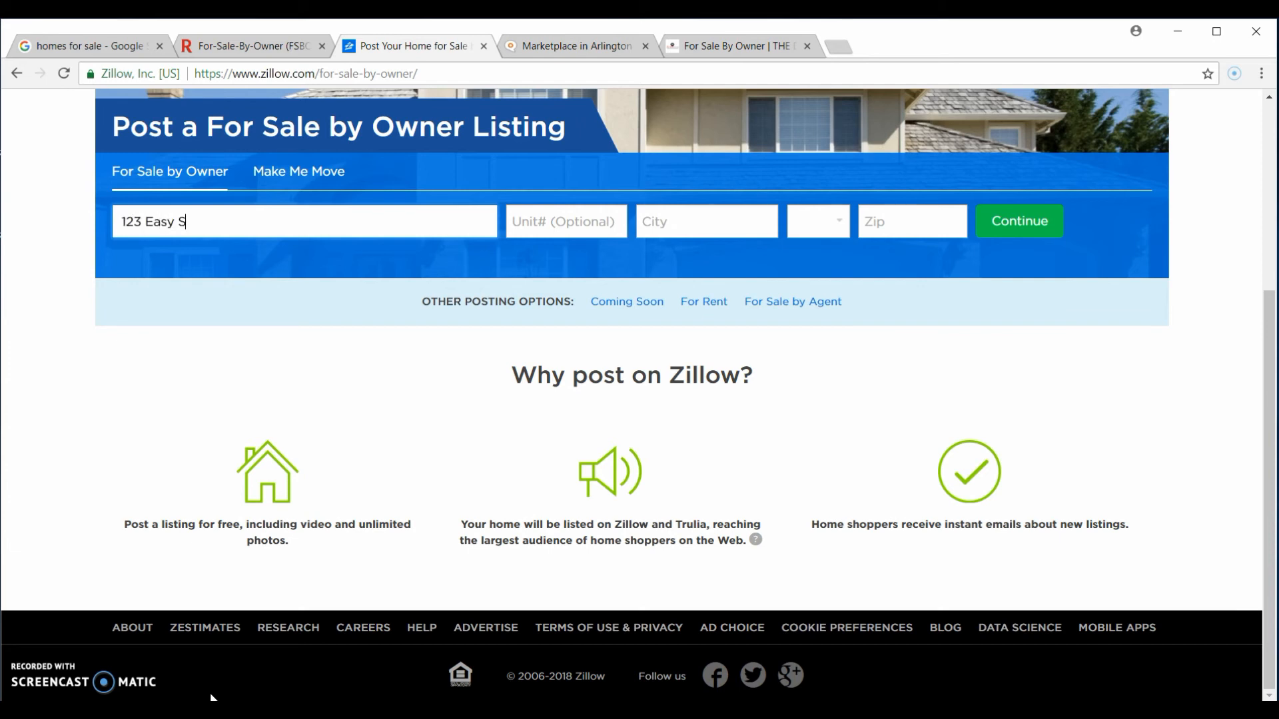
text(t)
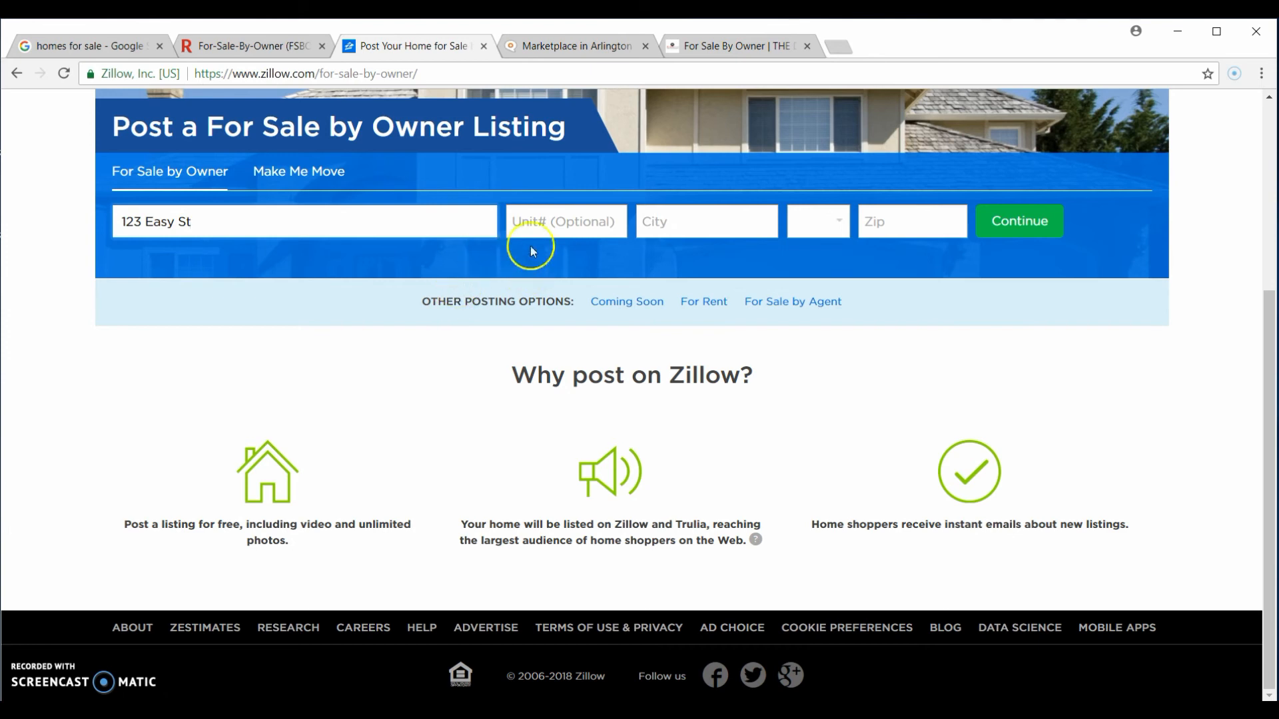
text(1)
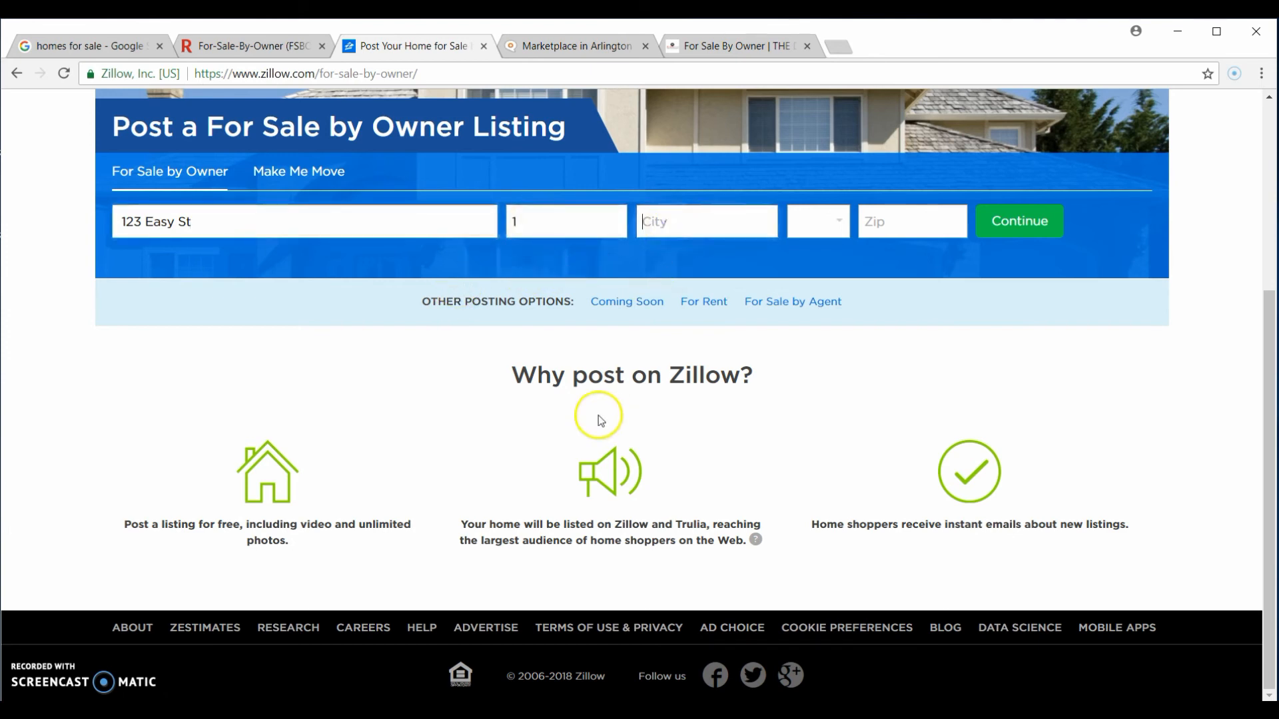
text(palatin)
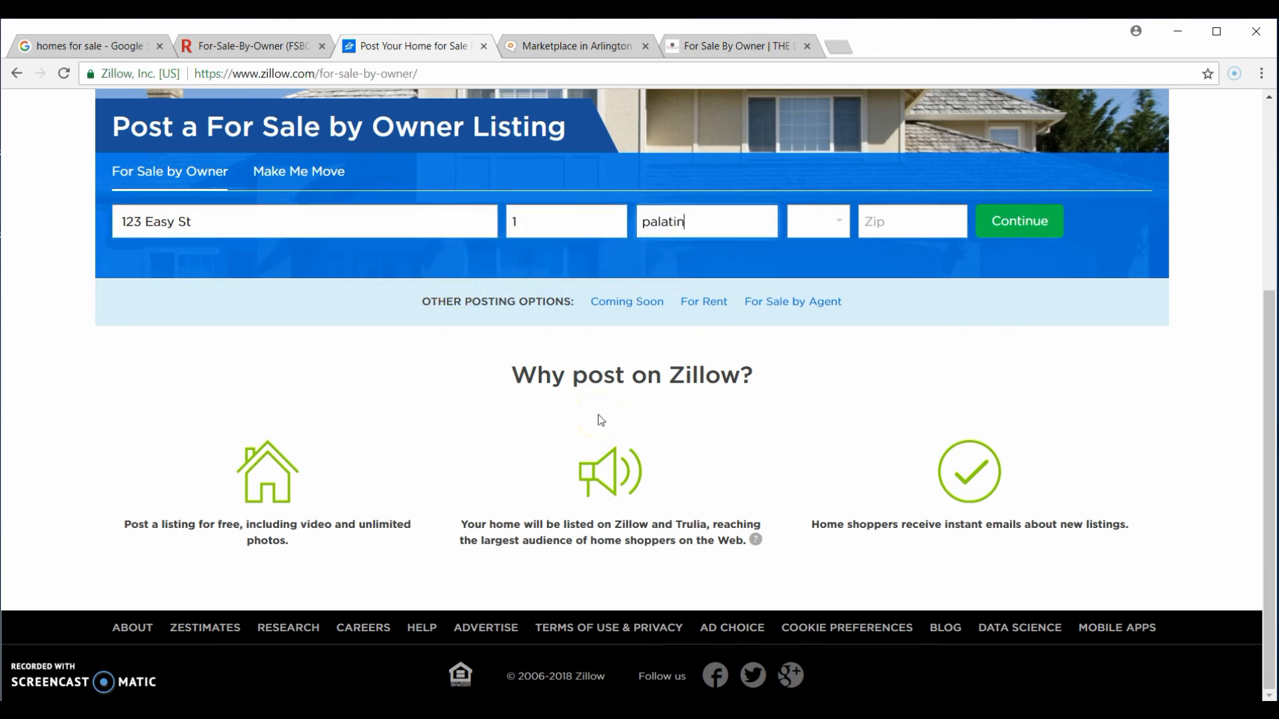
Step: Choose state IL, enter zip 60067, and submit the address
click(815, 221)
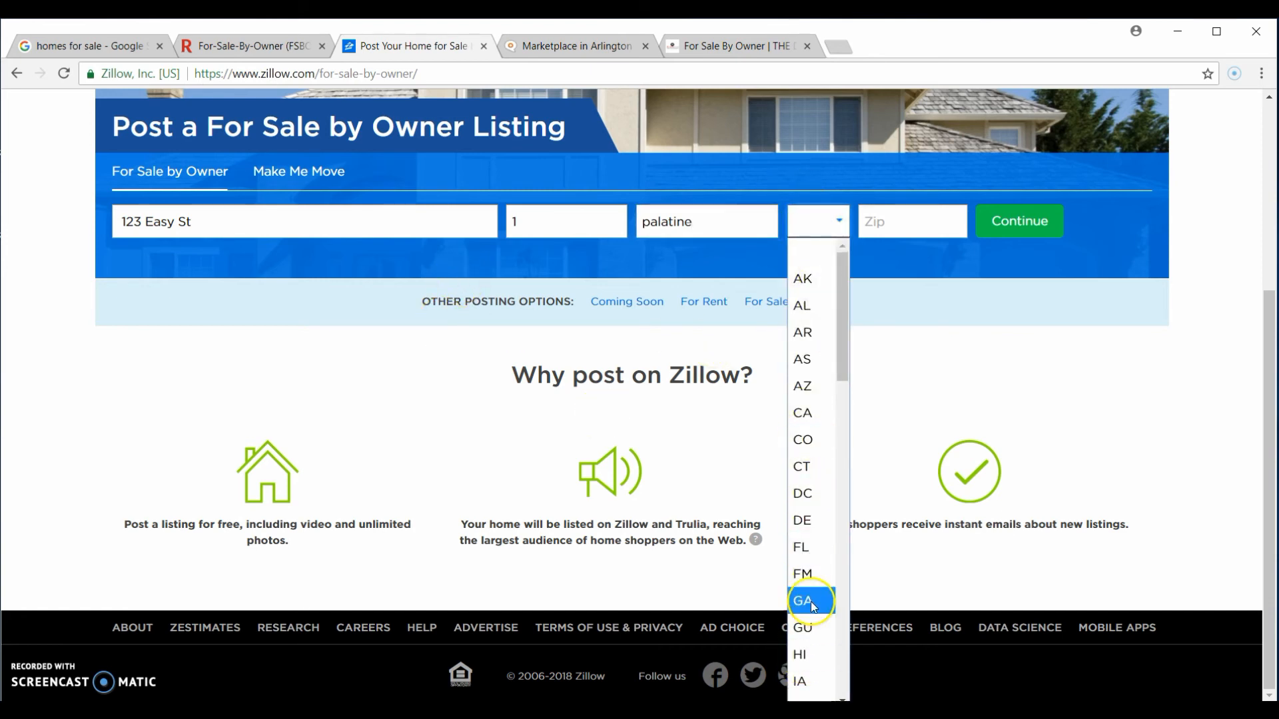
click(817, 221)
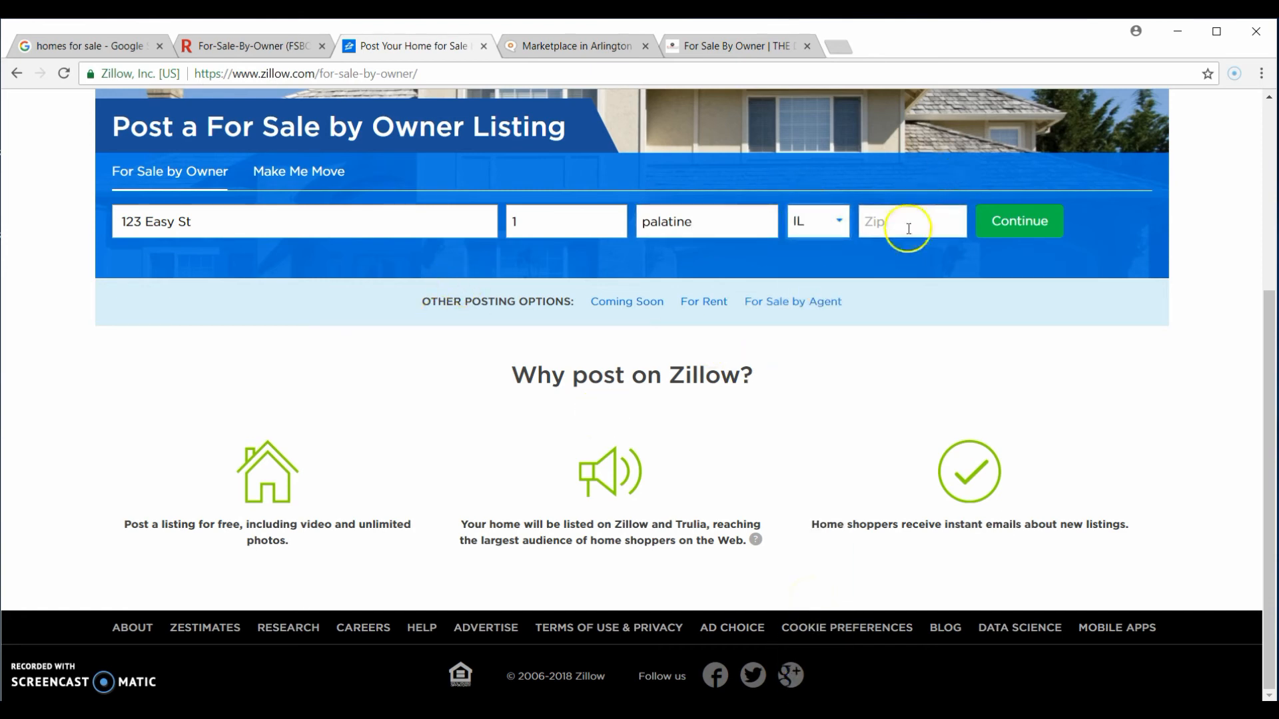
text(60067)
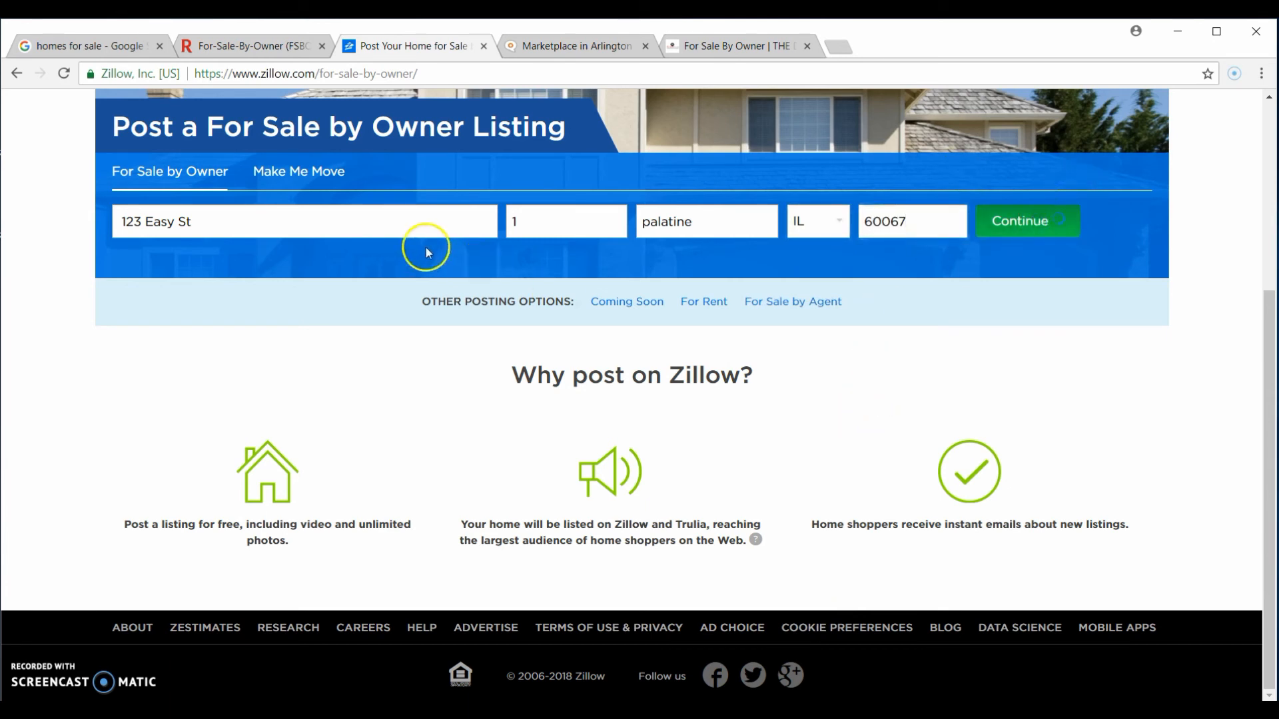
click(1026, 221)
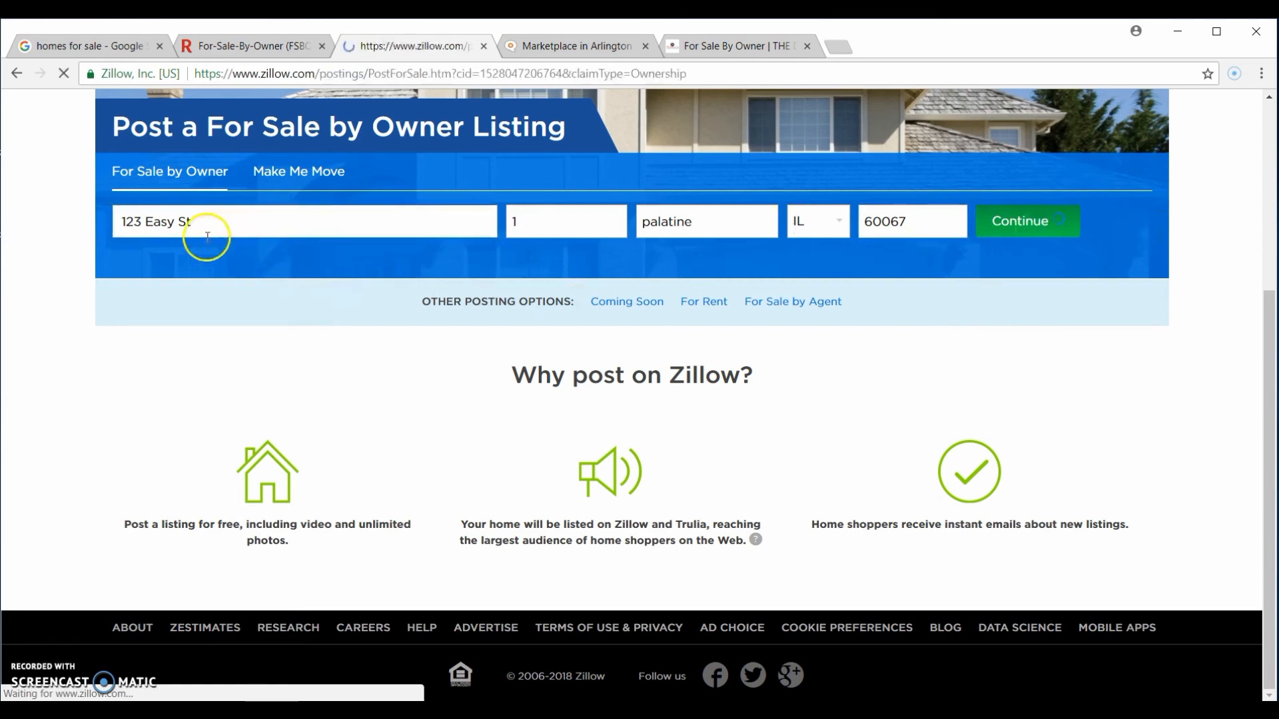
Step: Accept the $500,000 asking price suggestion and scroll down to the Photos section
click(1025, 221)
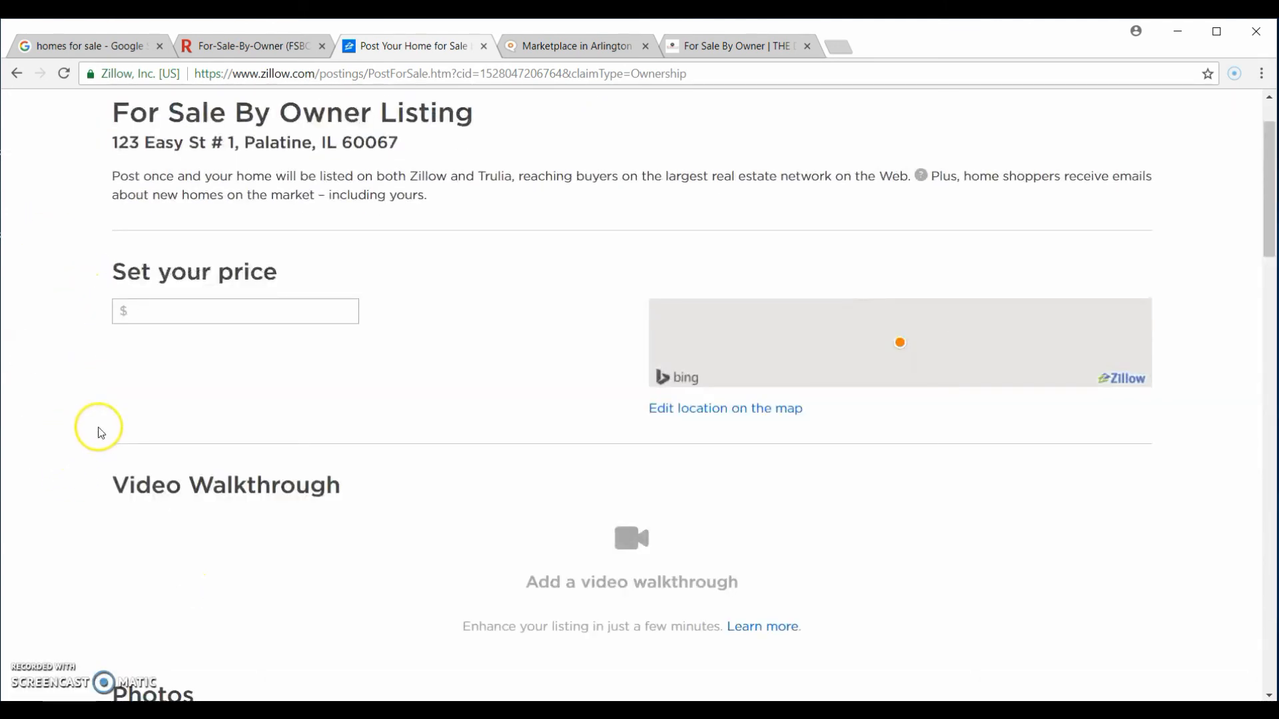
mouse_move(69, 271)
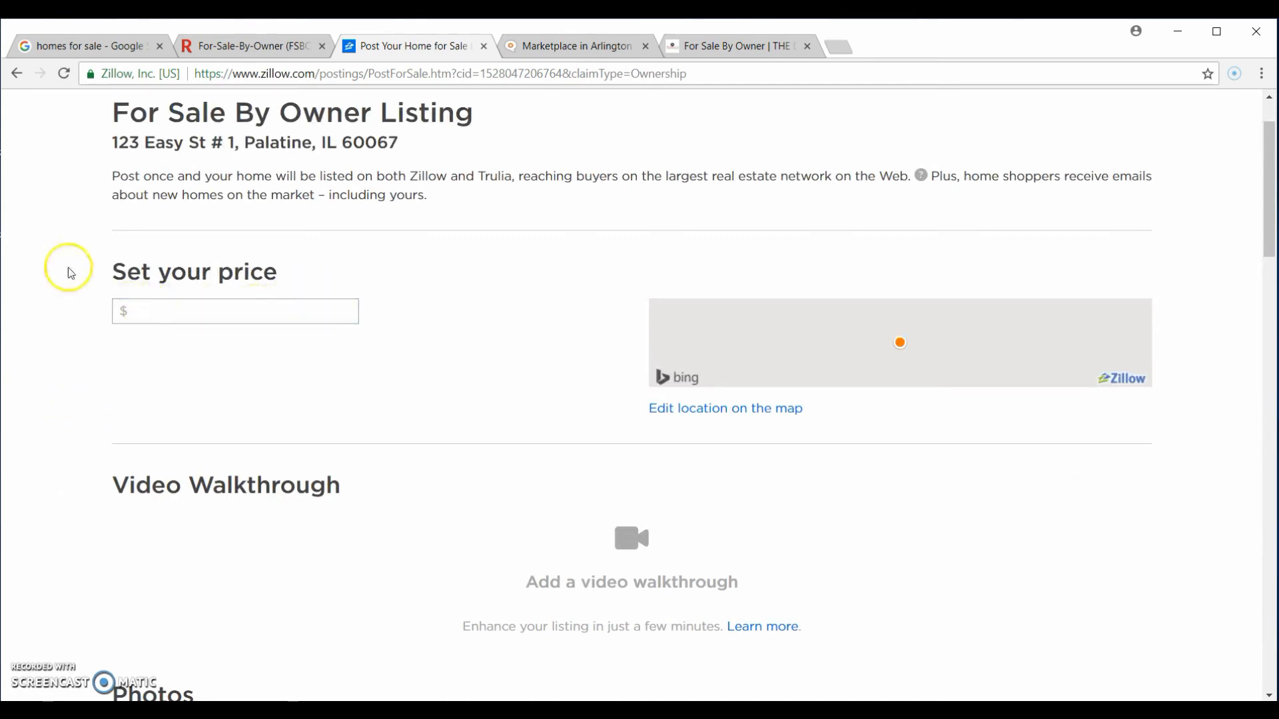
click(235, 311)
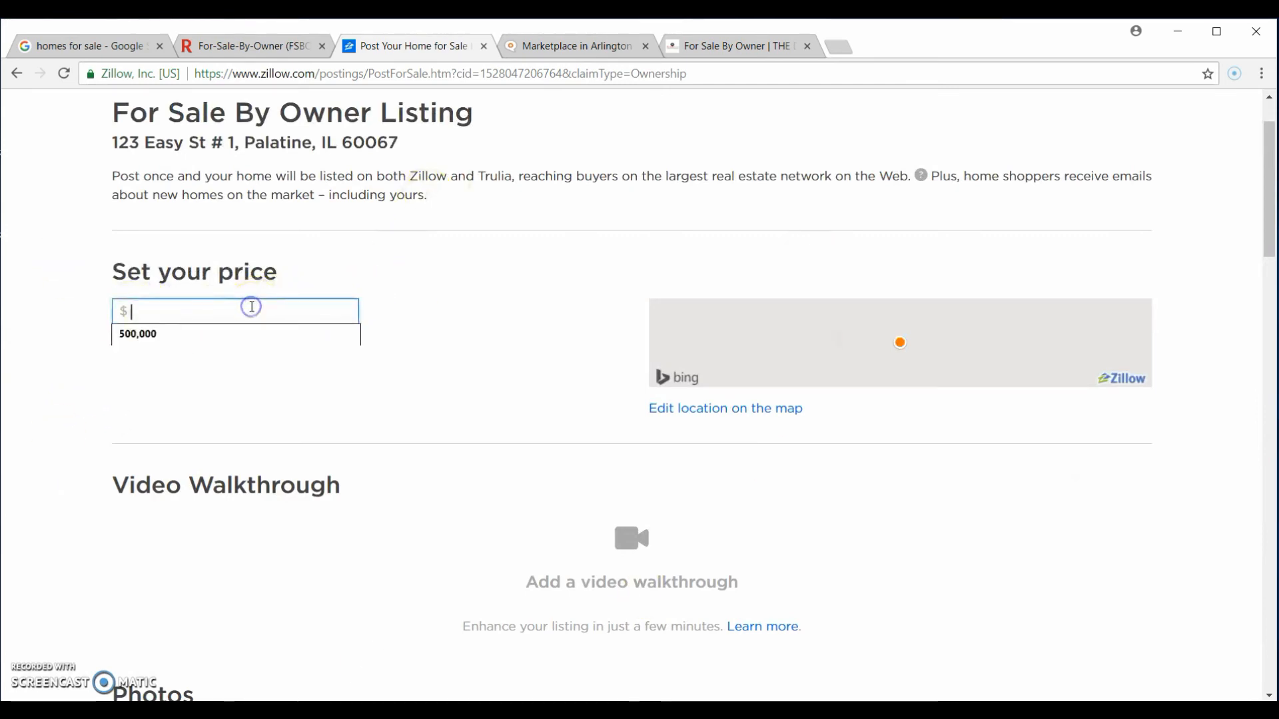
click(137, 333)
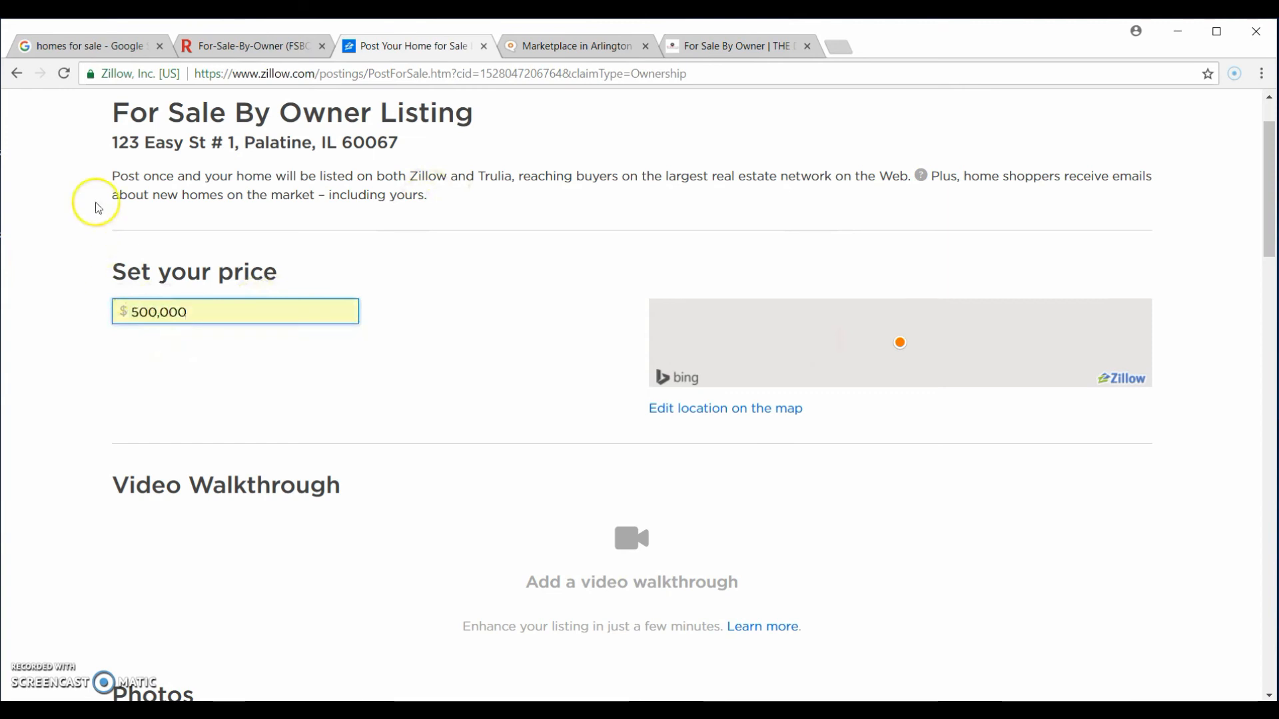
scroll(down, 3)
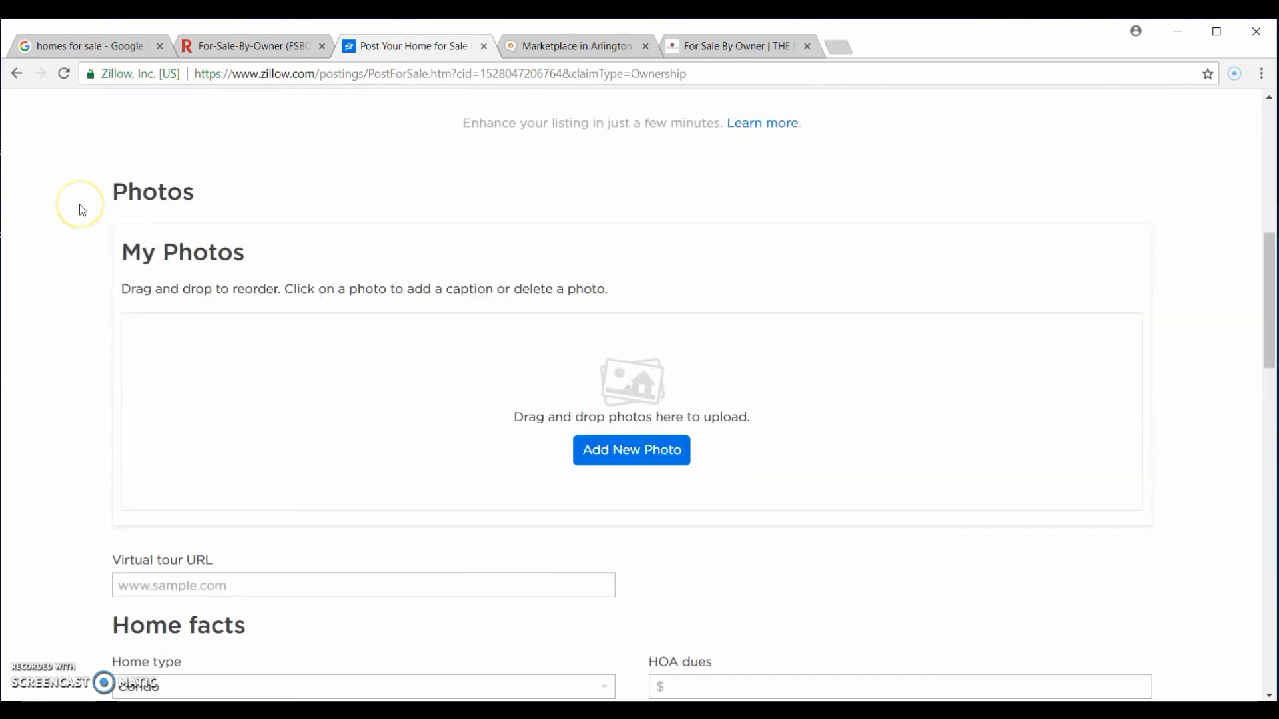
scroll(down, 3)
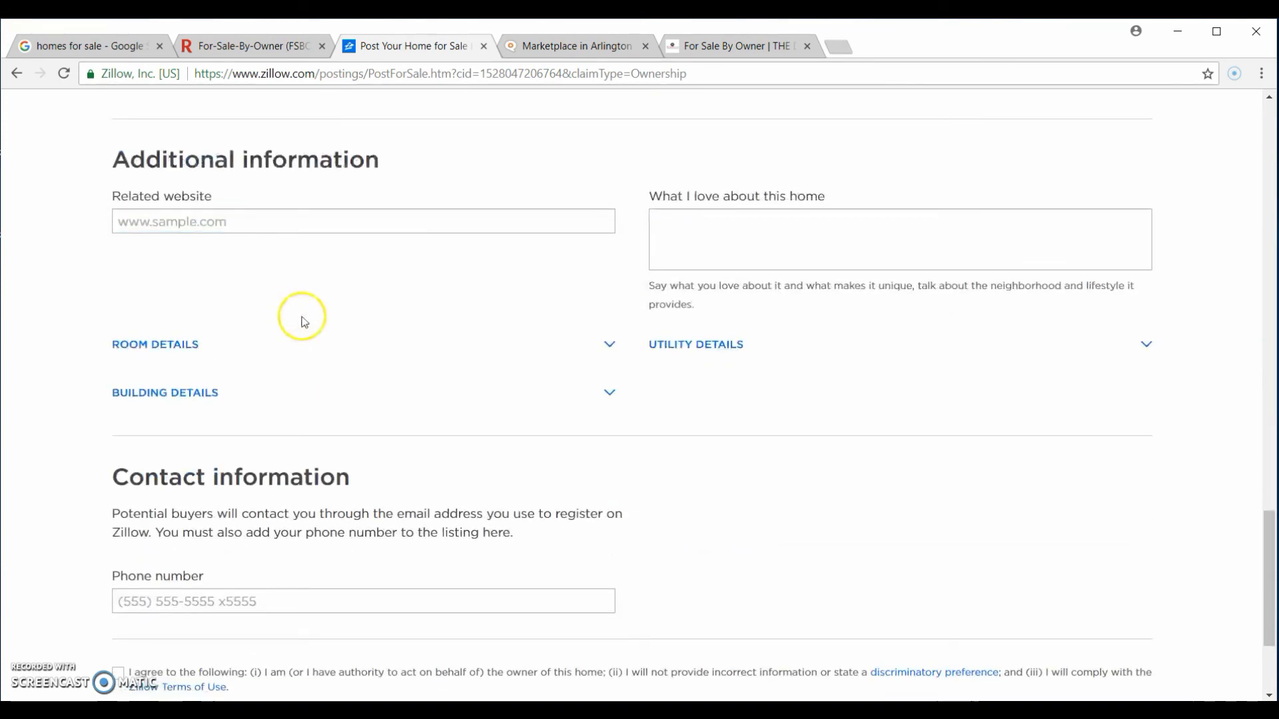
scroll(up, 3)
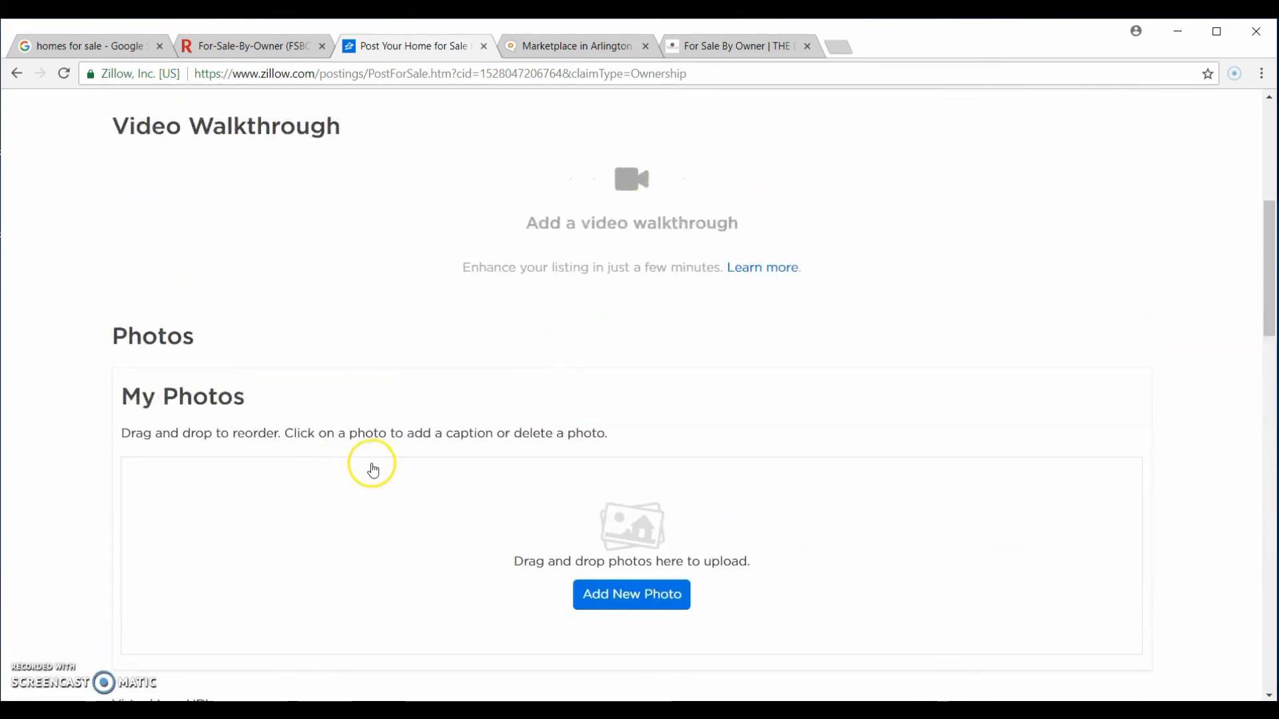
mouse_move(301, 293)
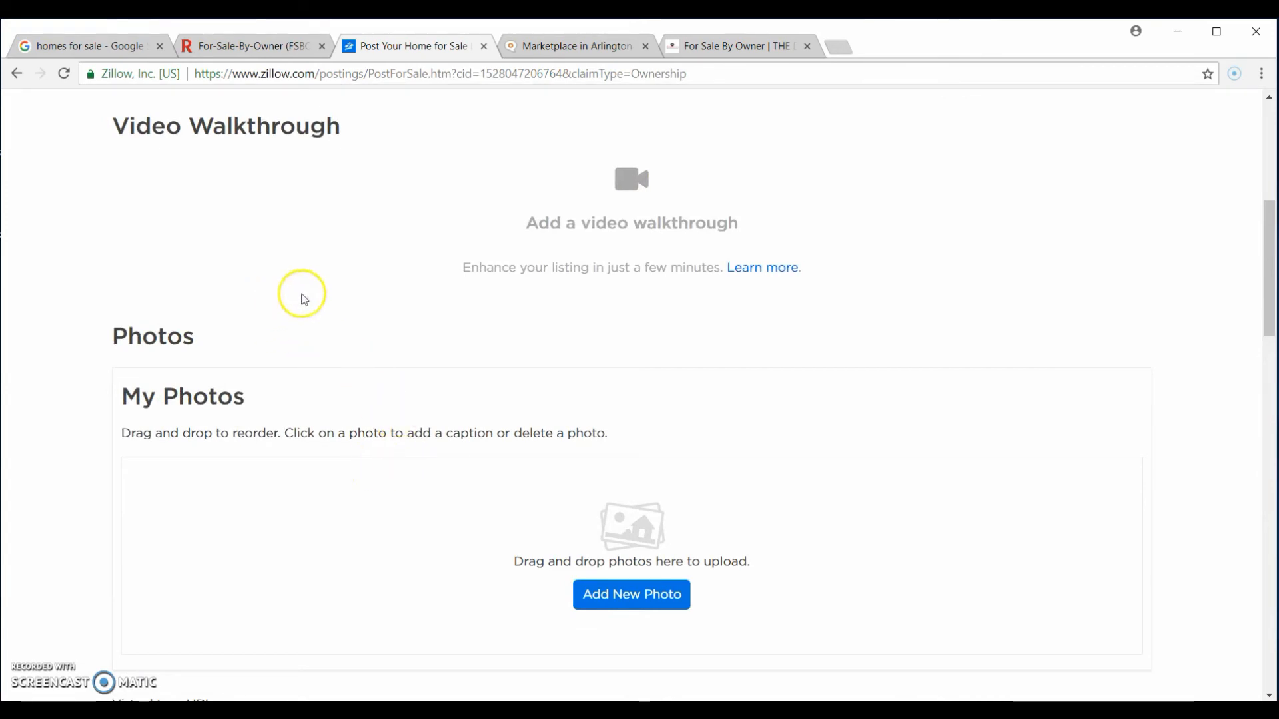
scroll(down, 3)
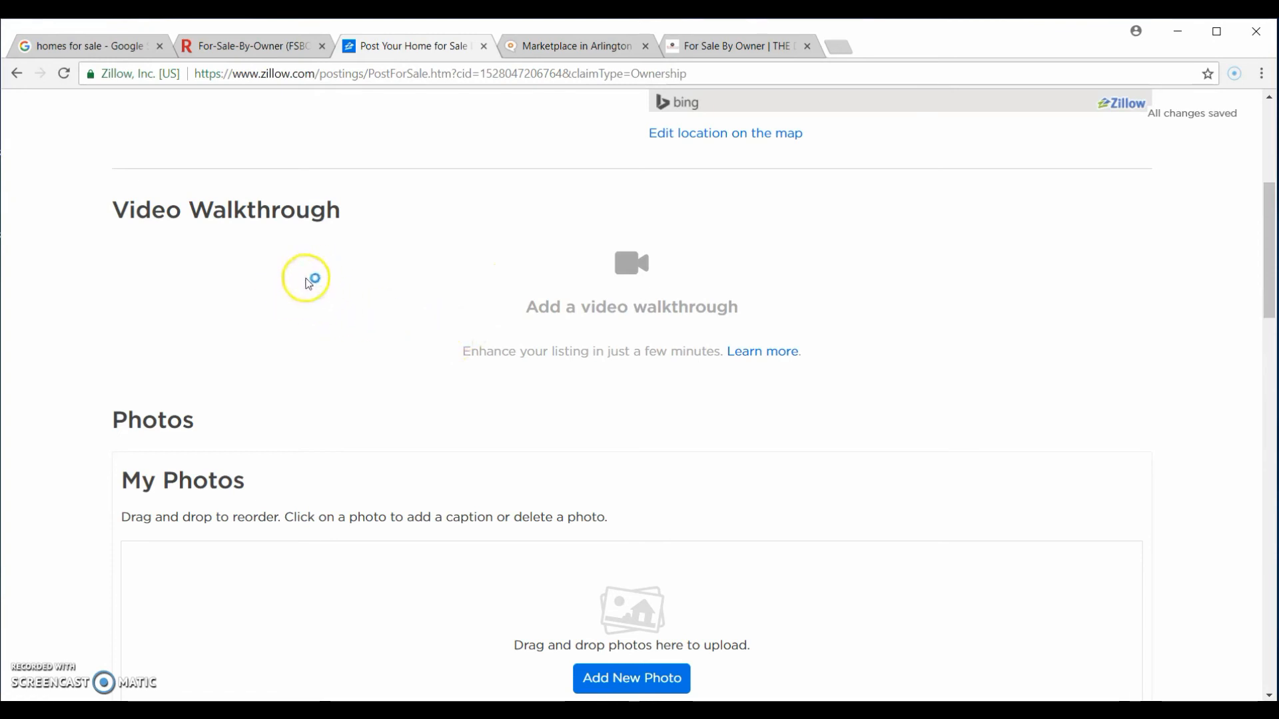
scroll(down, 3)
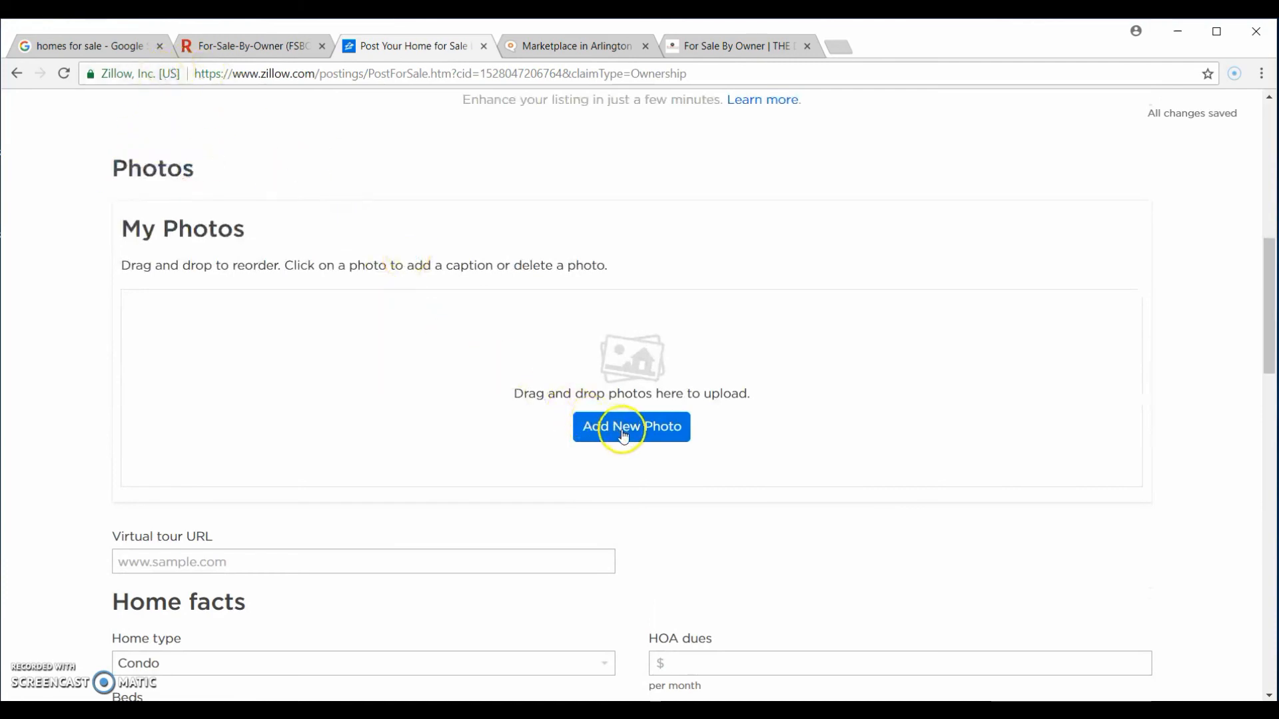
Step: Upload the house photos from Desktop > Sample Media > 123 Easy St
click(631, 426)
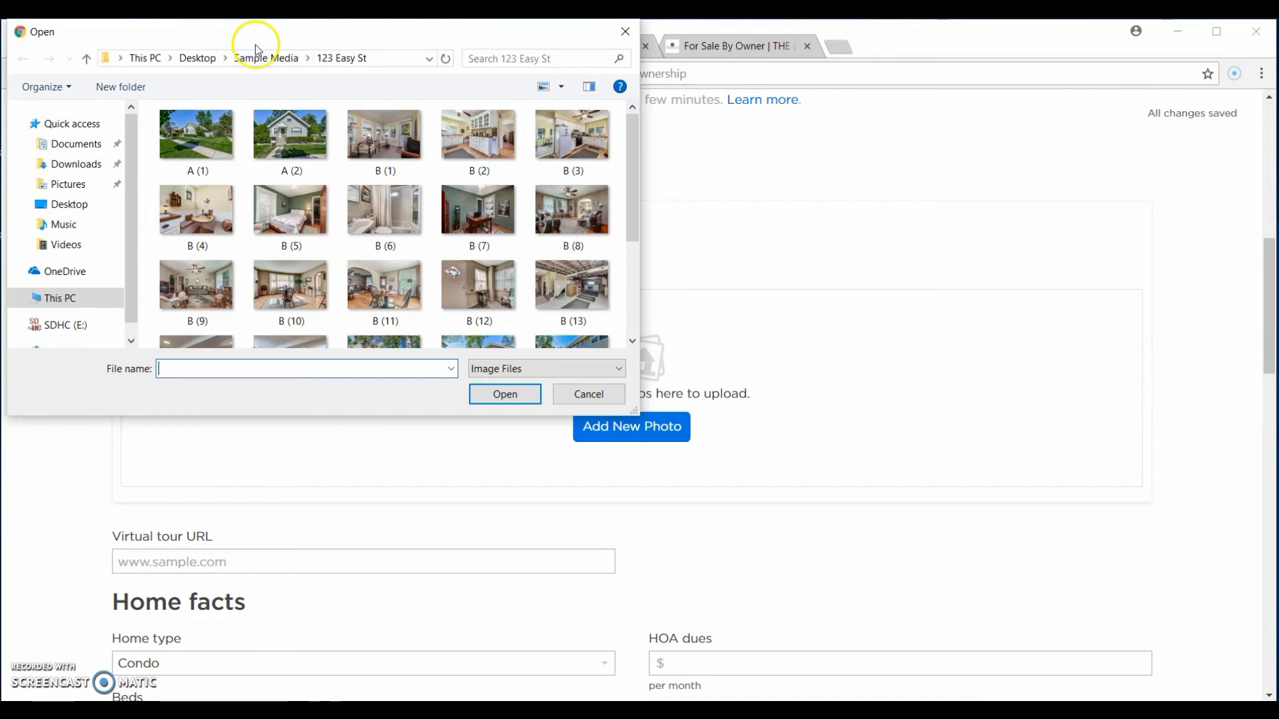
click(265, 58)
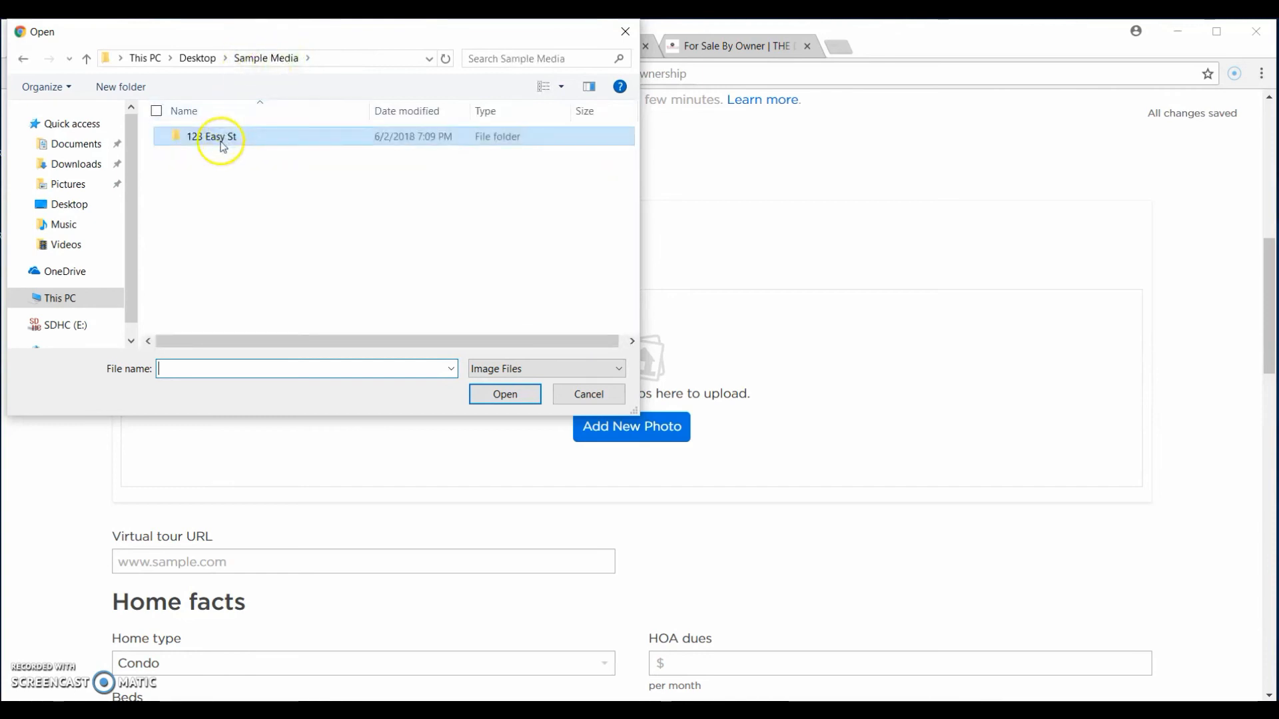
mouse_move(181, 145)
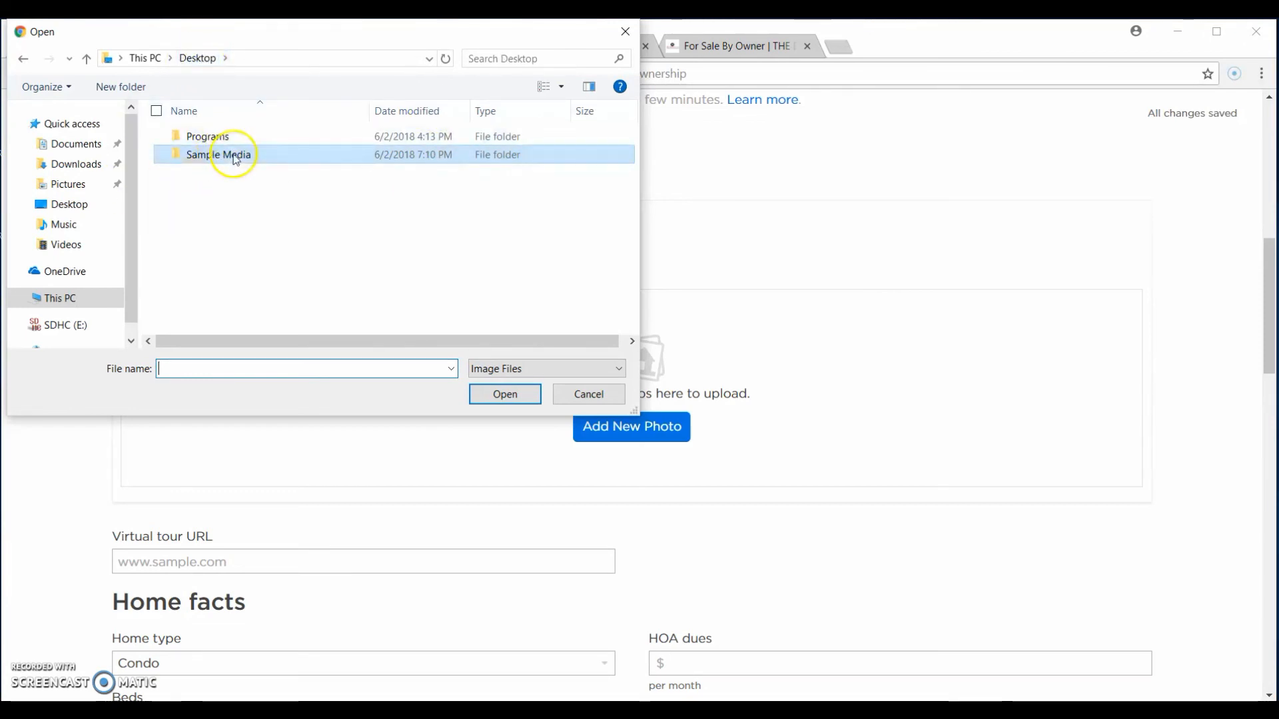
double_click(218, 154)
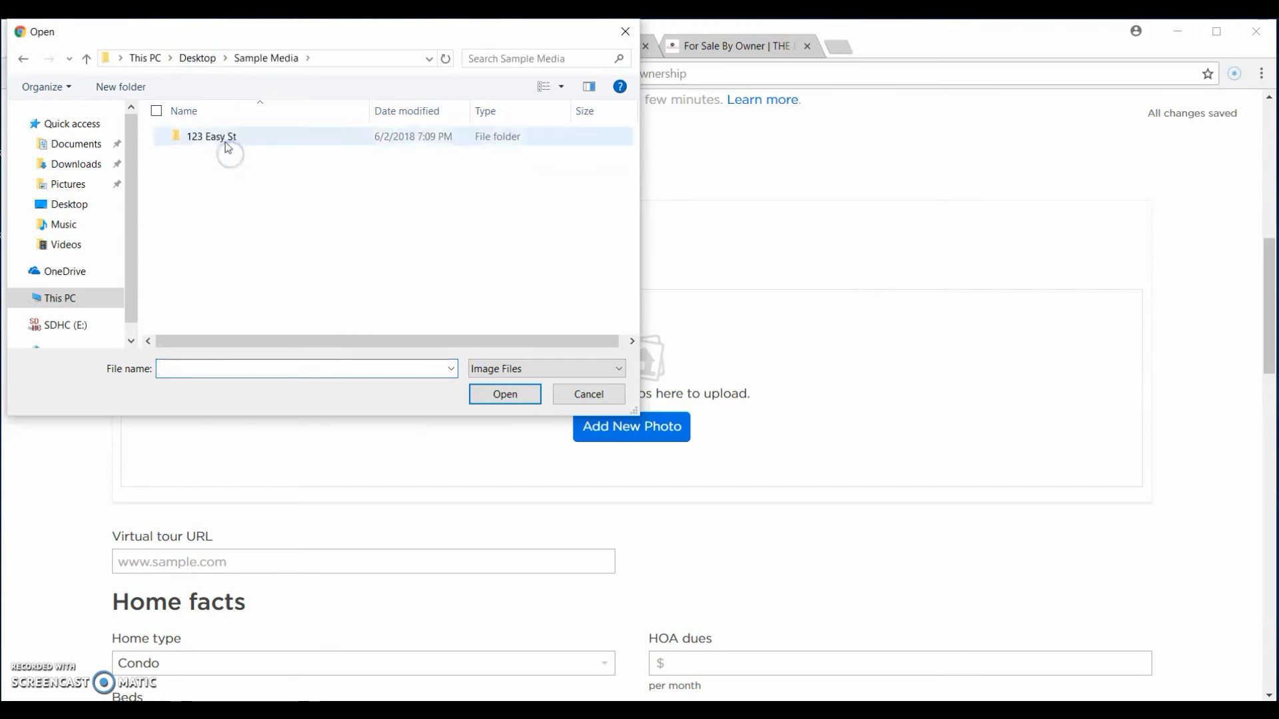
double_click(210, 136)
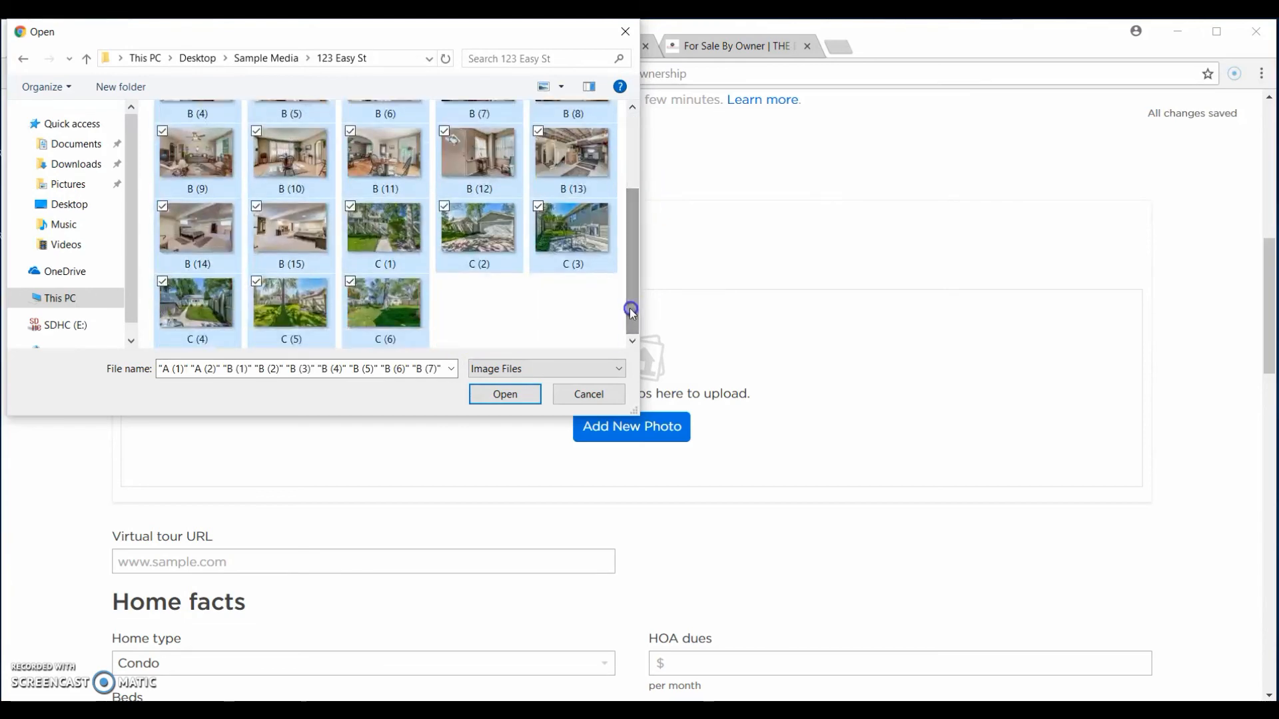
click(505, 394)
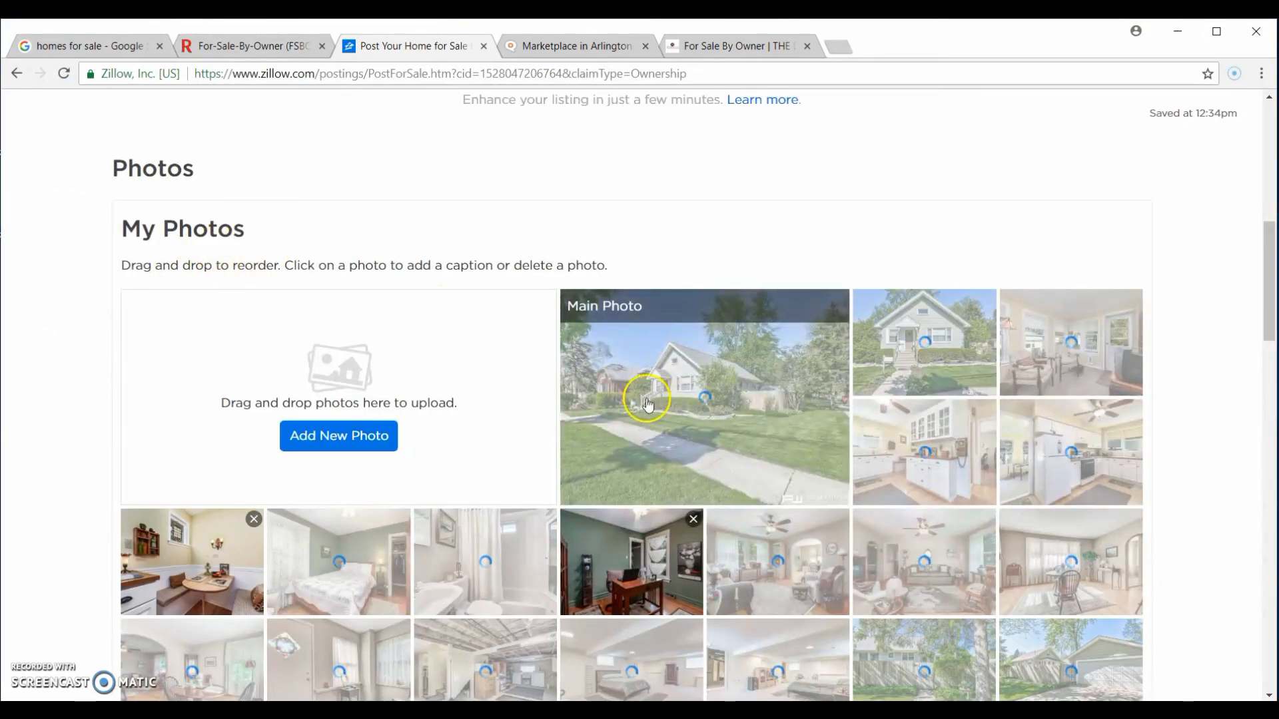
Step: Scroll through the My Photos grid and Home facts down to Contact information
scroll(down, 3)
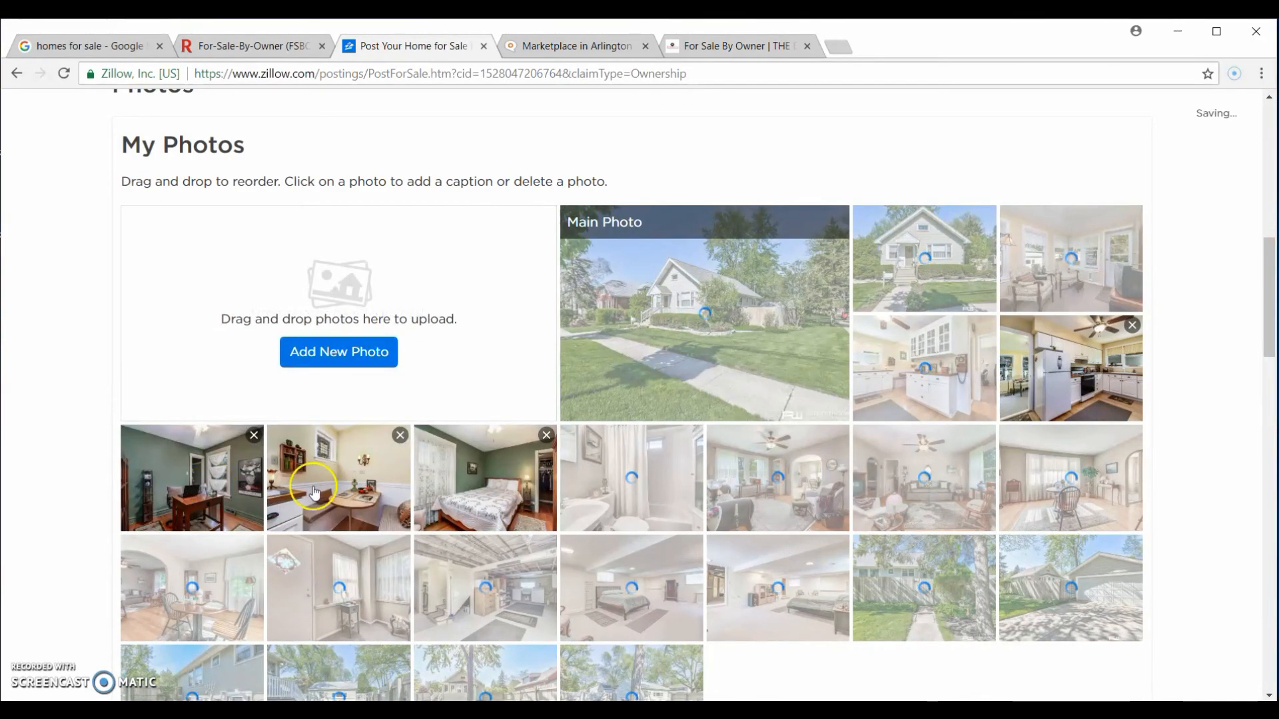
scroll(down, 3)
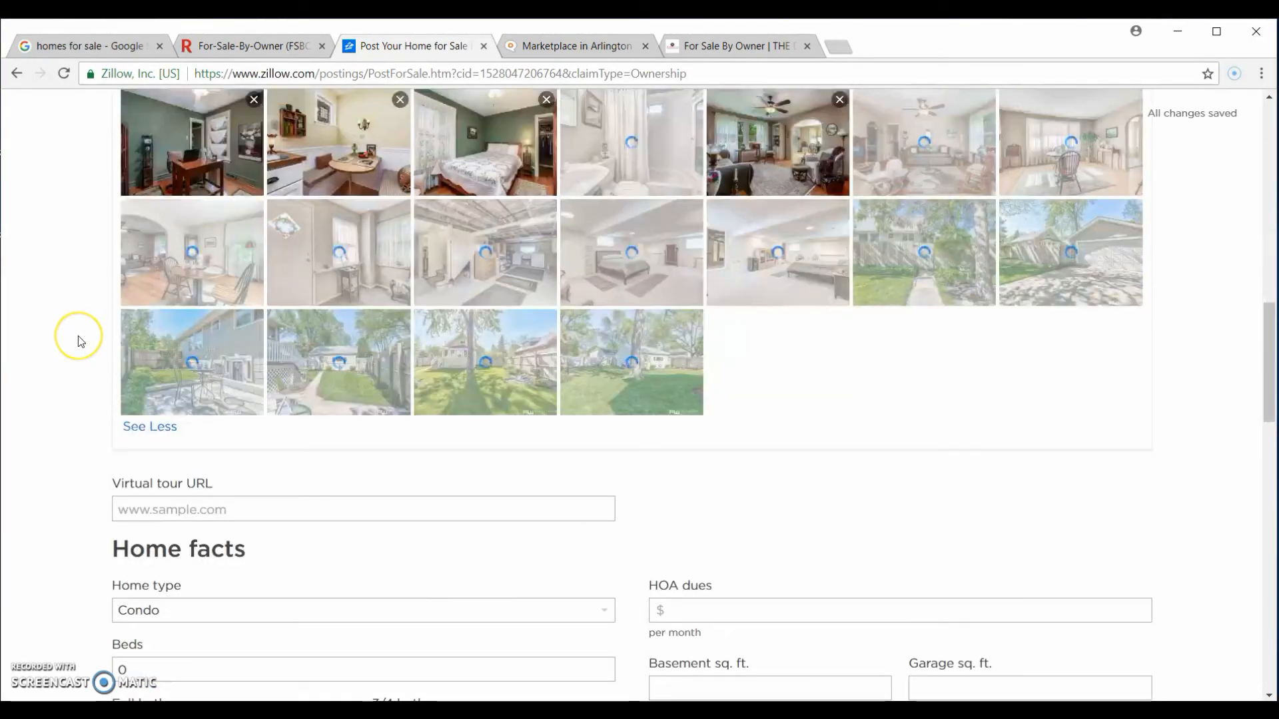
scroll(down, 3)
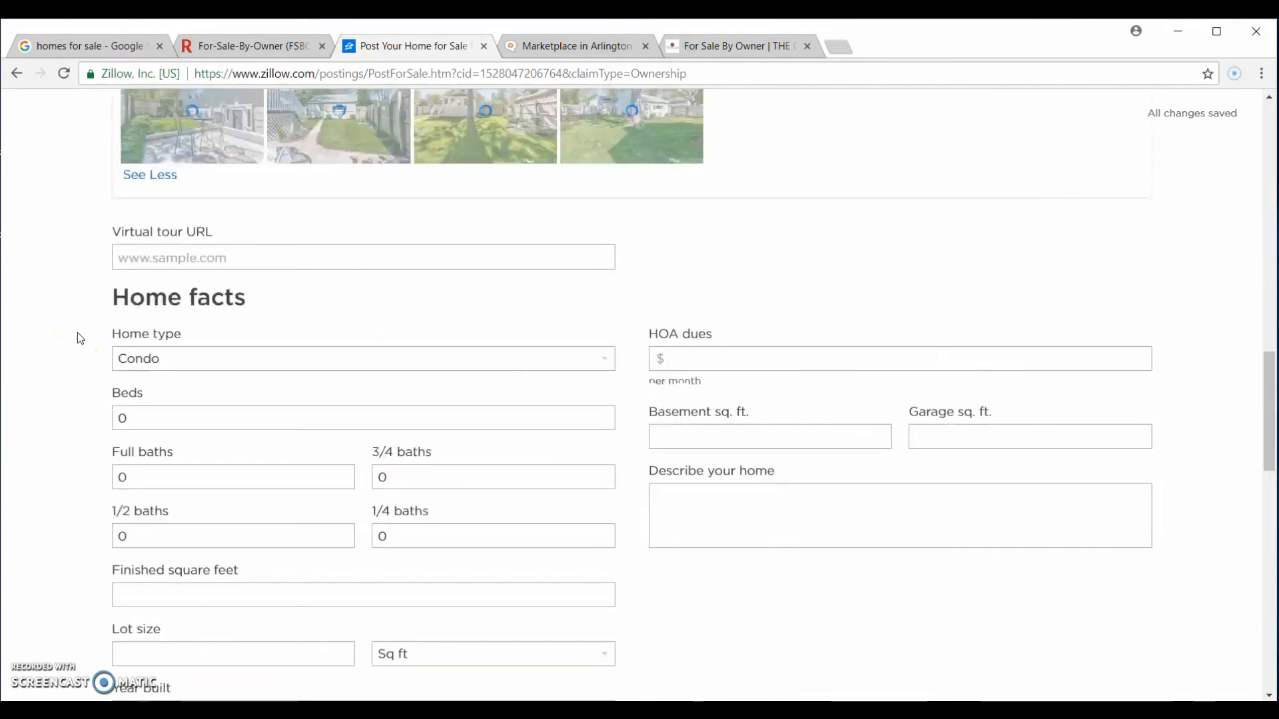
scroll(down, 3)
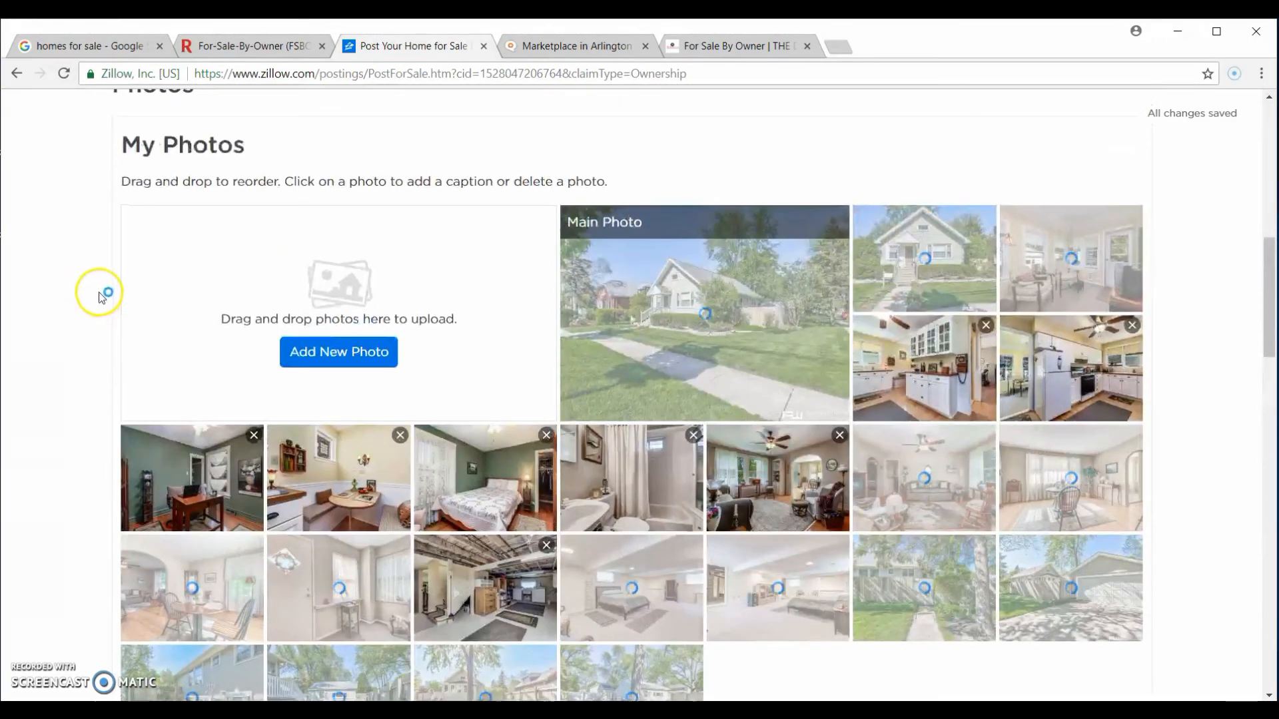
scroll(down, 3)
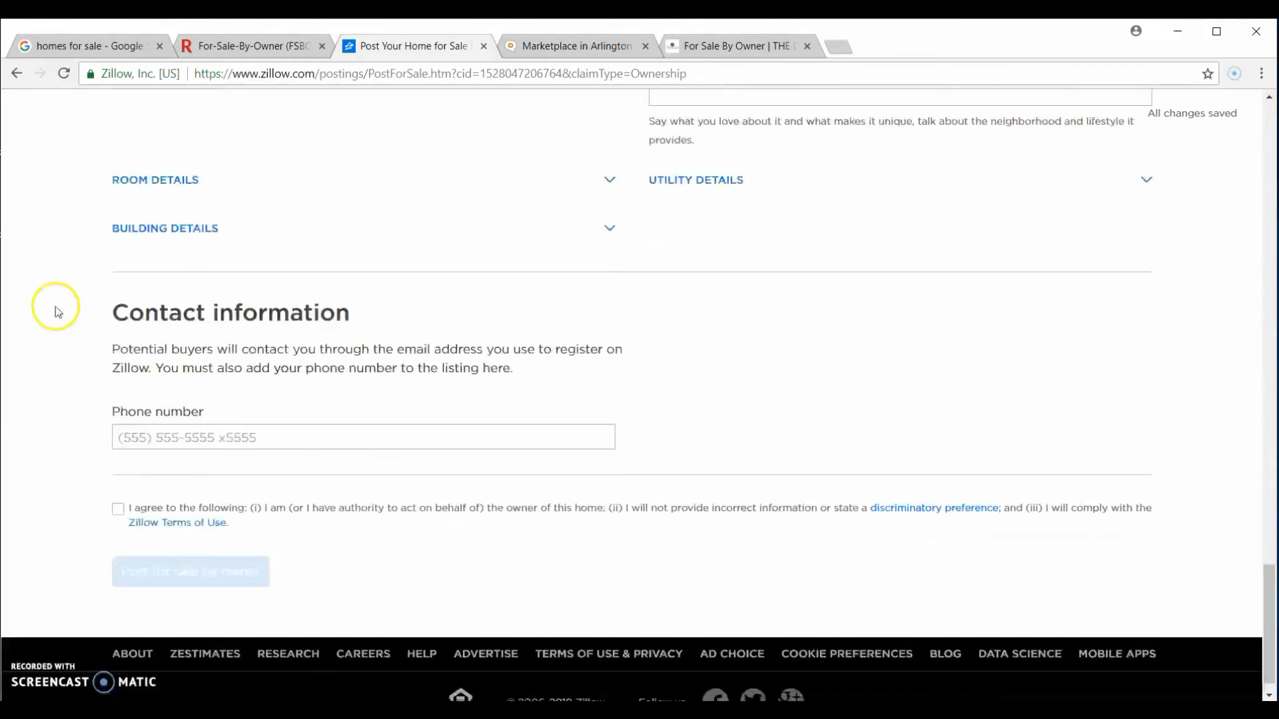
click(363, 410)
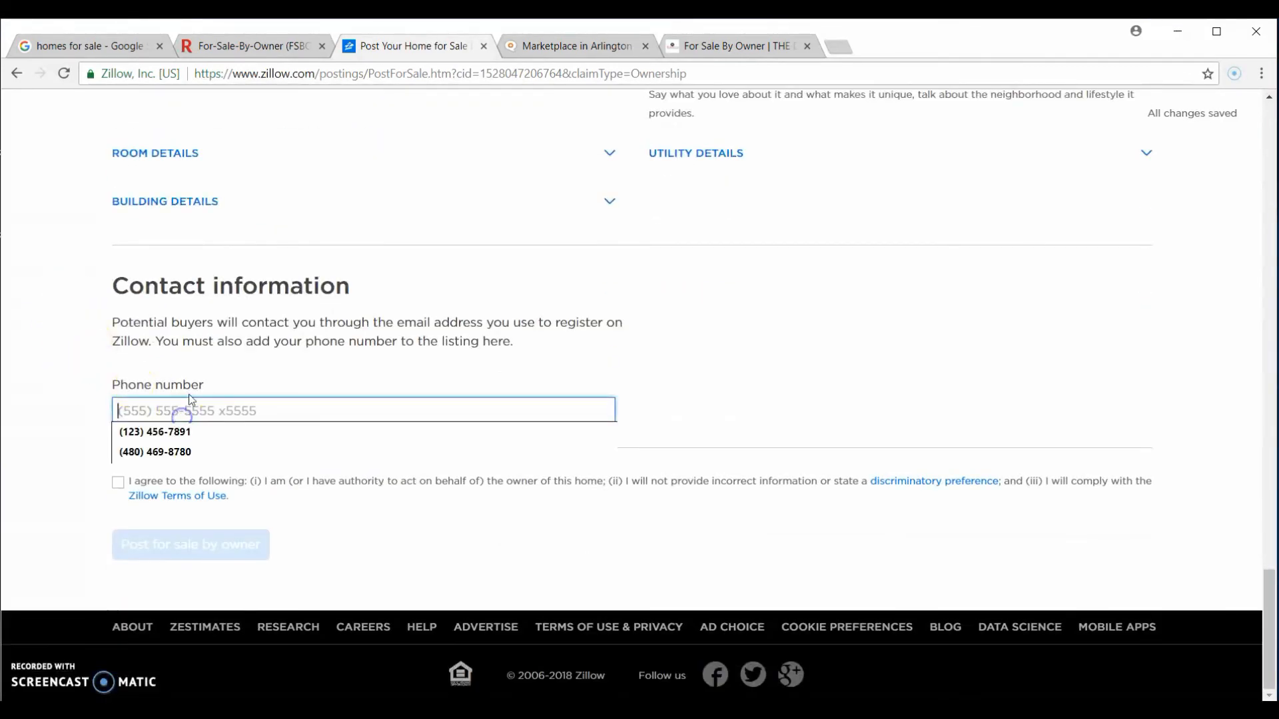
click(153, 431)
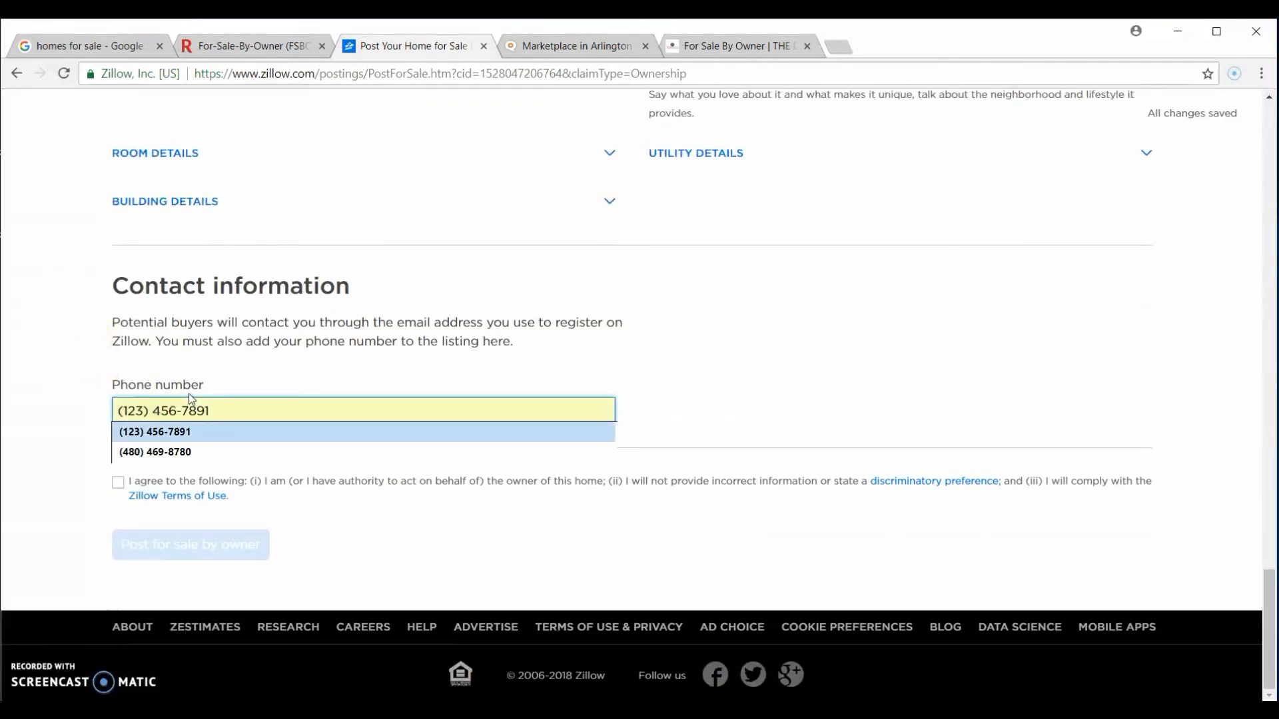
click(155, 452)
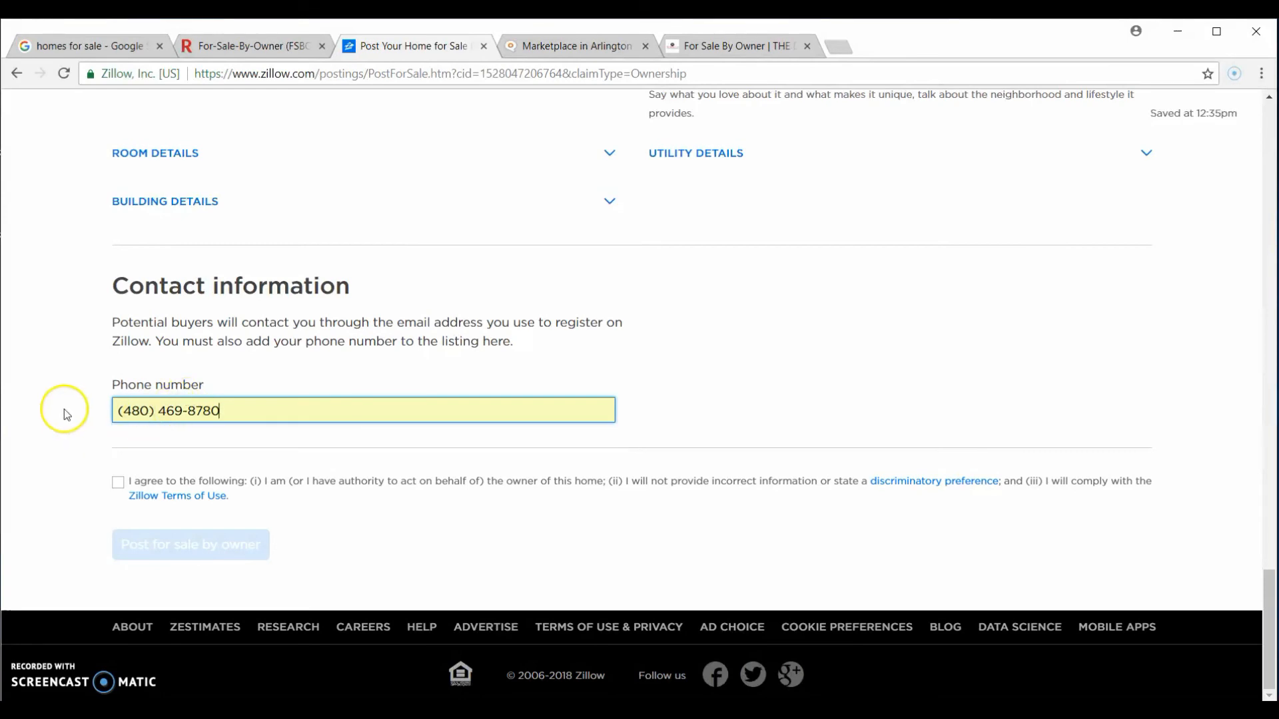
click(118, 481)
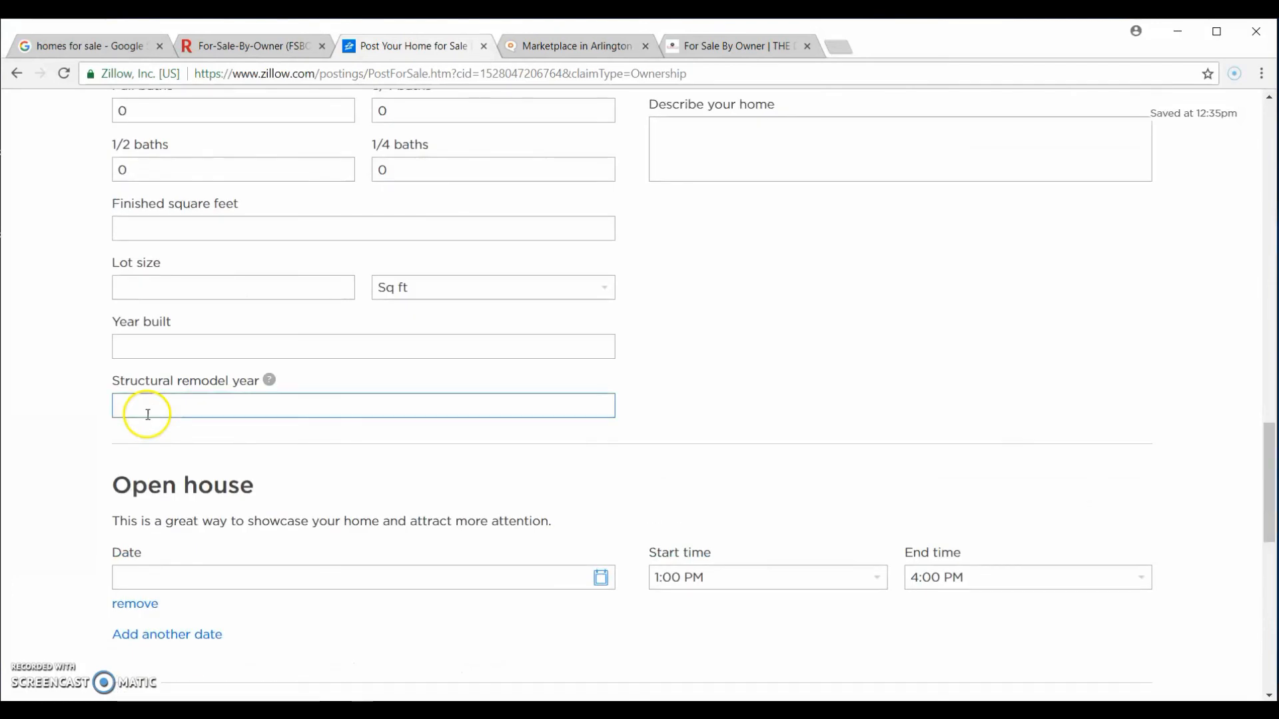
Step: Post the listing for sale by owner
scroll(down, 3)
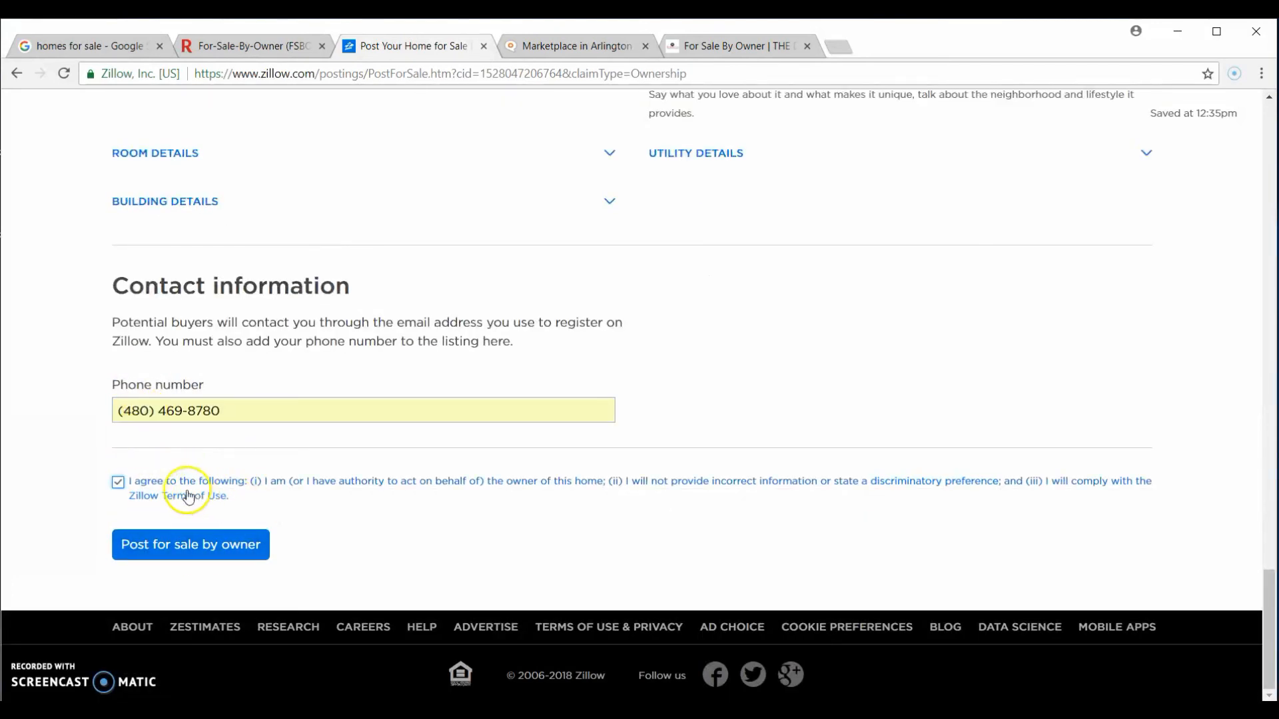
mouse_move(438, 504)
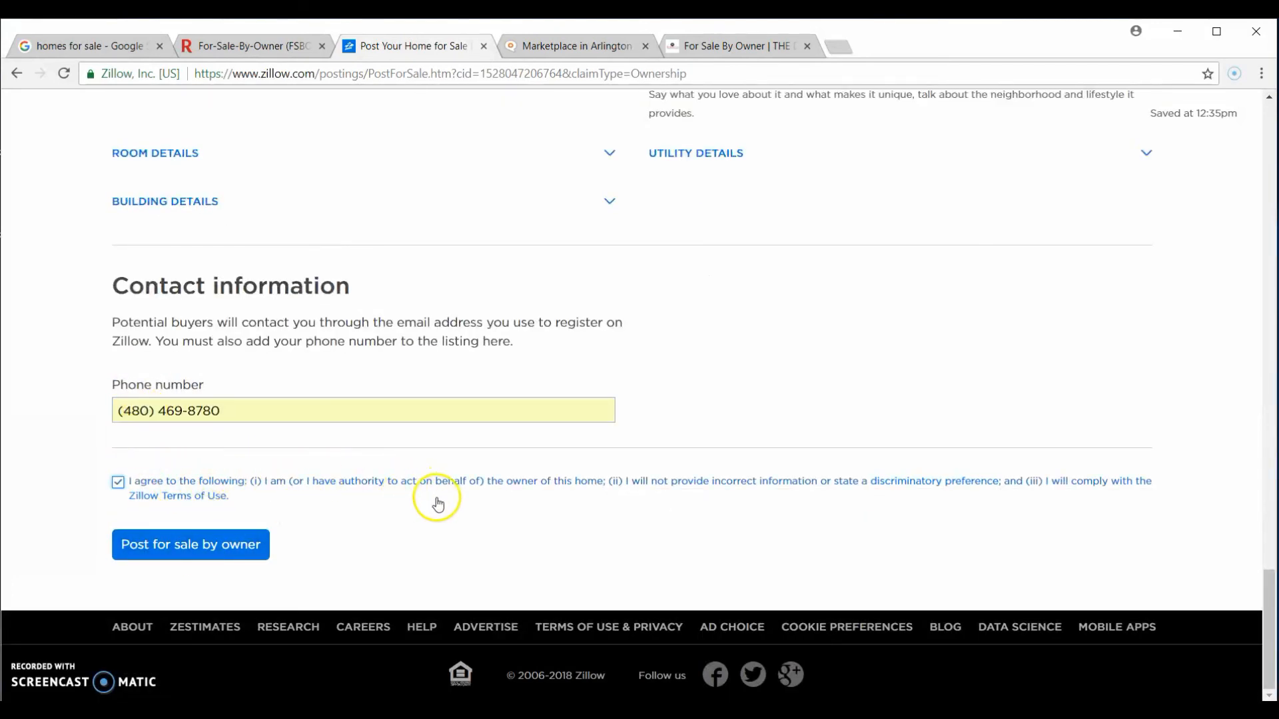
mouse_move(789, 488)
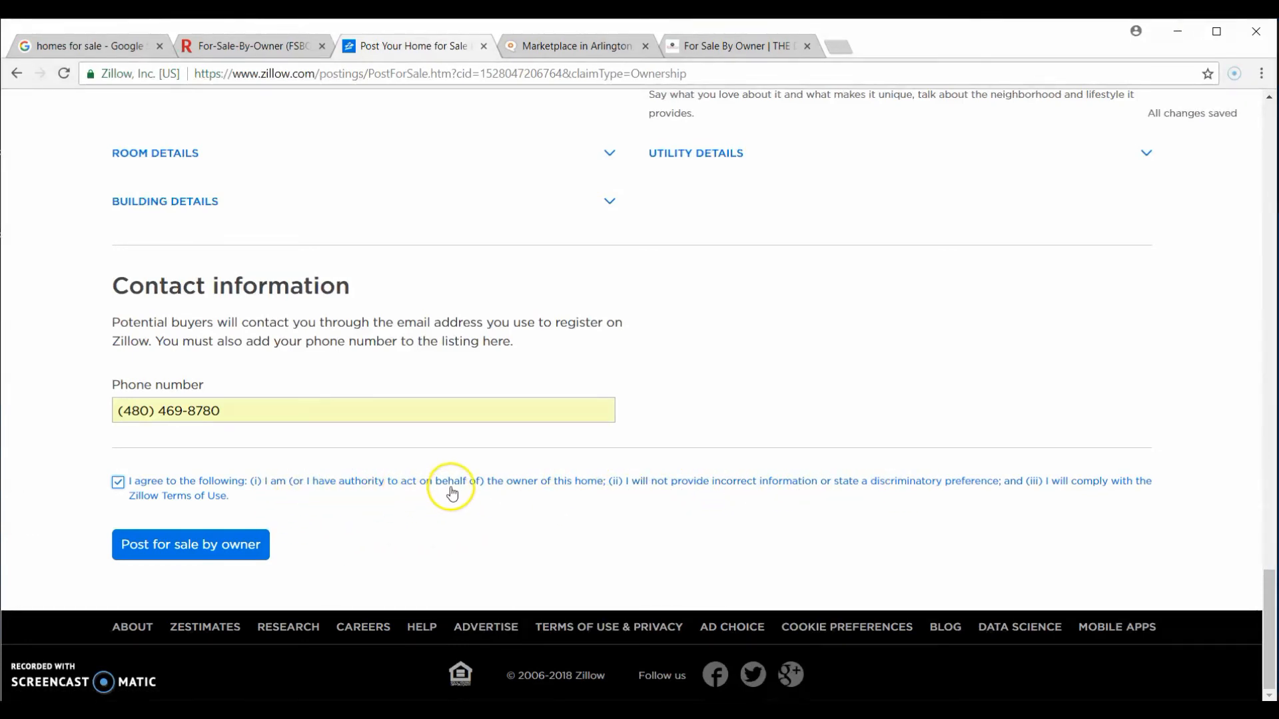
mouse_move(732, 479)
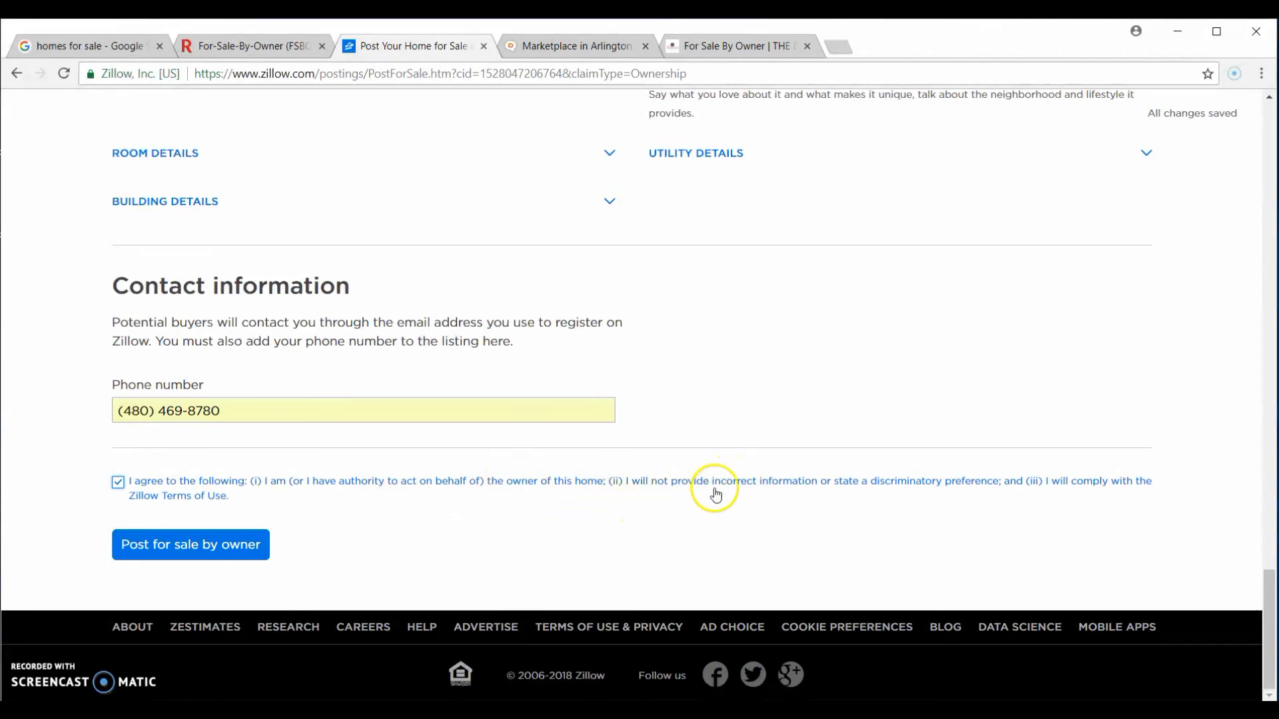
mouse_move(595, 467)
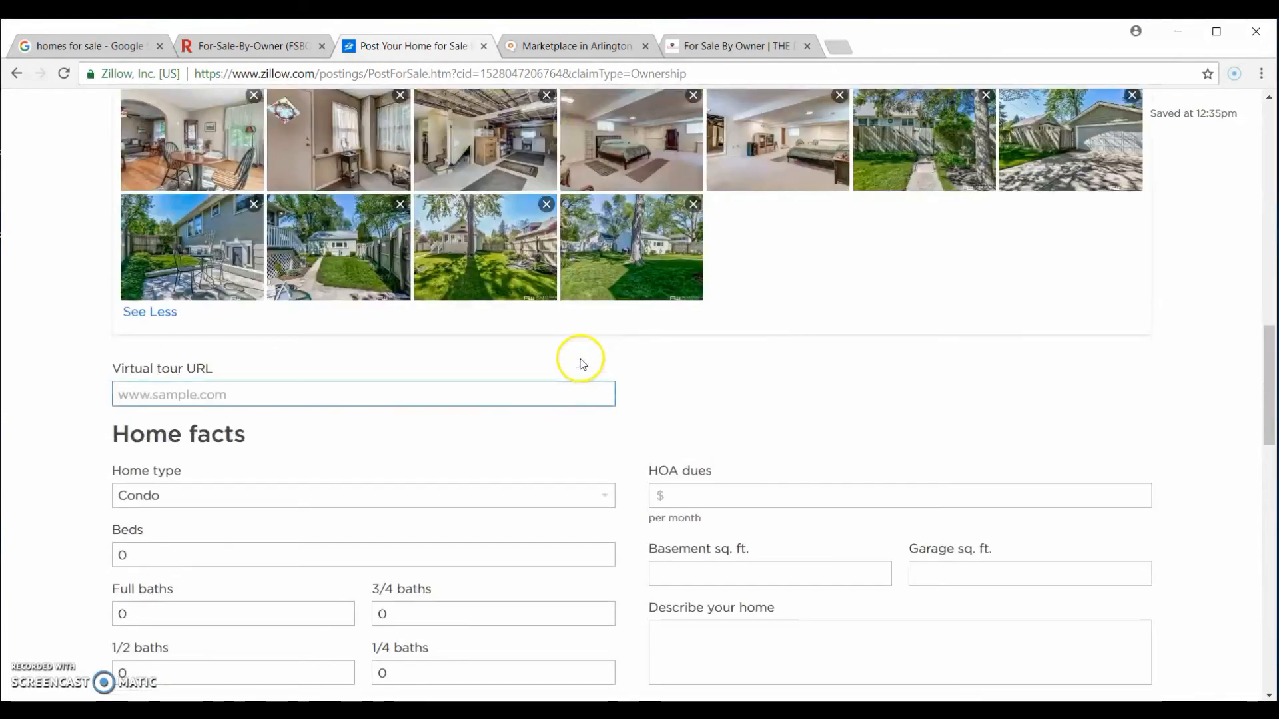
scroll(down, 3)
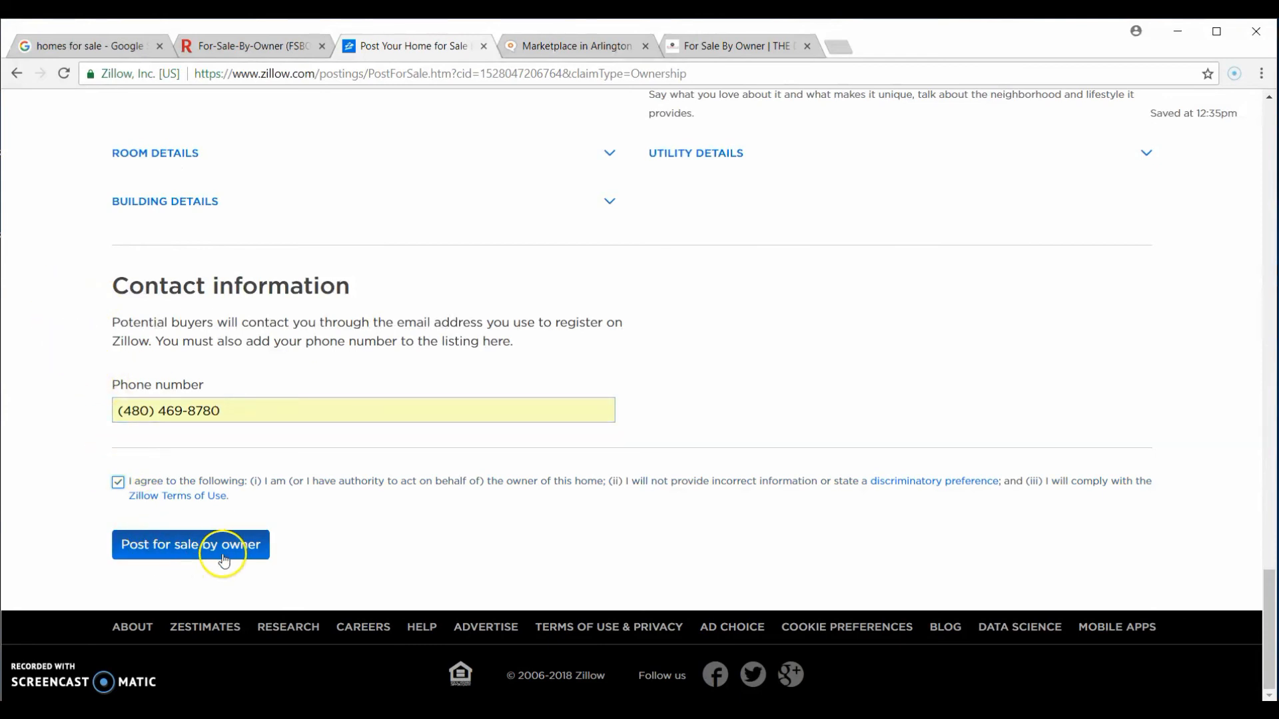
click(191, 544)
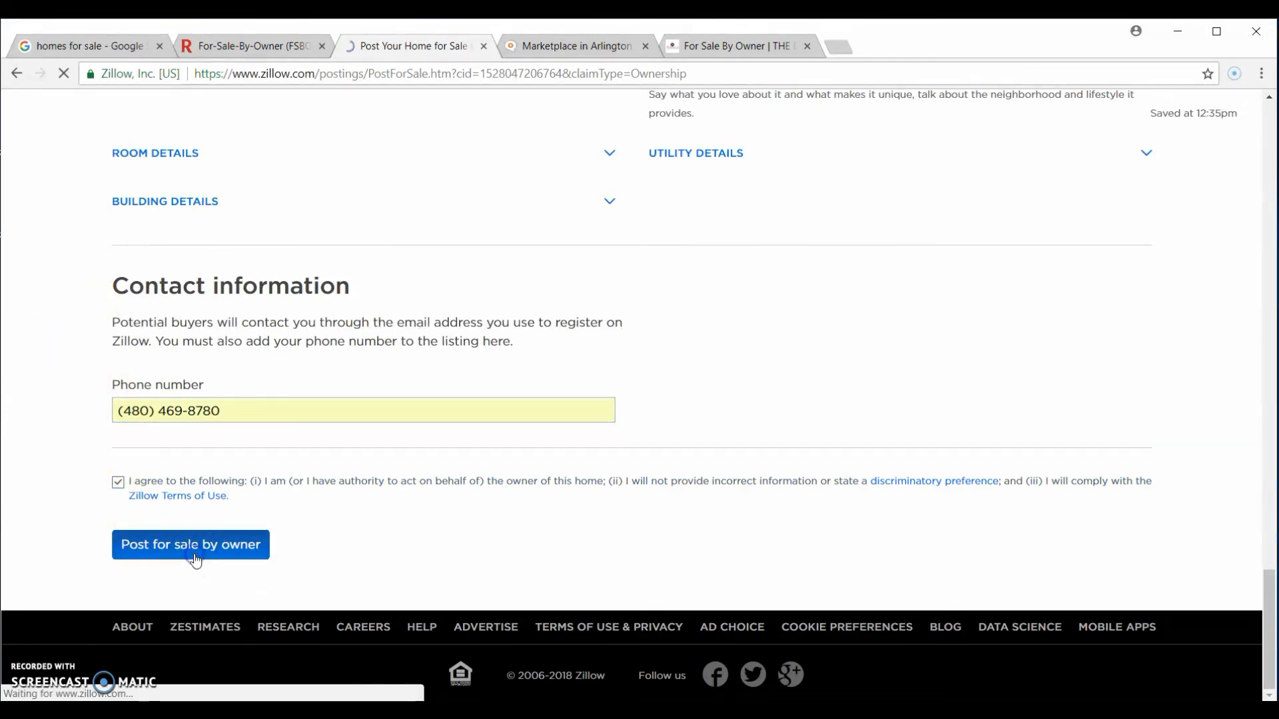
Step: Confirm the 'Listing on its way!' page after submitting the listing
click(189, 544)
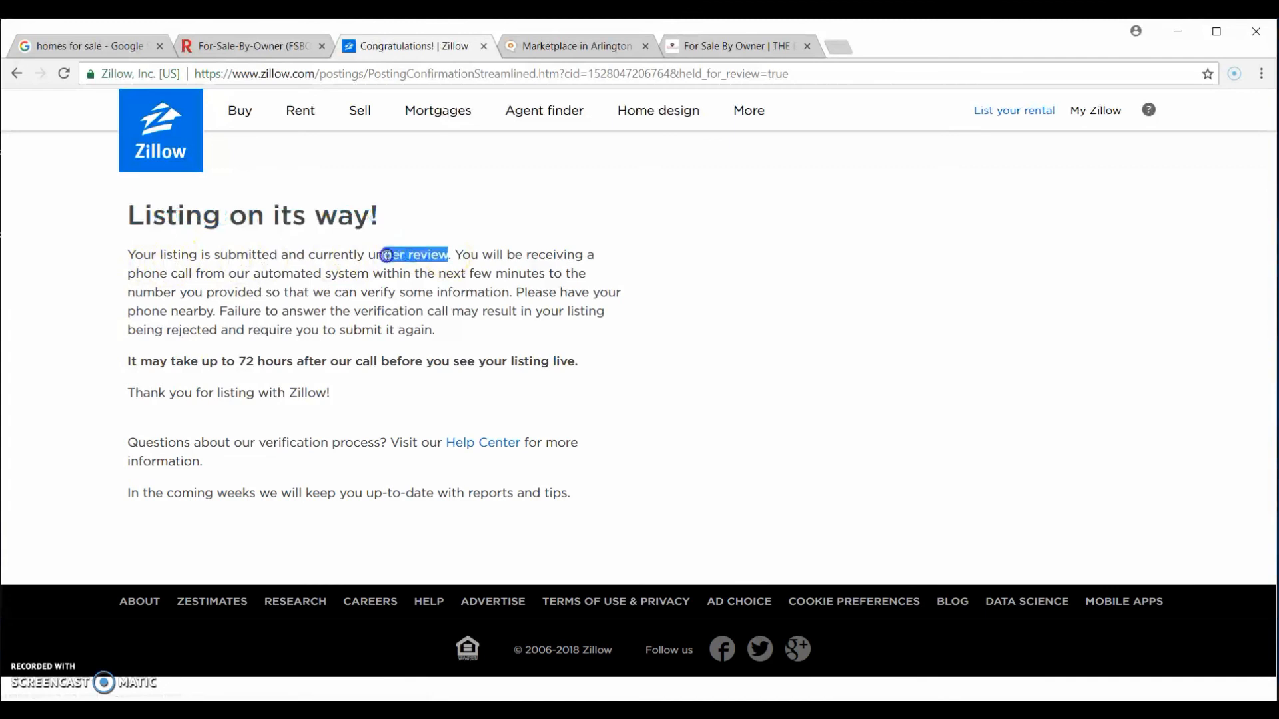
mouse_move(593, 532)
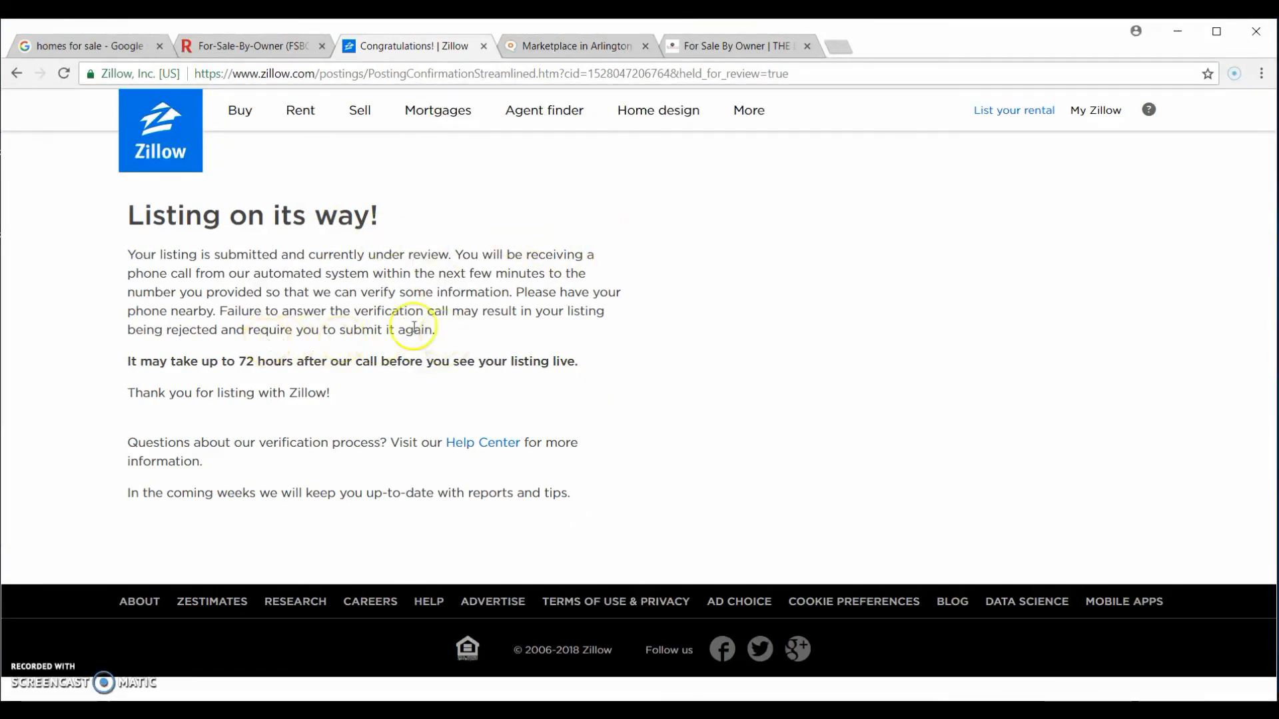
mouse_move(594, 455)
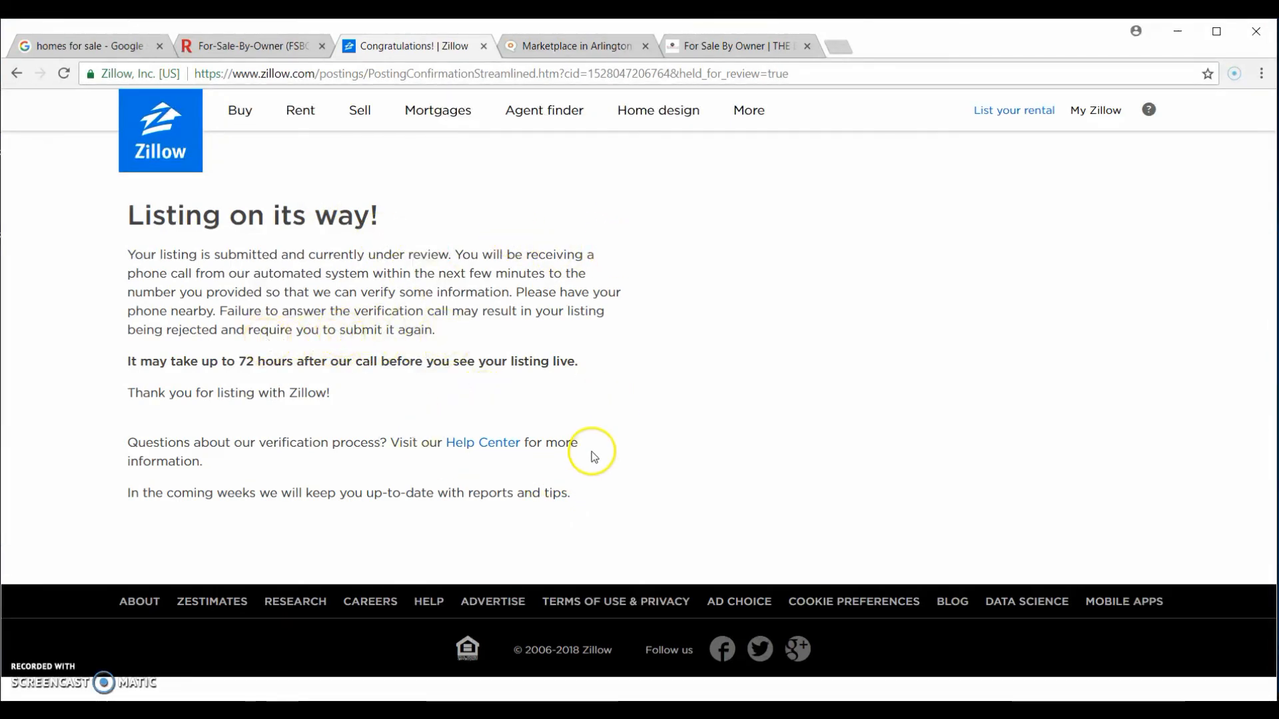
mouse_move(497, 461)
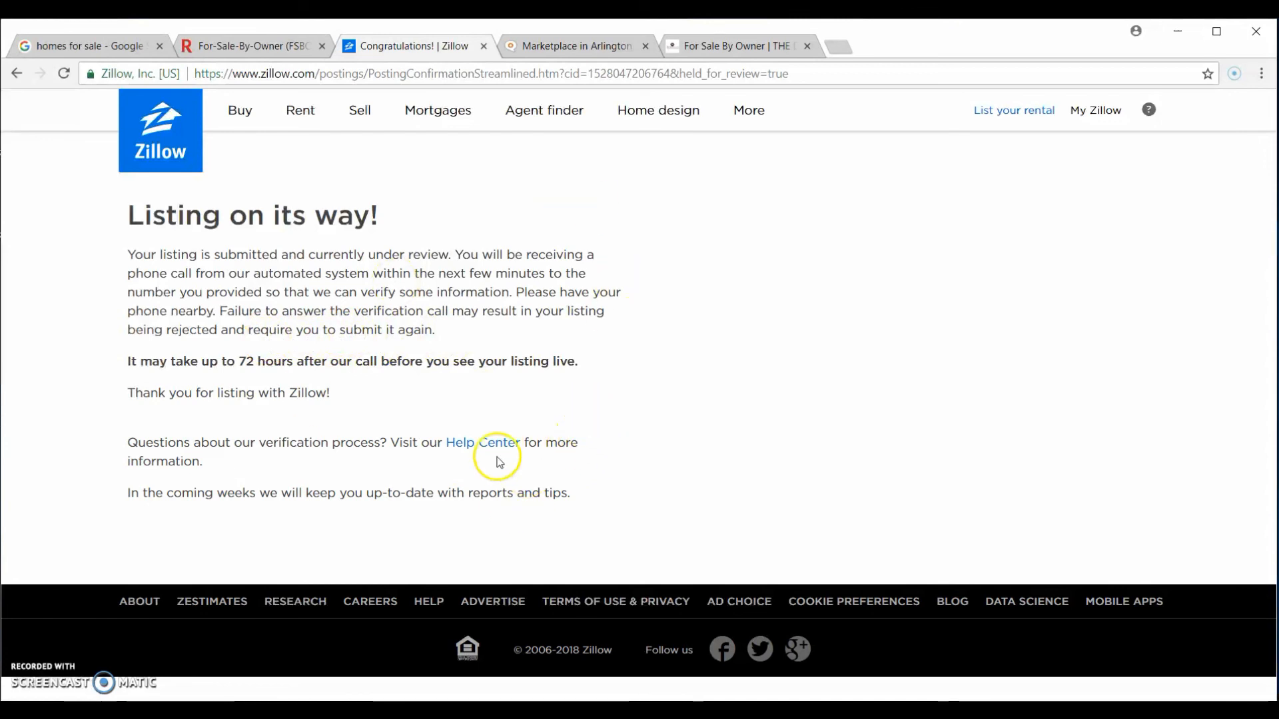
mouse_move(448, 491)
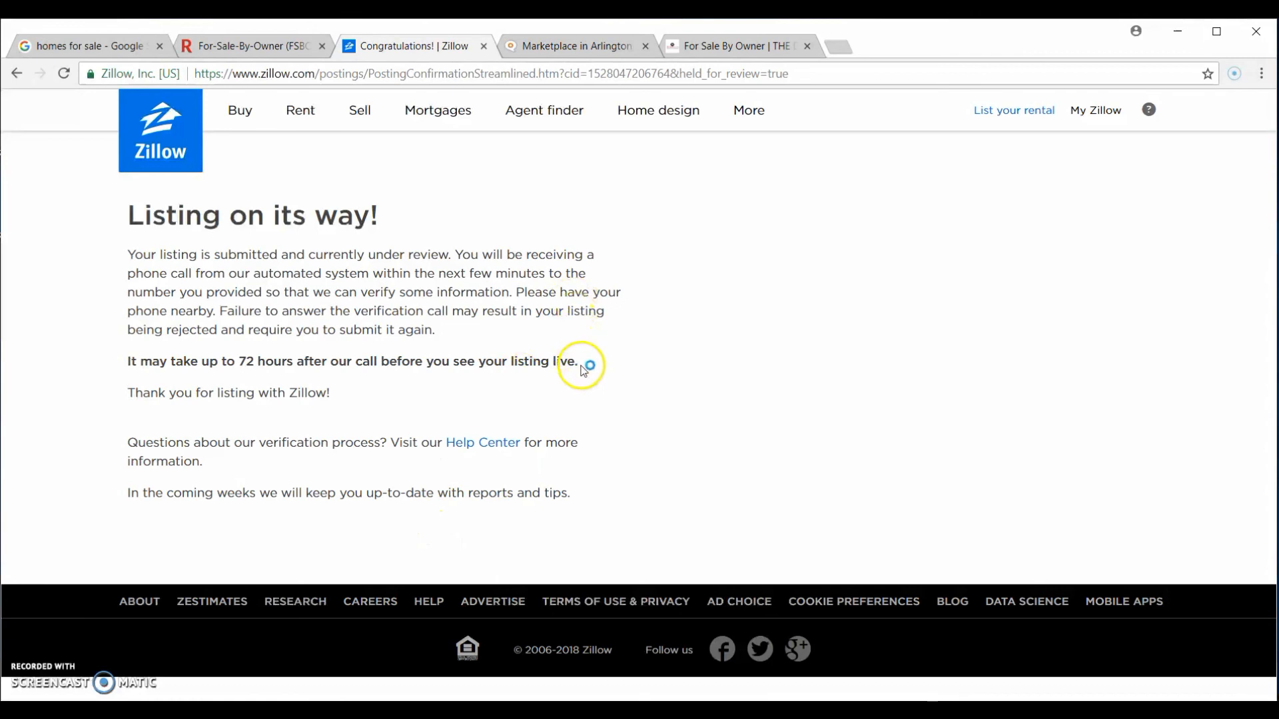
mouse_move(916, 644)
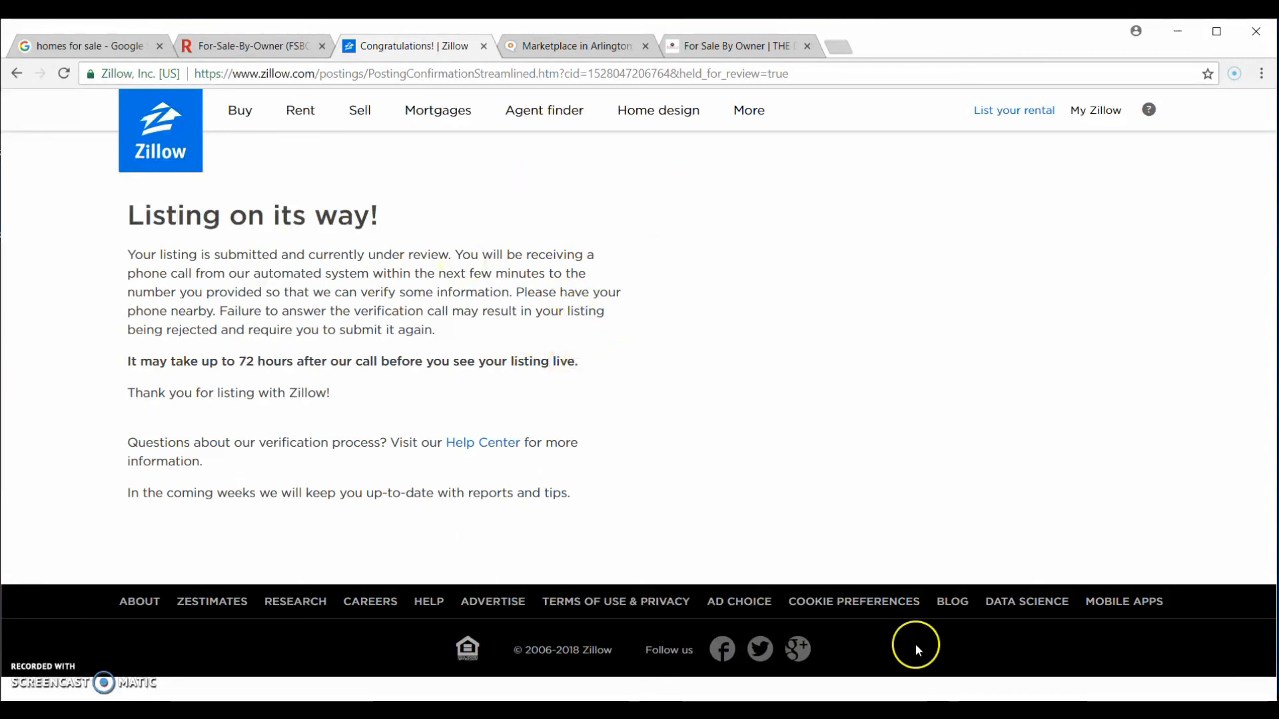
mouse_move(622, 332)
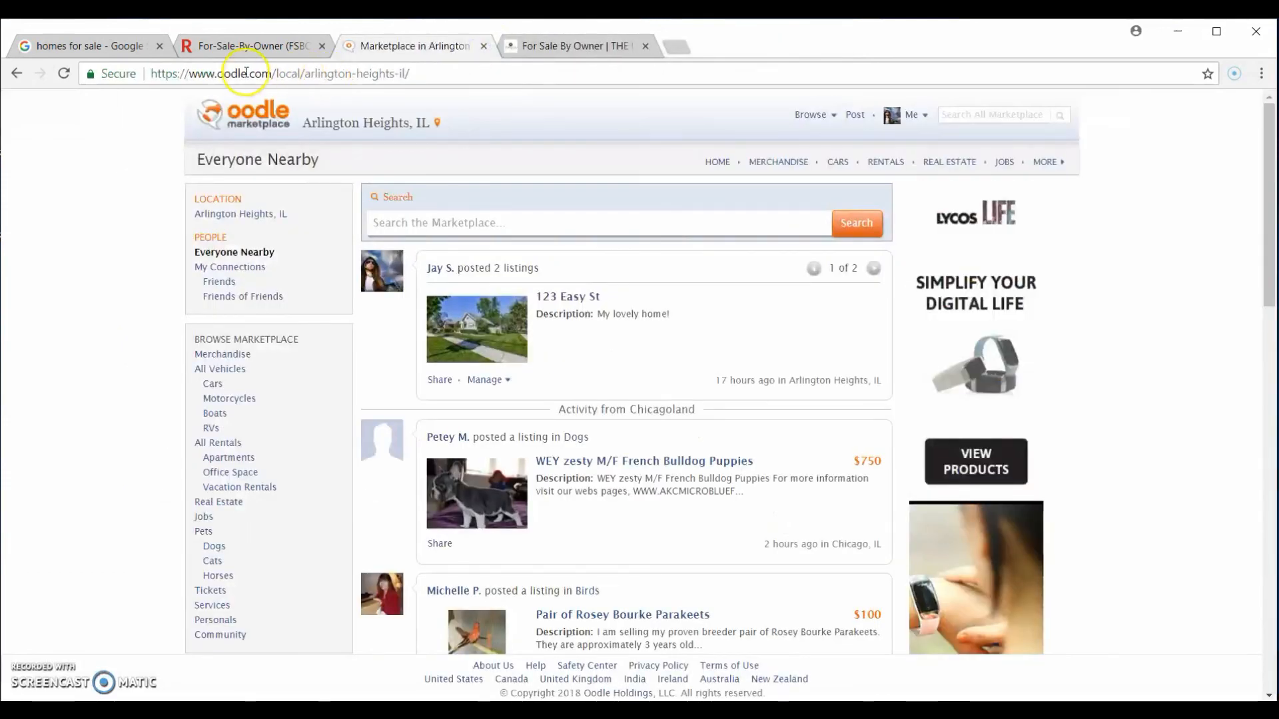
click(249, 46)
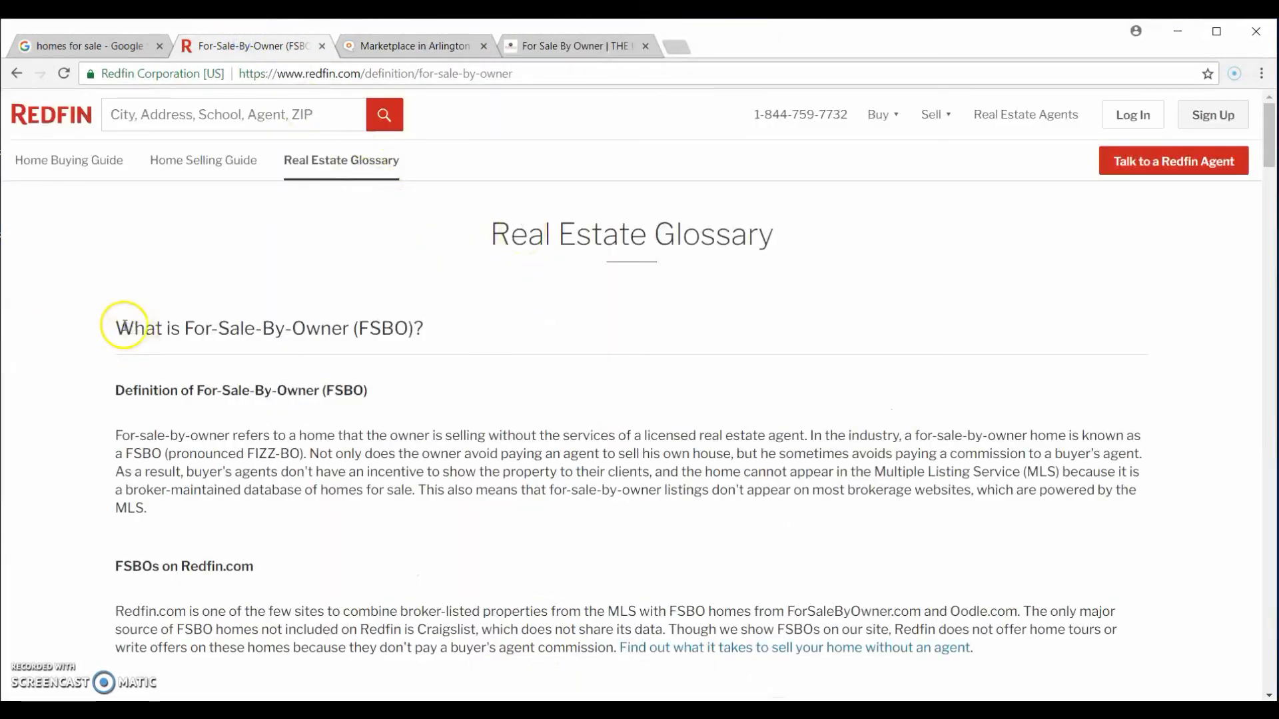
mouse_move(88, 318)
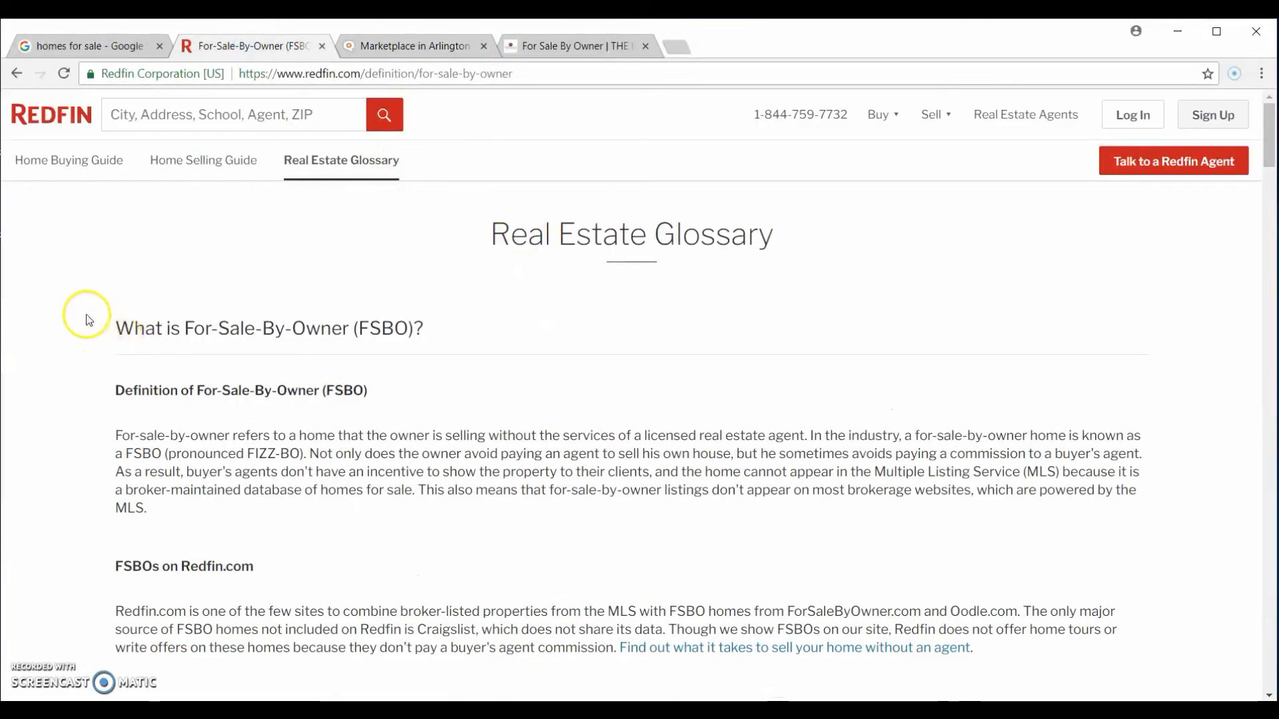
scroll(down, 3)
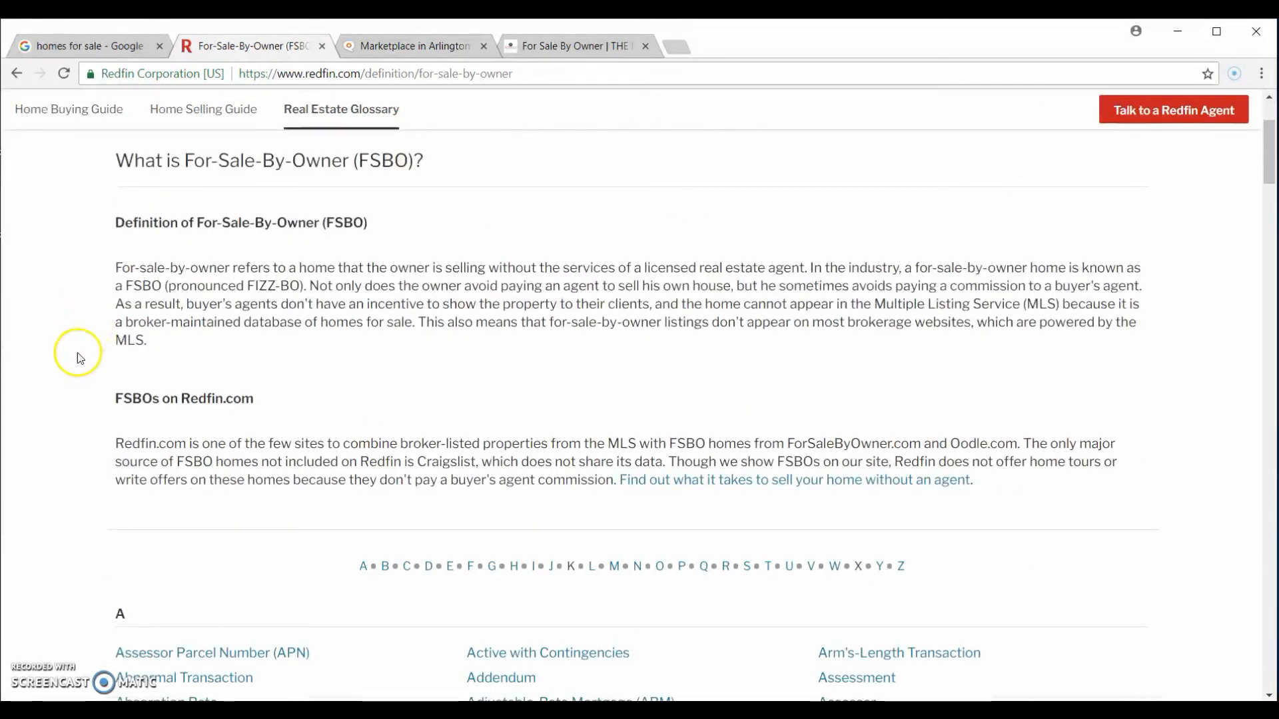
mouse_move(194, 446)
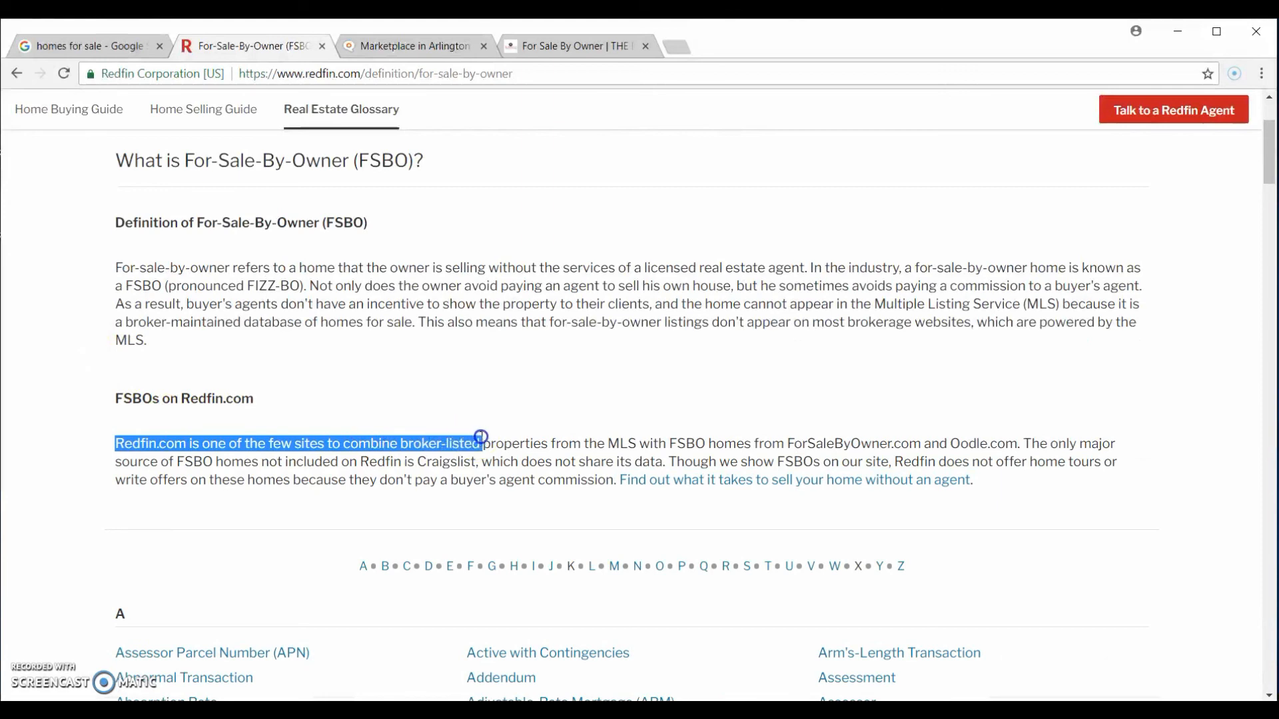
drag(481, 443, 661, 444)
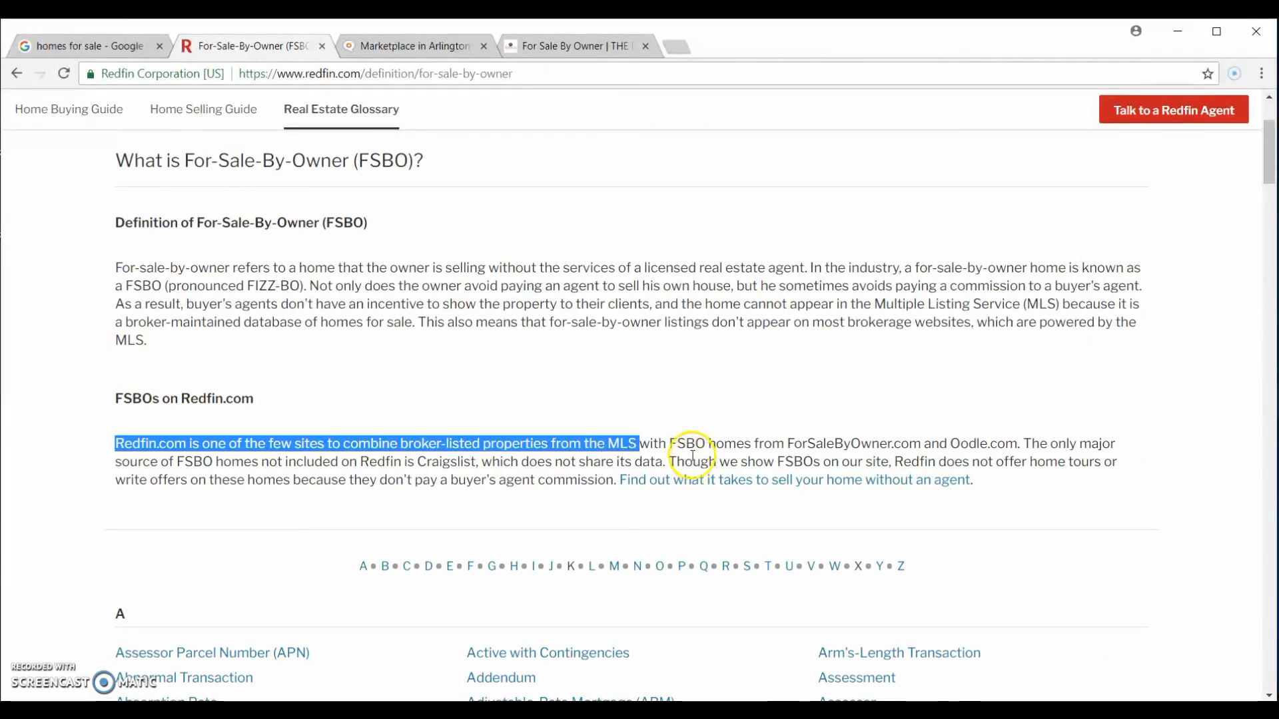
mouse_move(787, 445)
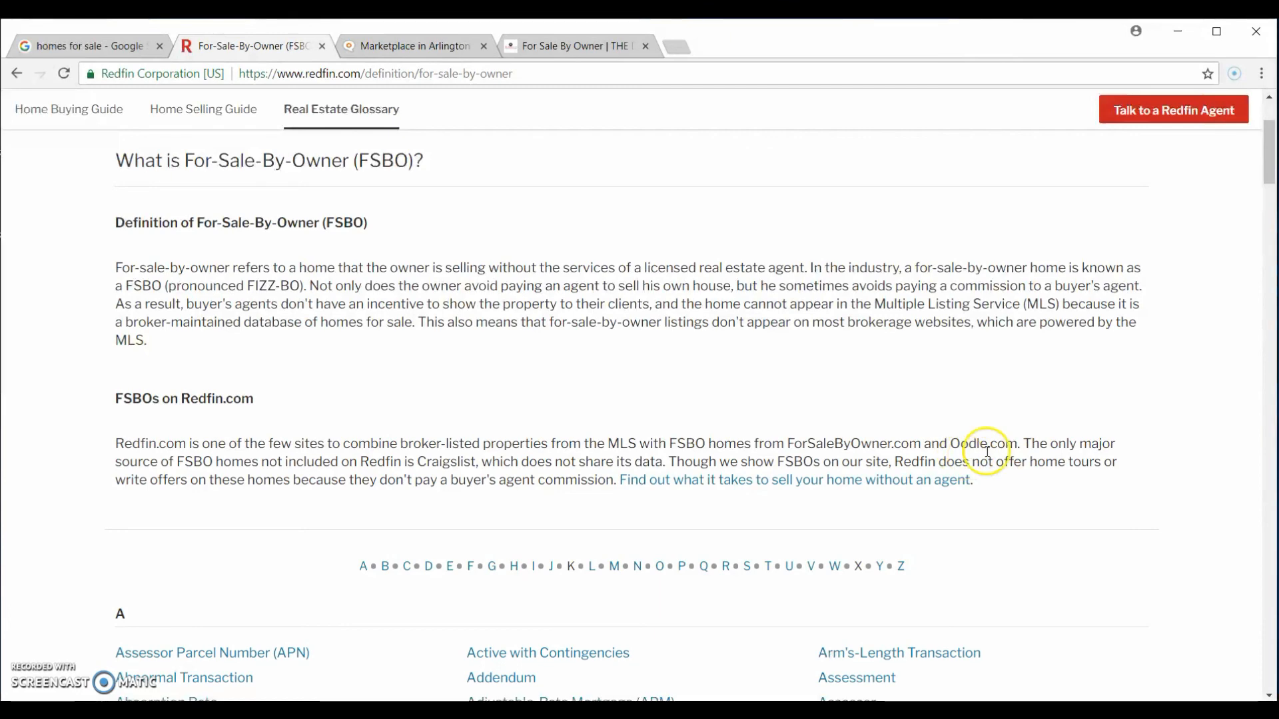
Step: Post an Oodle listing titled 'House' in Real Estate > Single Family, 1 bedroom, 2 bathrooms
click(411, 46)
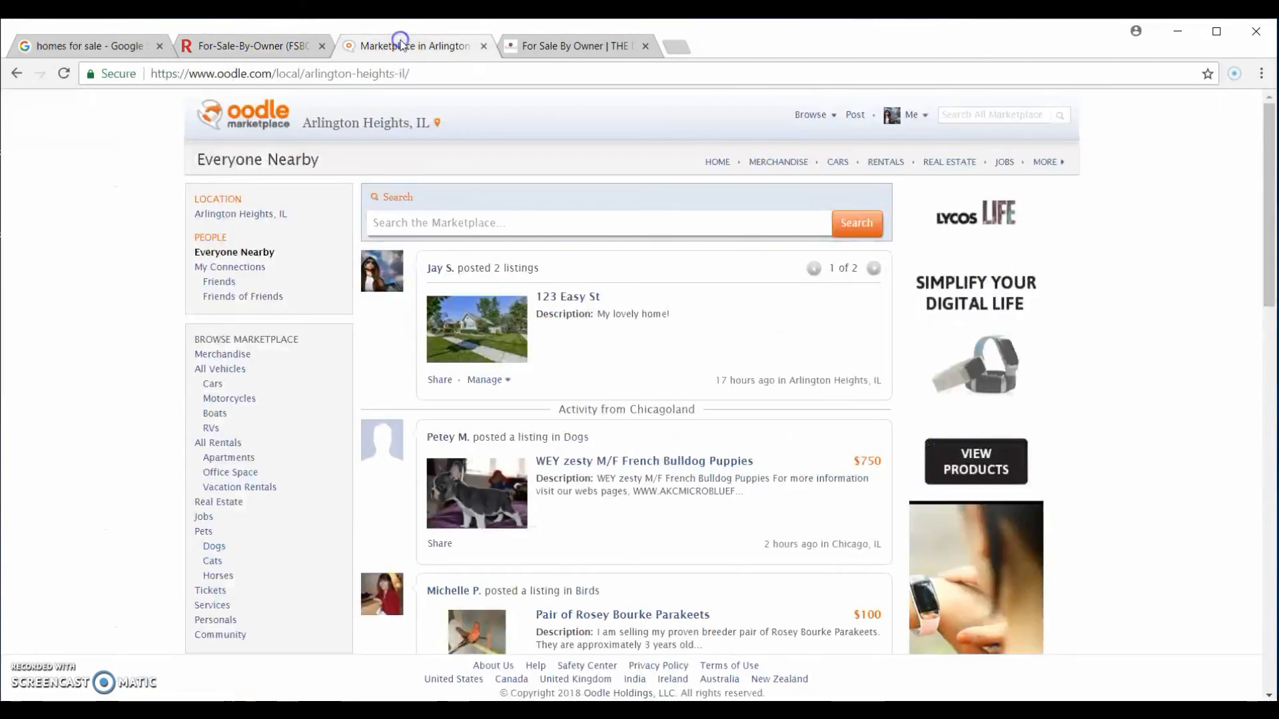
scroll(down, 3)
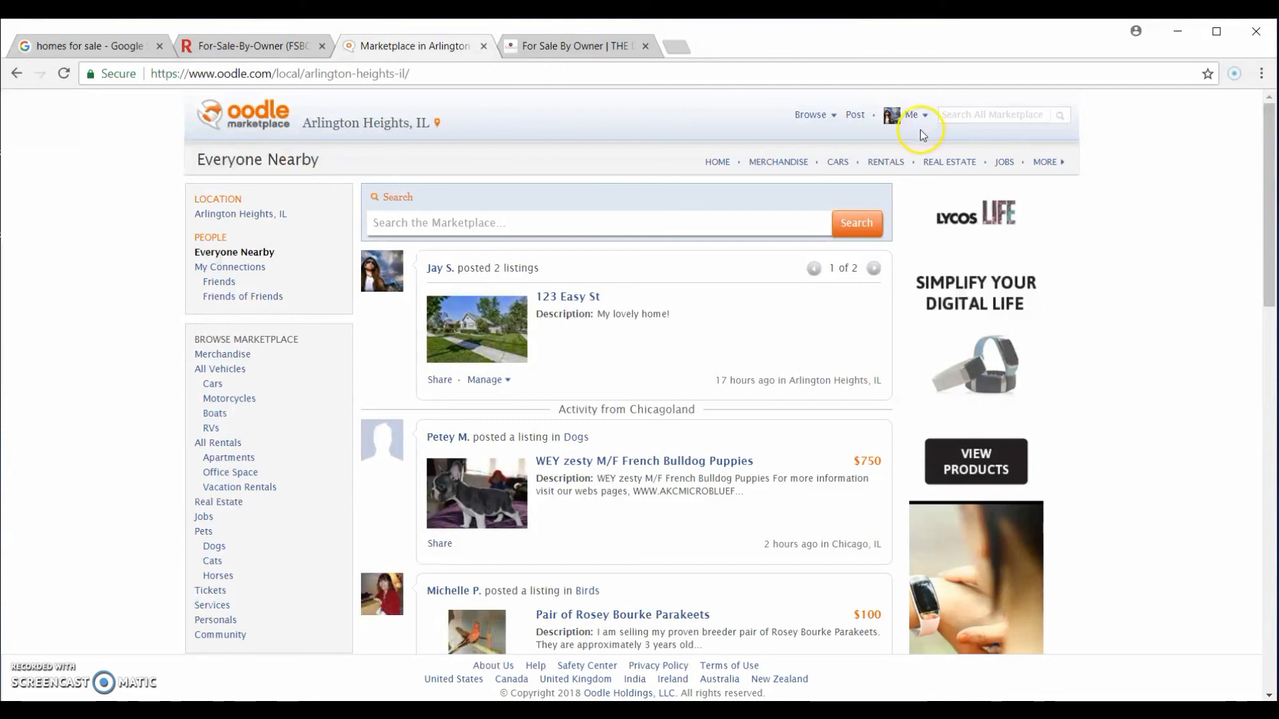
mouse_move(856, 131)
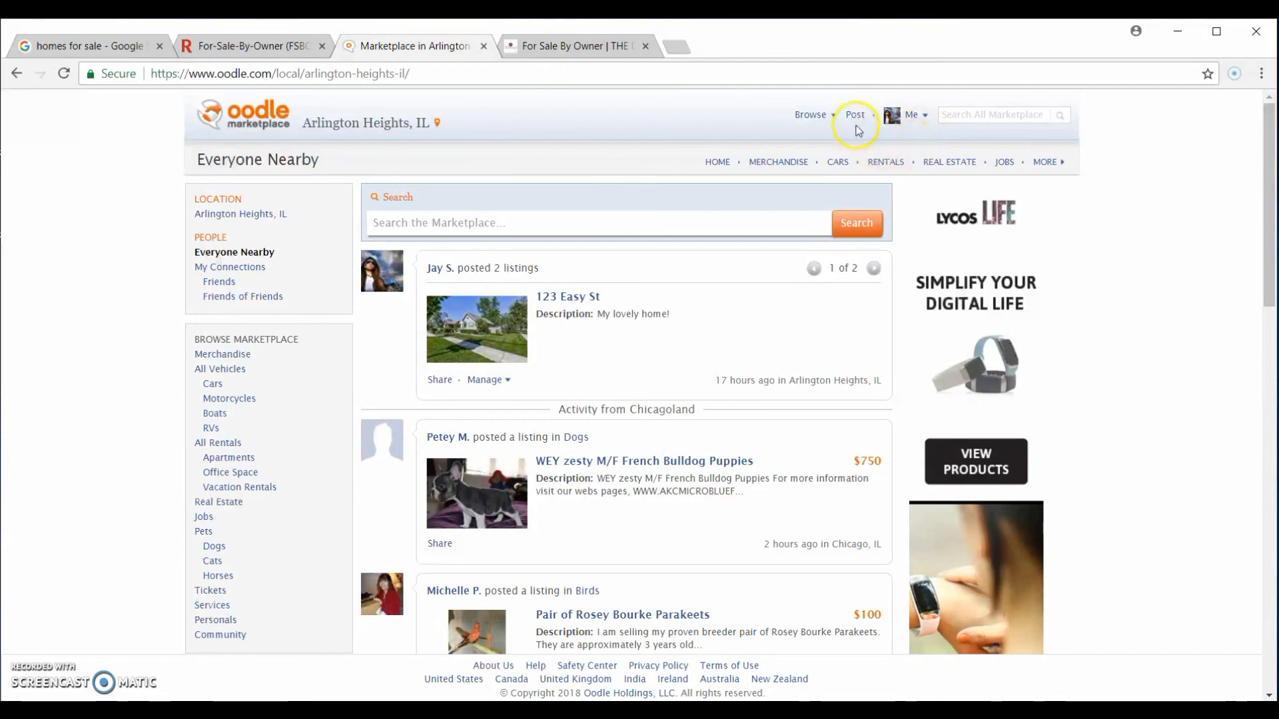
click(854, 114)
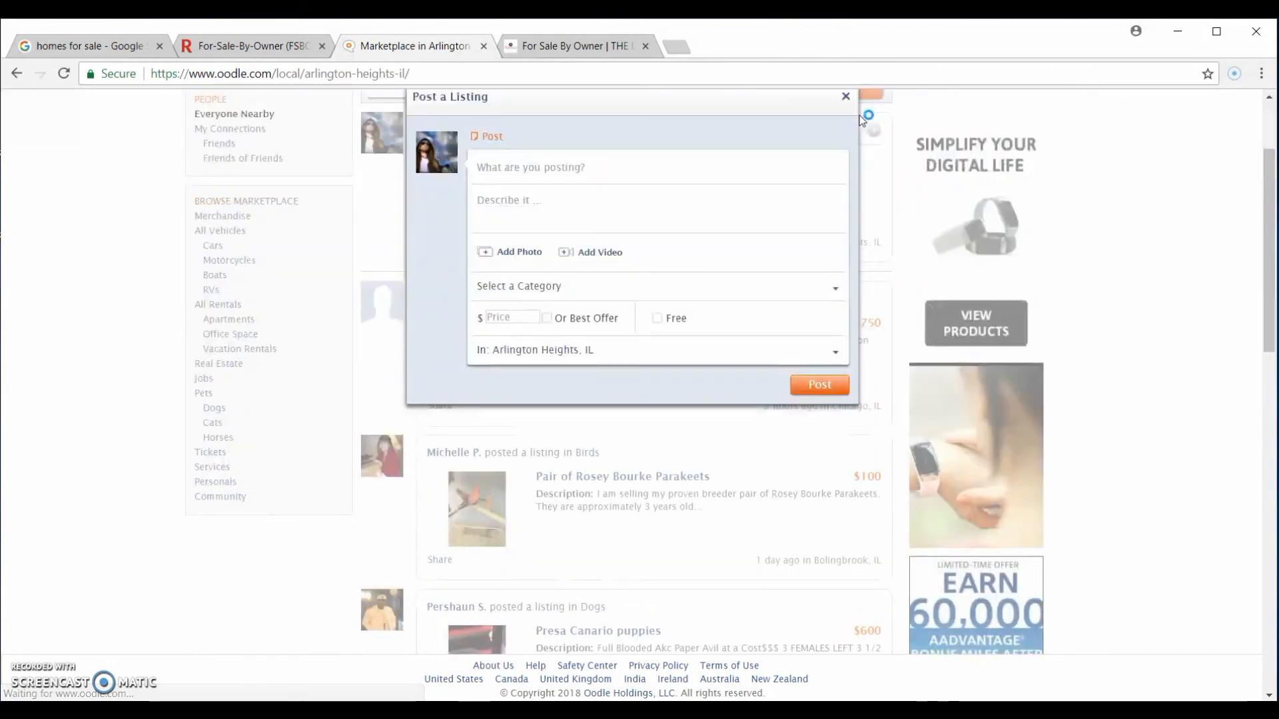
text(House)
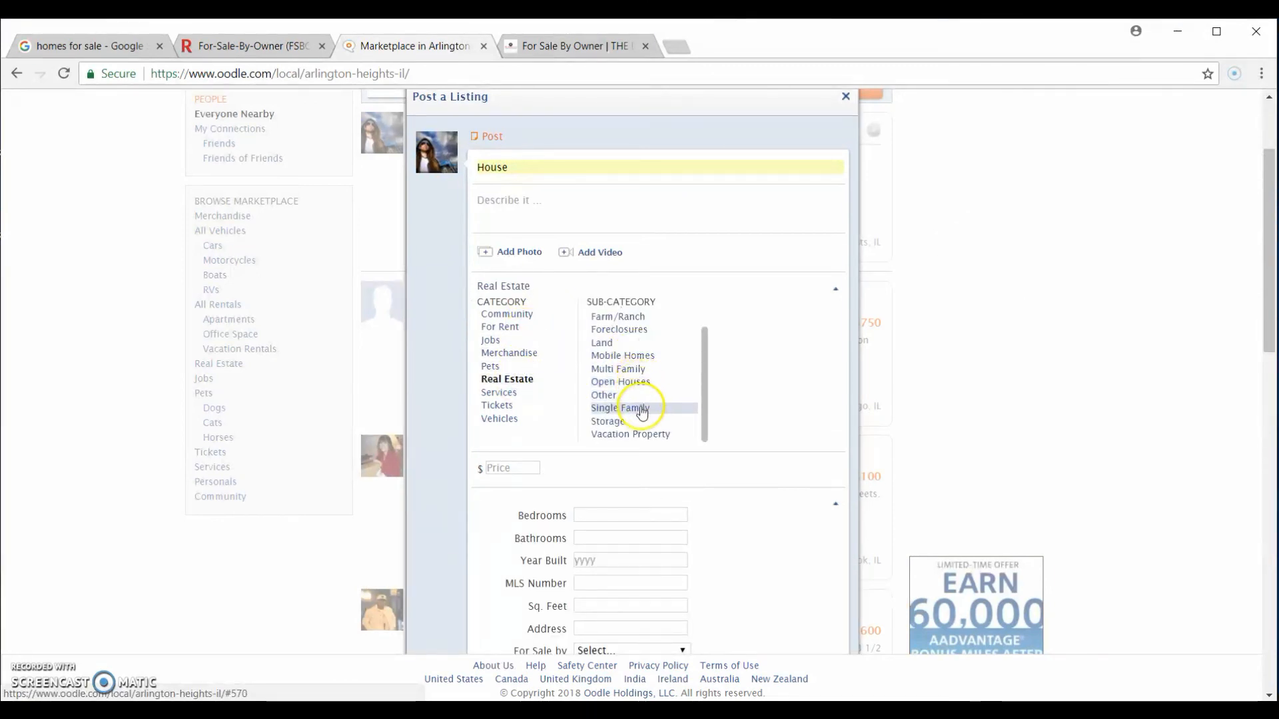
click(621, 407)
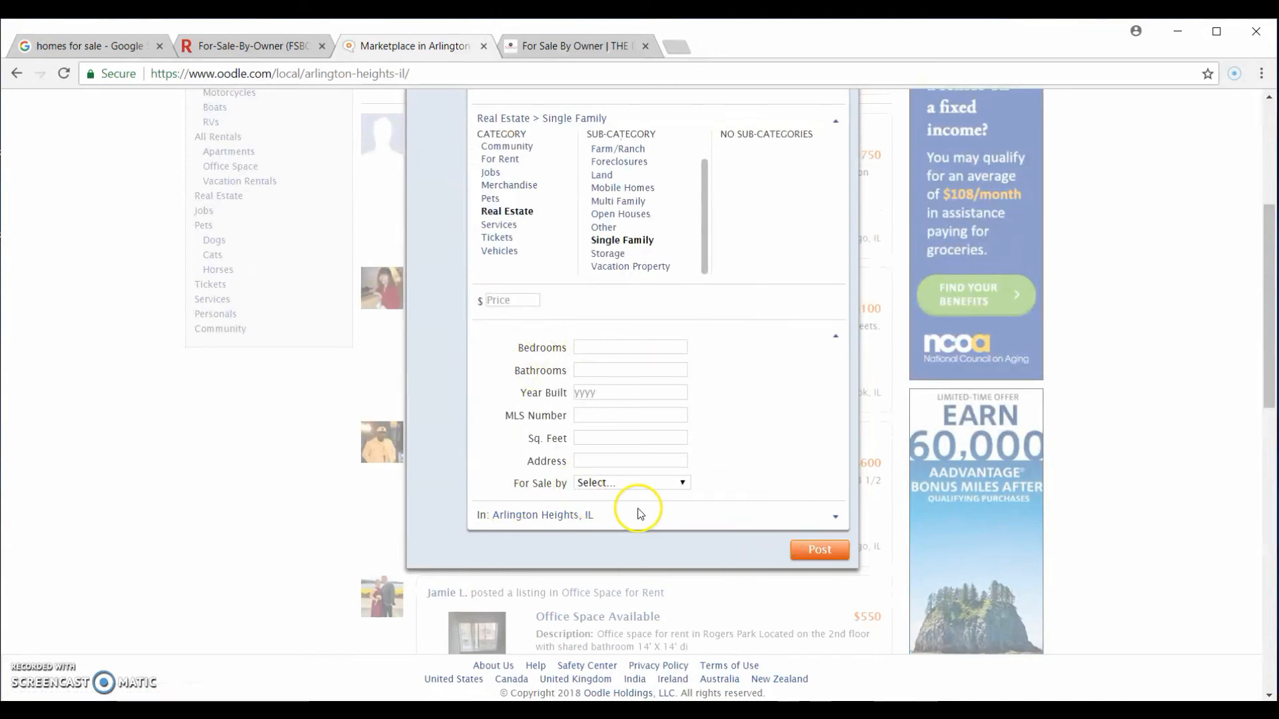
mouse_move(595, 360)
text(1)
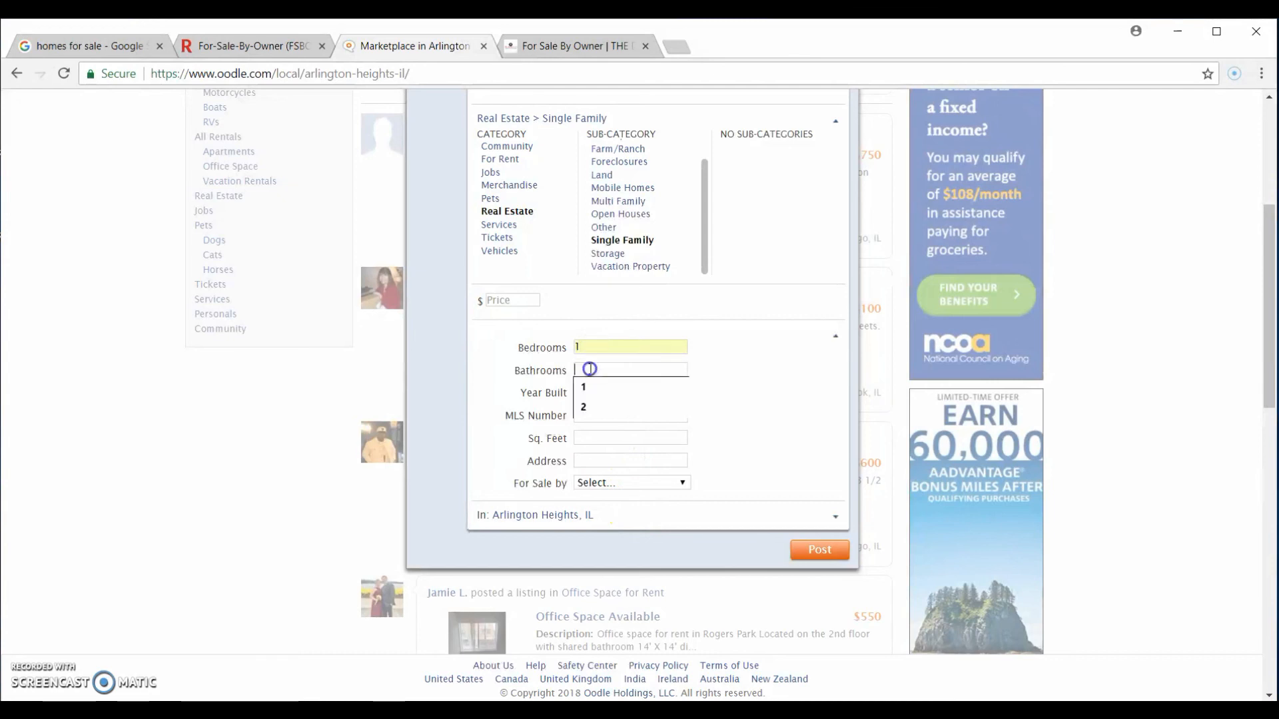
click(582, 407)
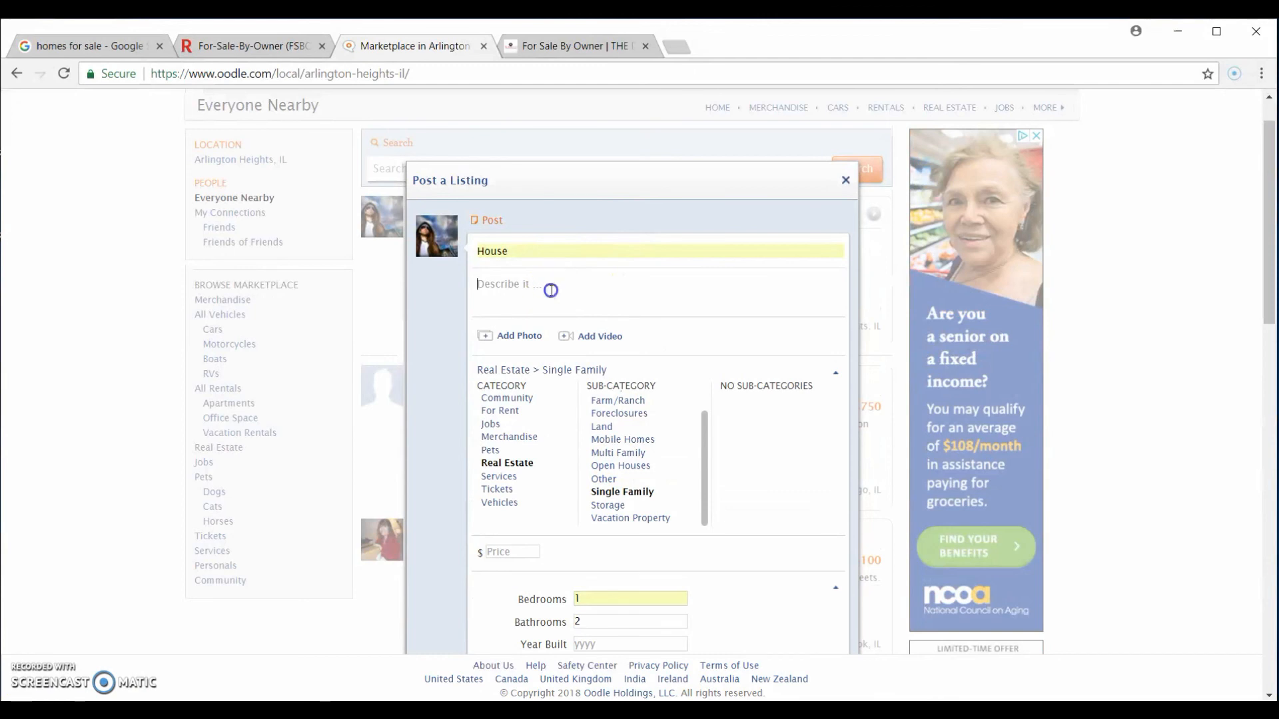
Step: Enter the description 'My lovely home!!!'
text(My)
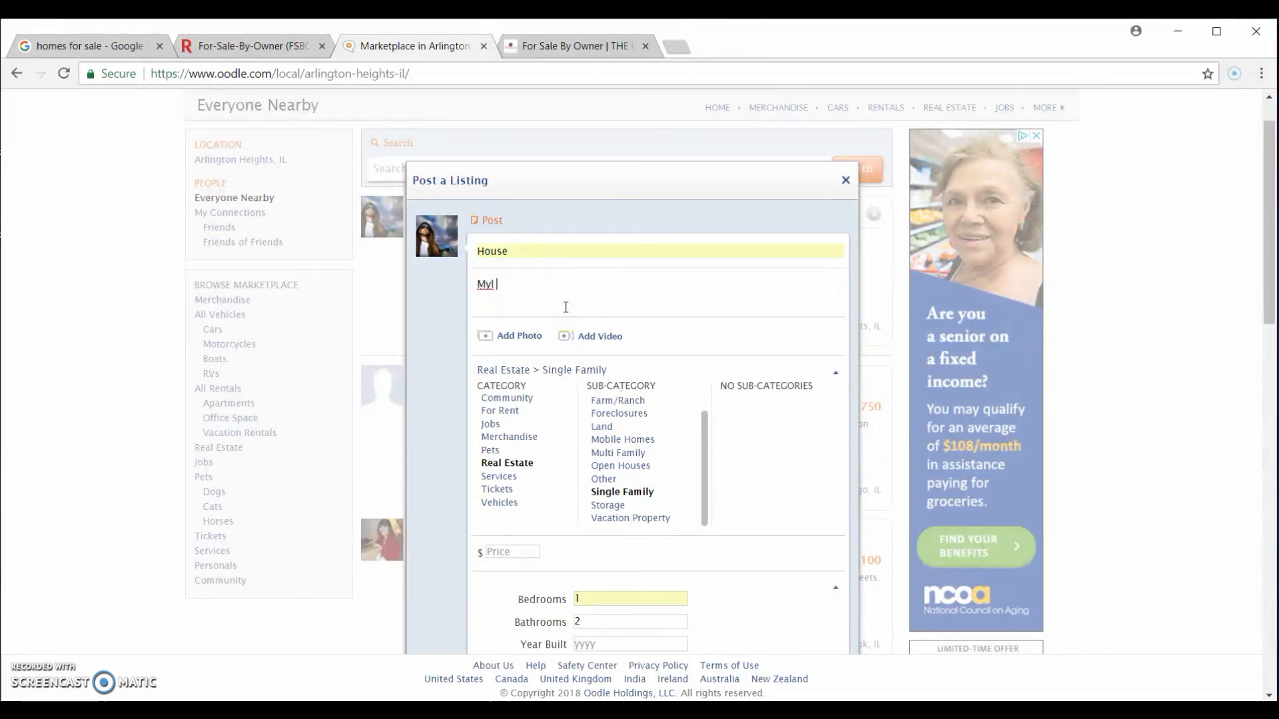
text(lovely ho)
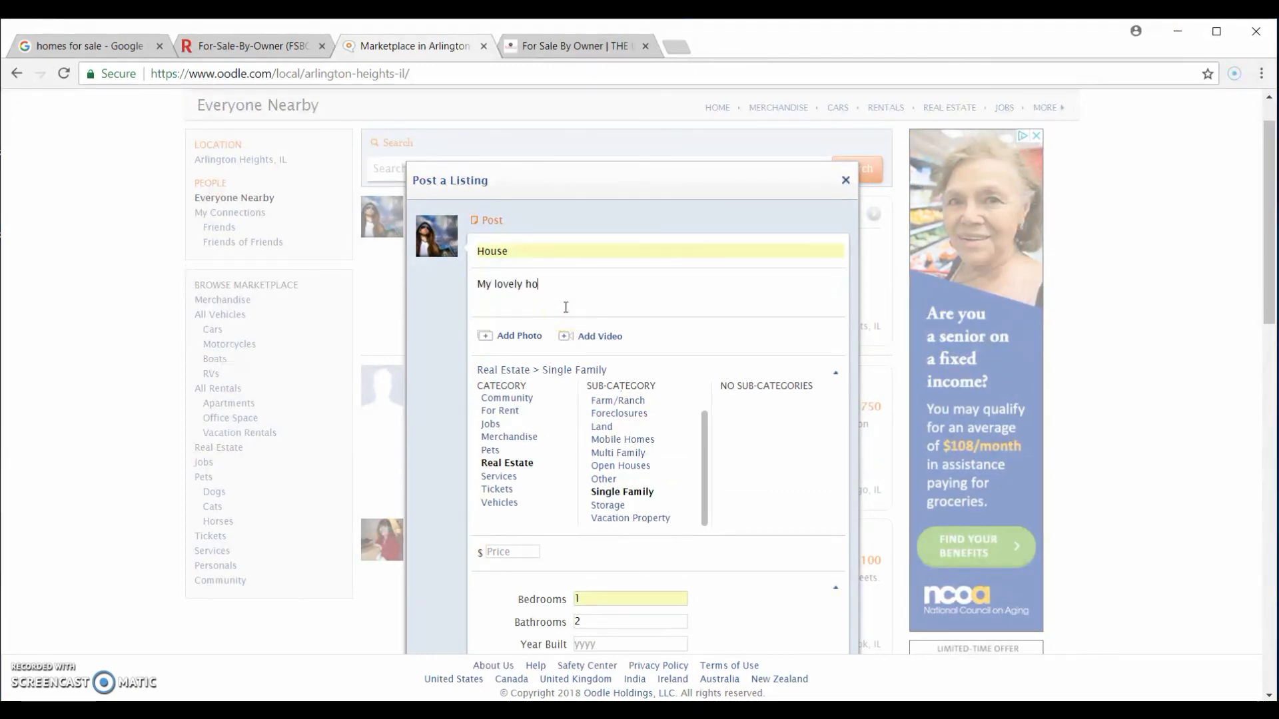
text(me!!!)
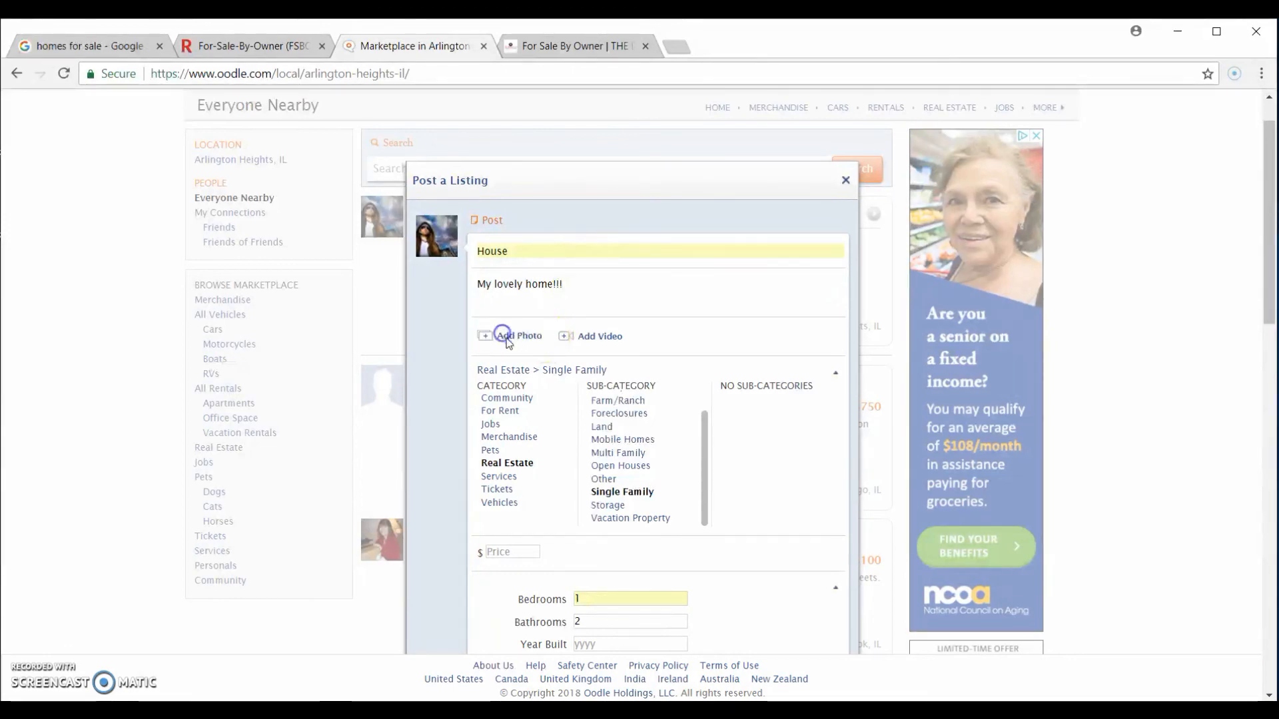
Step: Attach the front-of-house photo A (1) and the interior photo B (1)
click(519, 335)
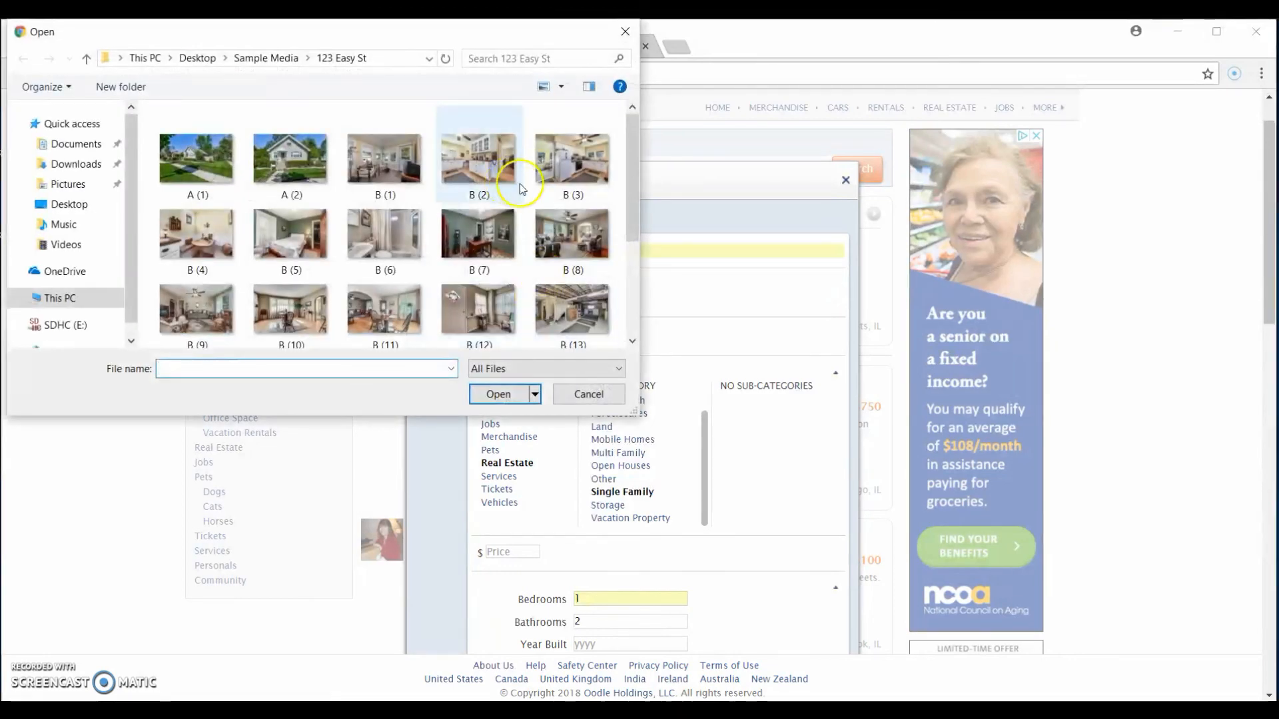
click(291, 155)
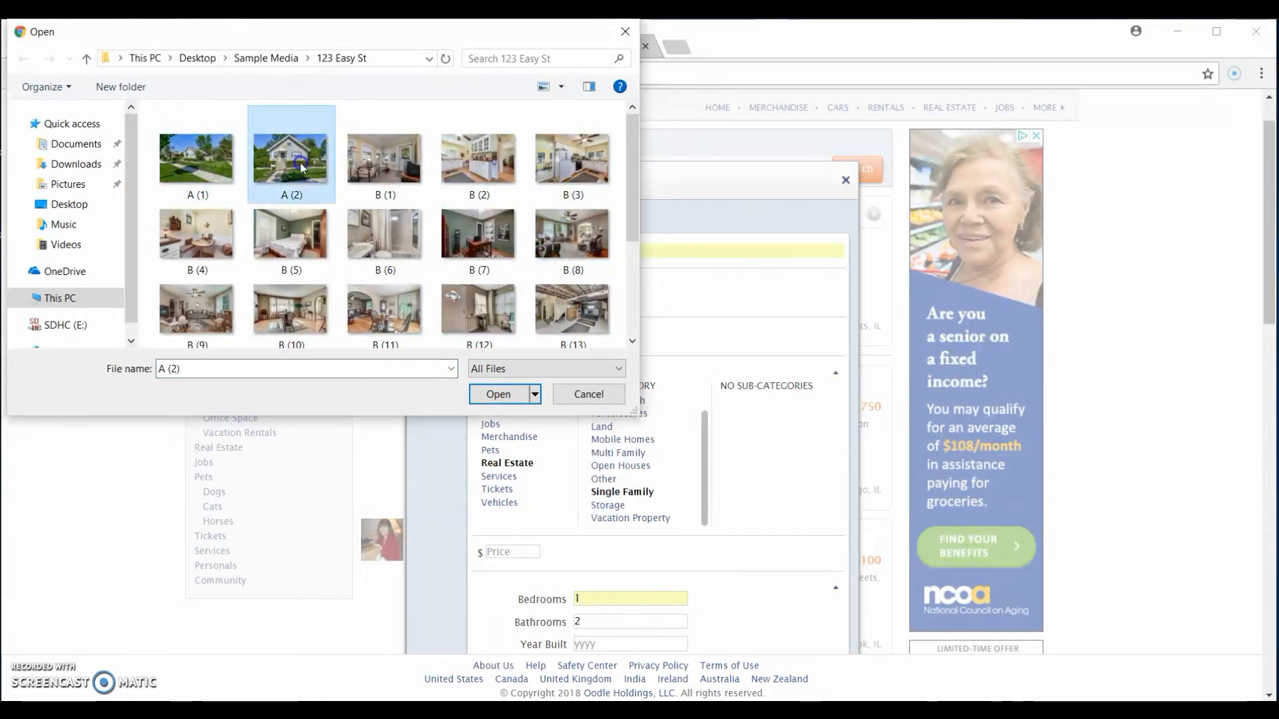
click(197, 154)
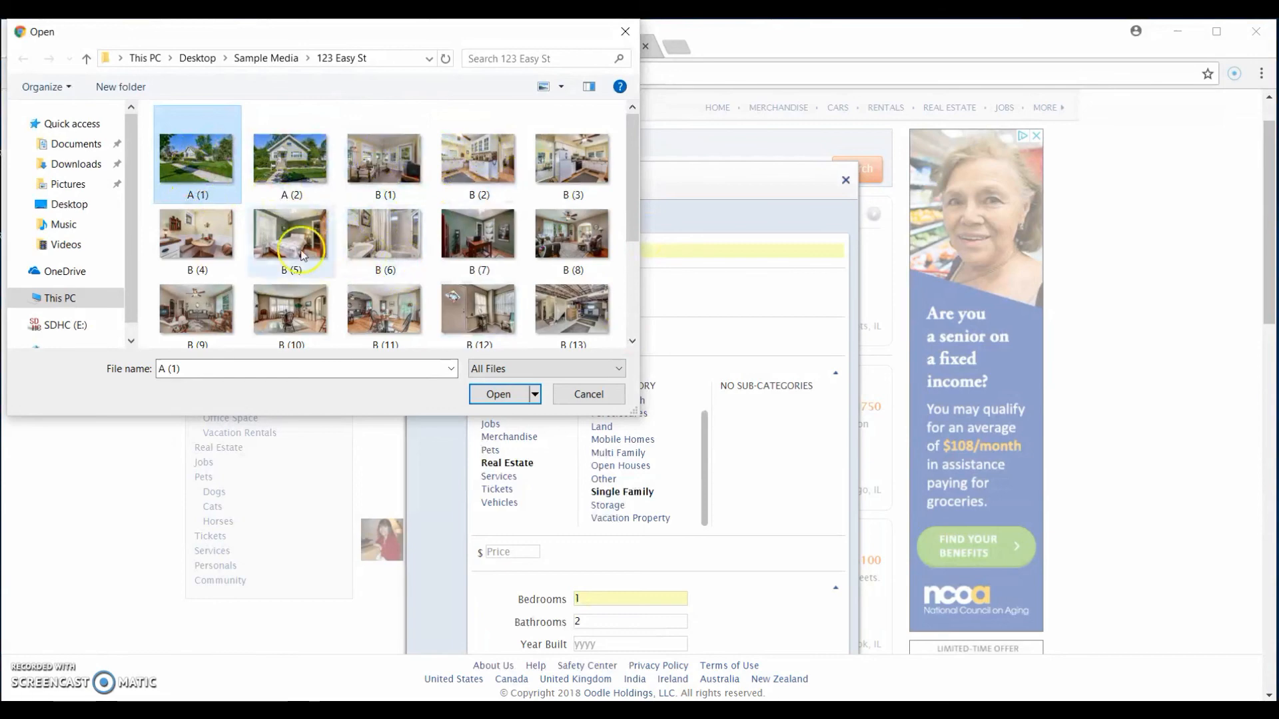
click(496, 393)
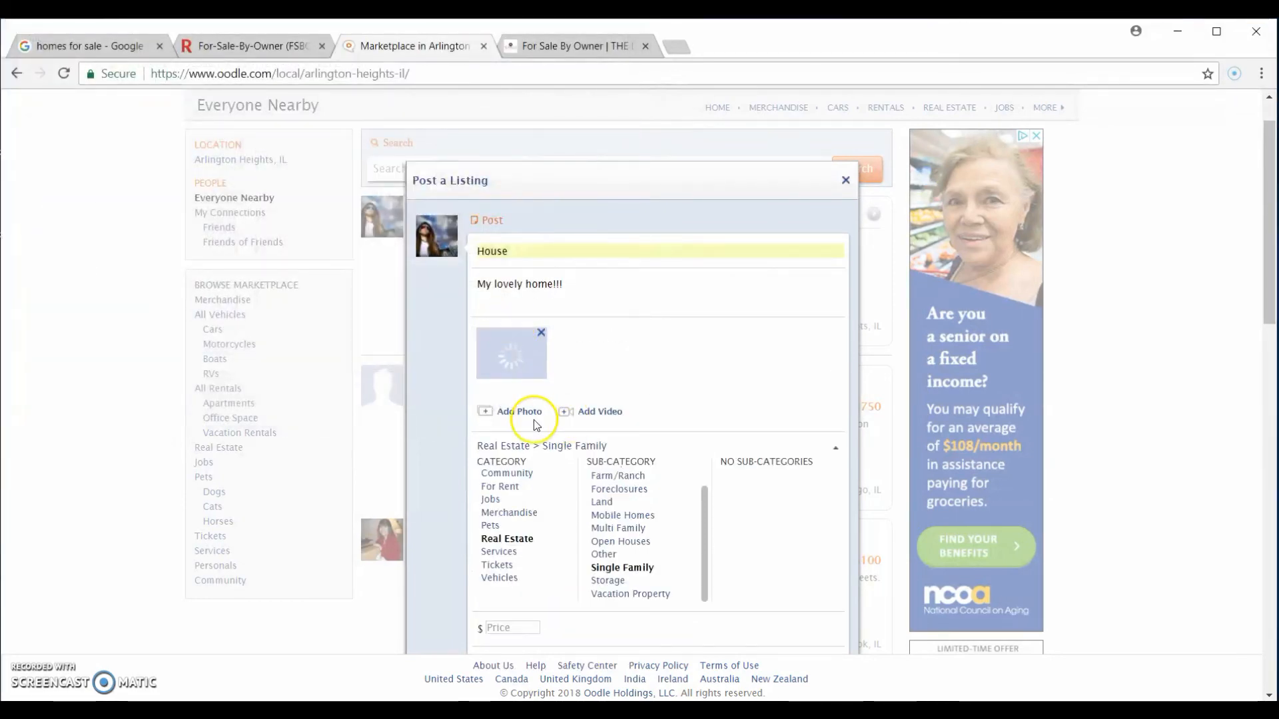
click(520, 411)
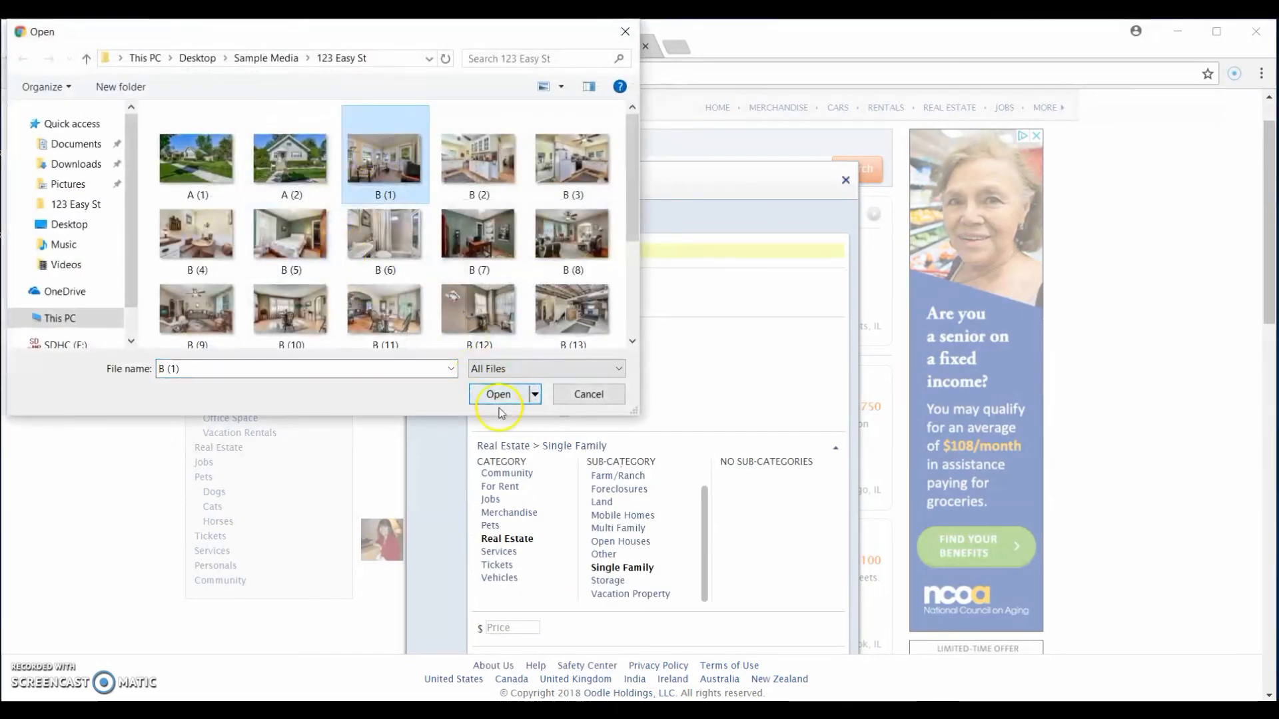
click(499, 393)
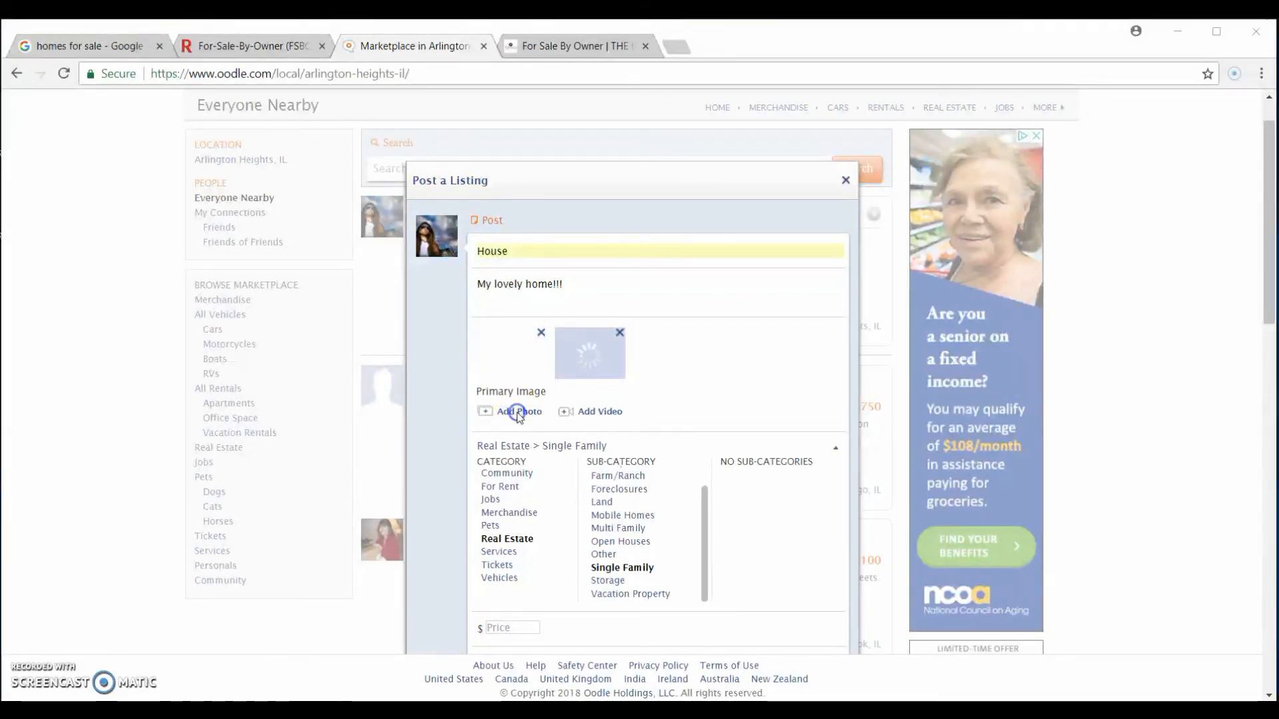
click(517, 411)
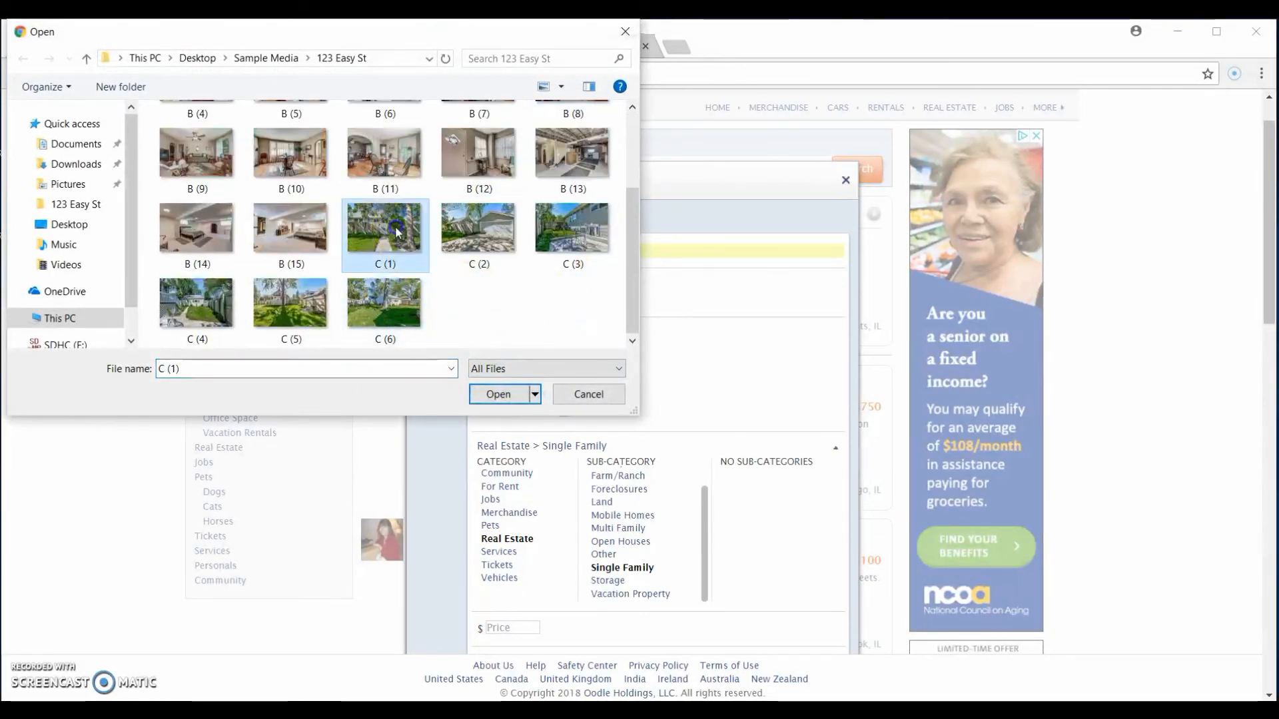
click(497, 393)
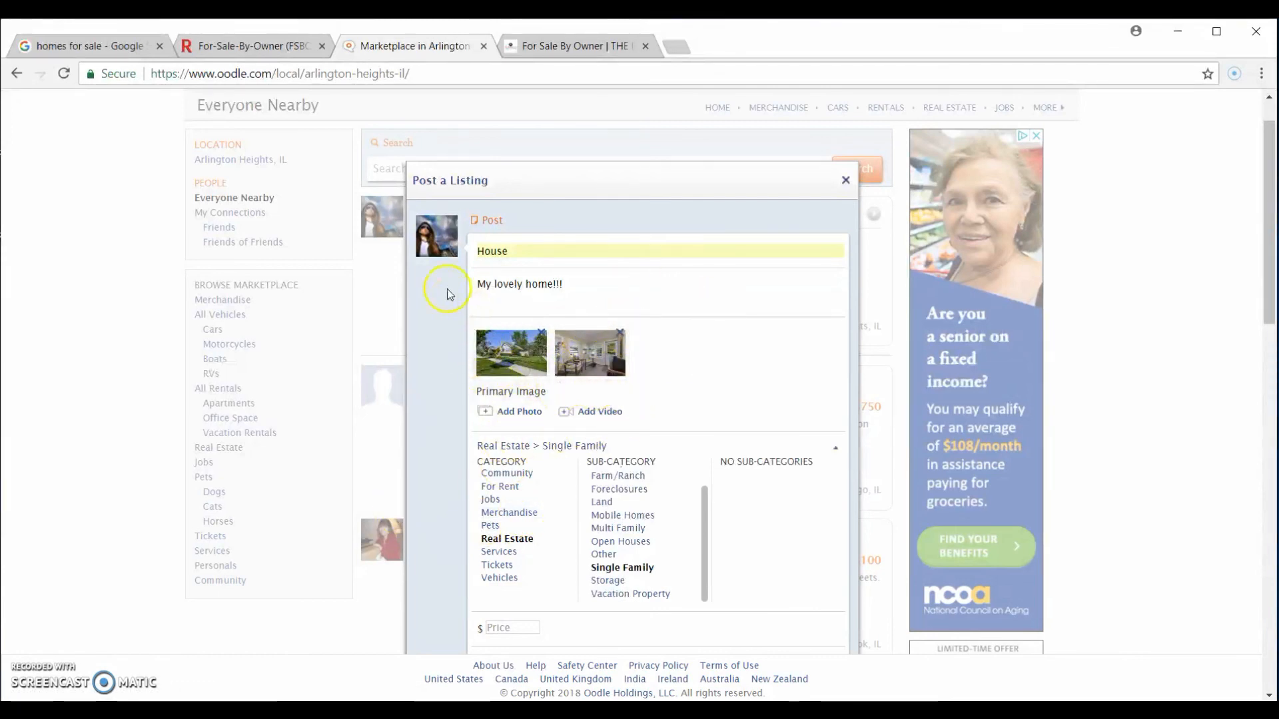
Step: Post the Oodle house listing titled House with description 'My lovely home!!!'
scroll(down, 3)
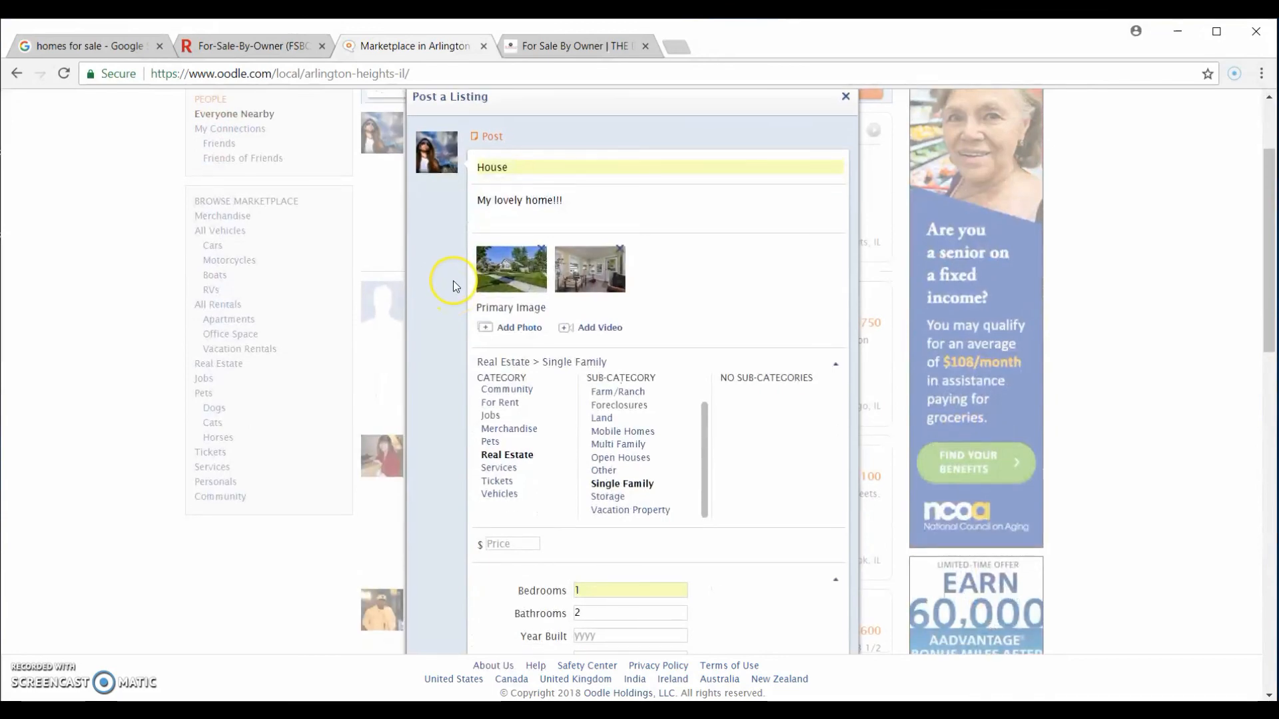
scroll(down, 3)
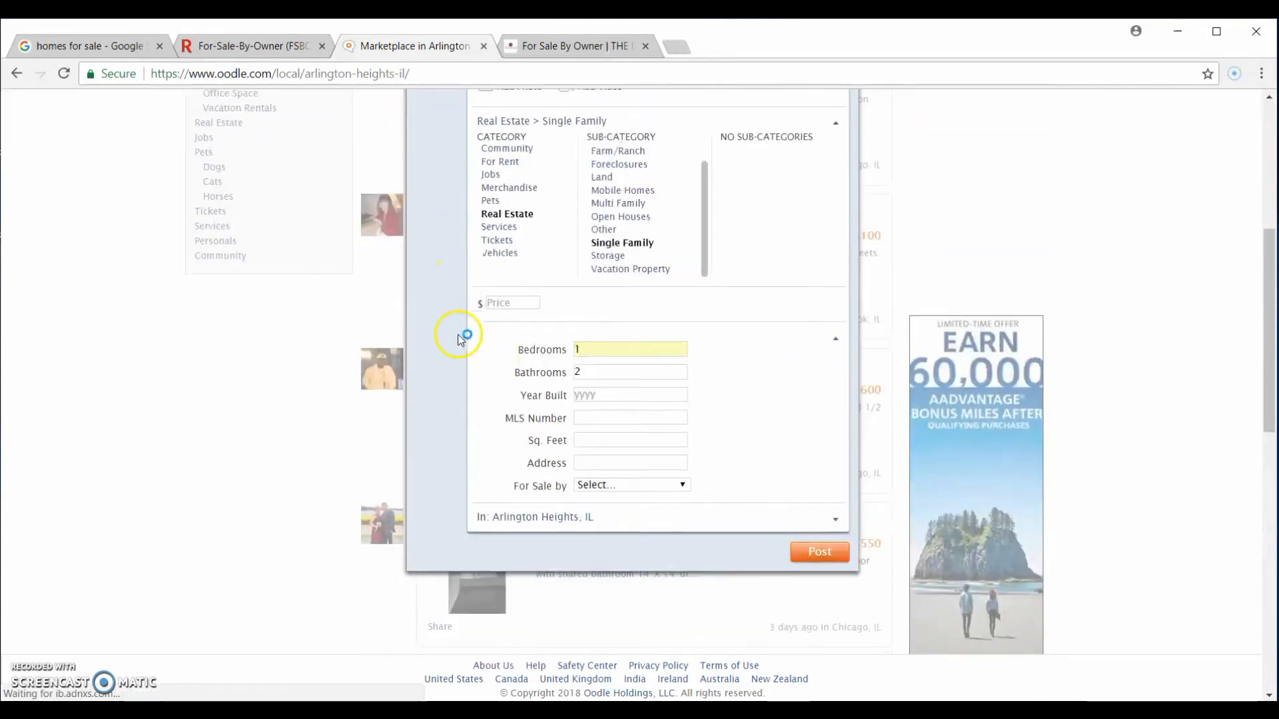
scroll(down, 3)
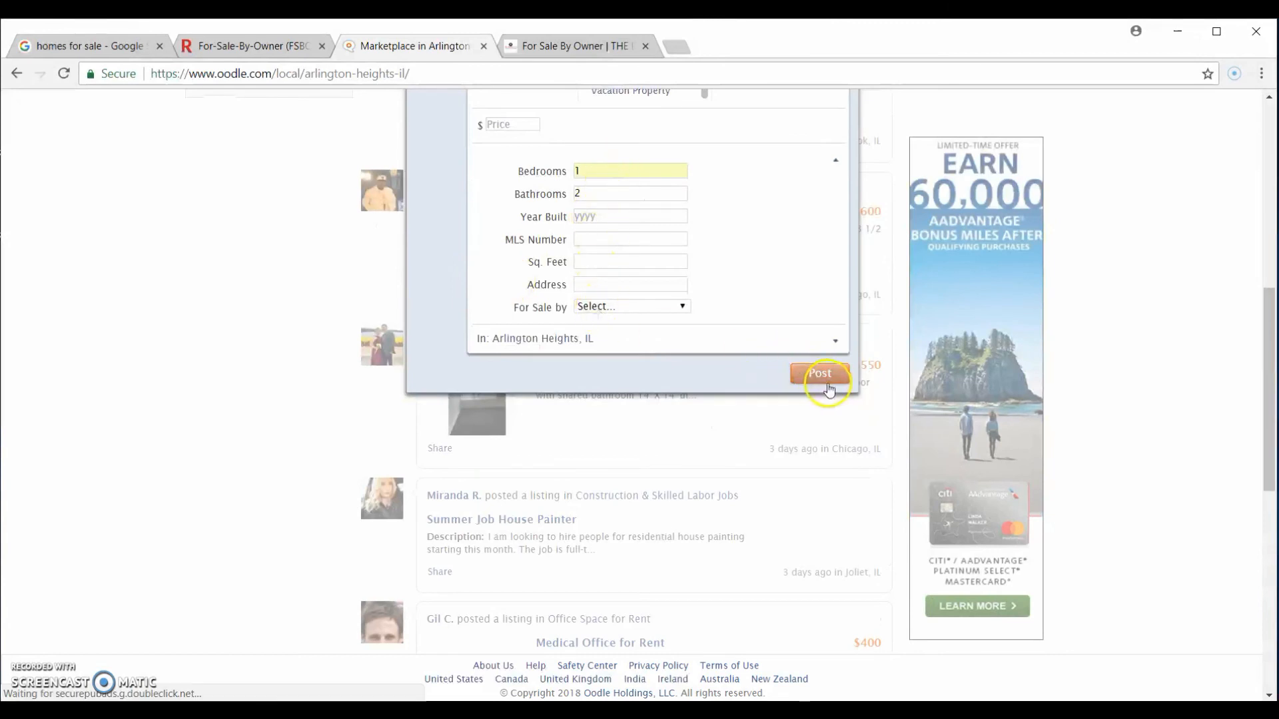
click(630, 305)
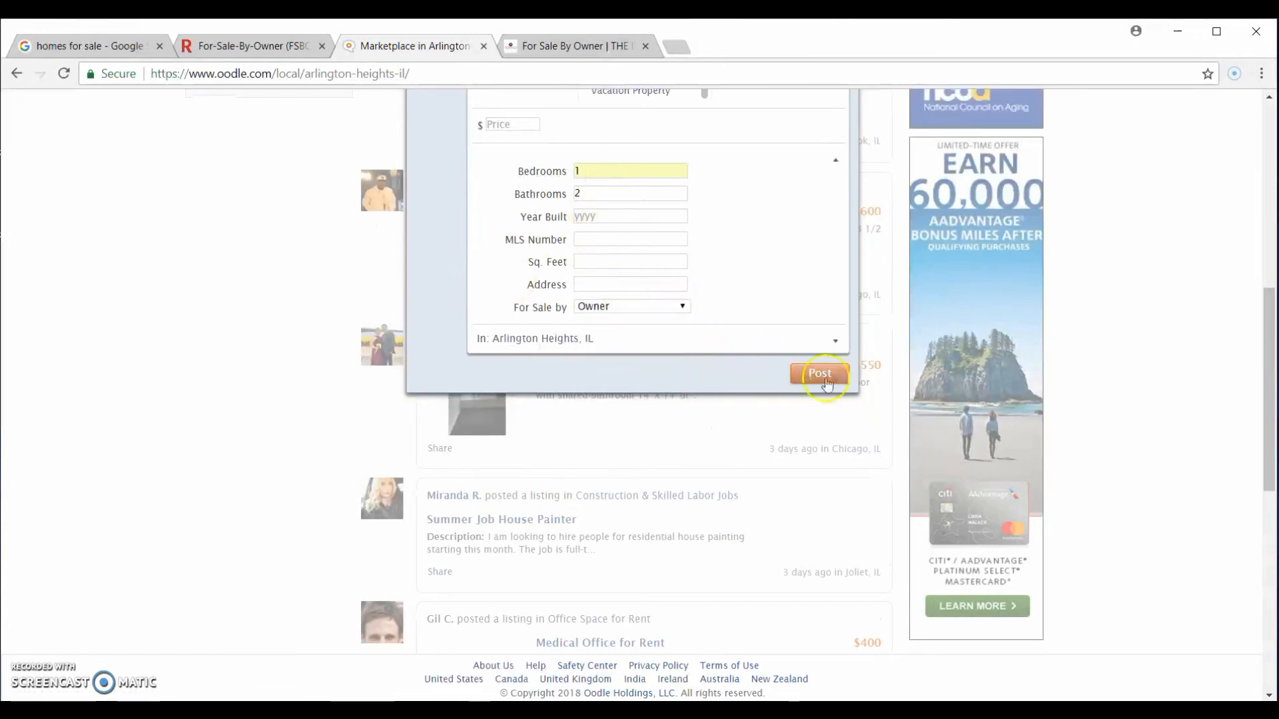
mouse_move(771, 391)
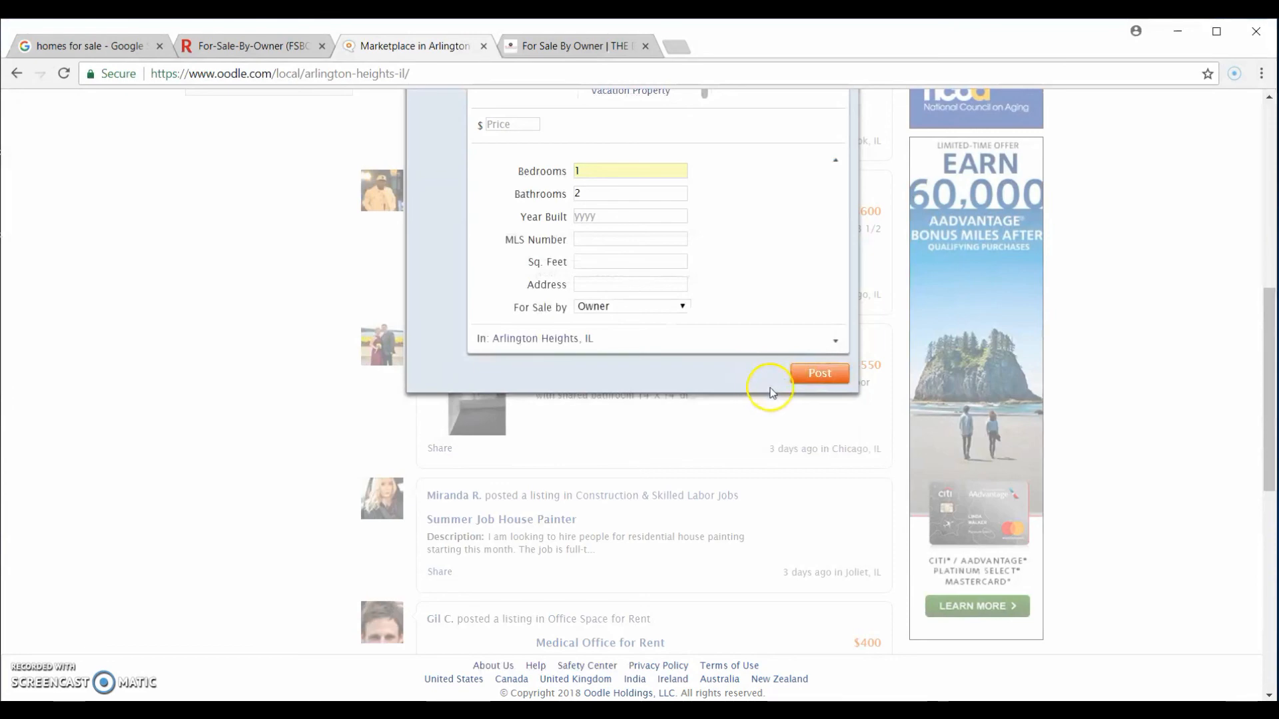
click(818, 373)
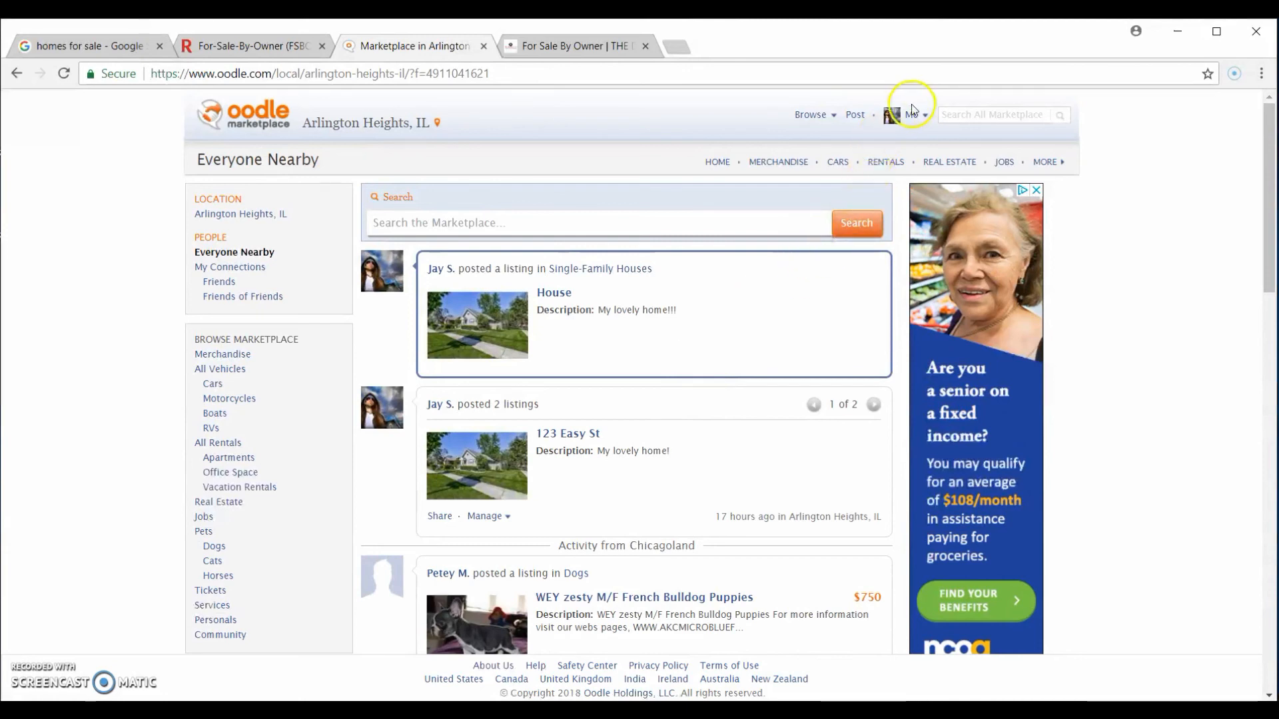
Step: Open the 123 Easy St listing from My Listings under the Me menu
click(911, 114)
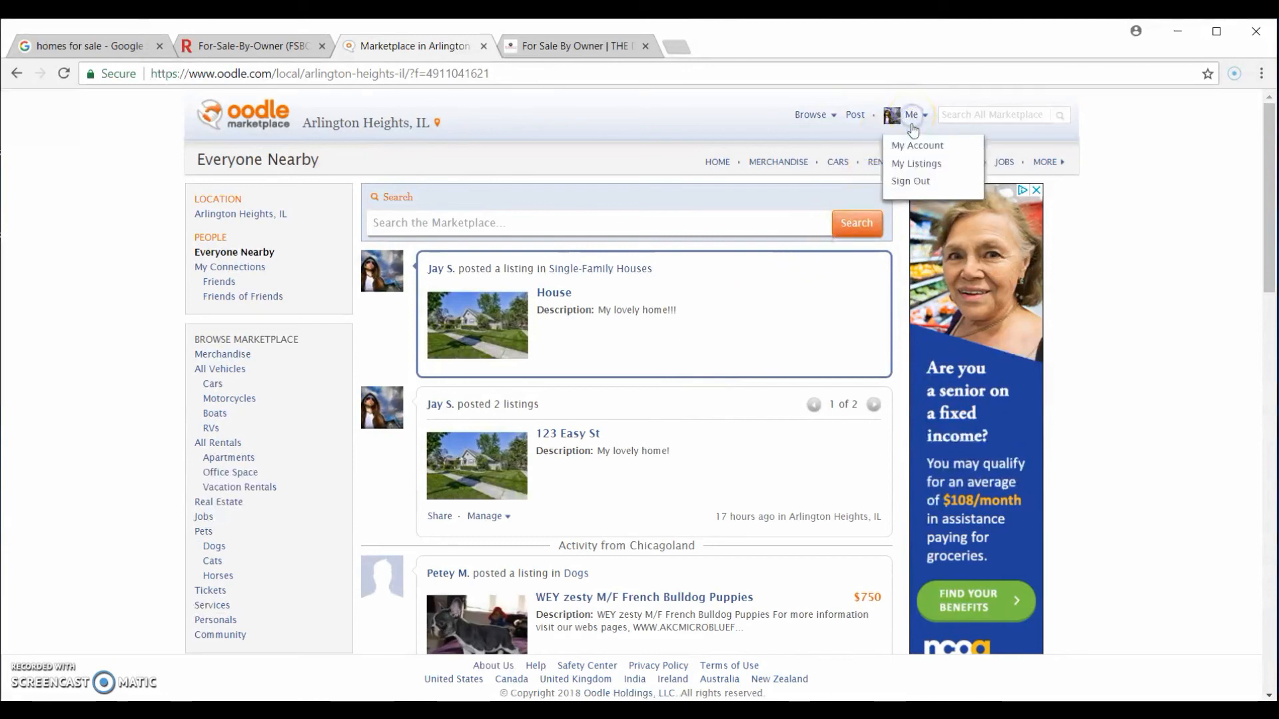
click(915, 163)
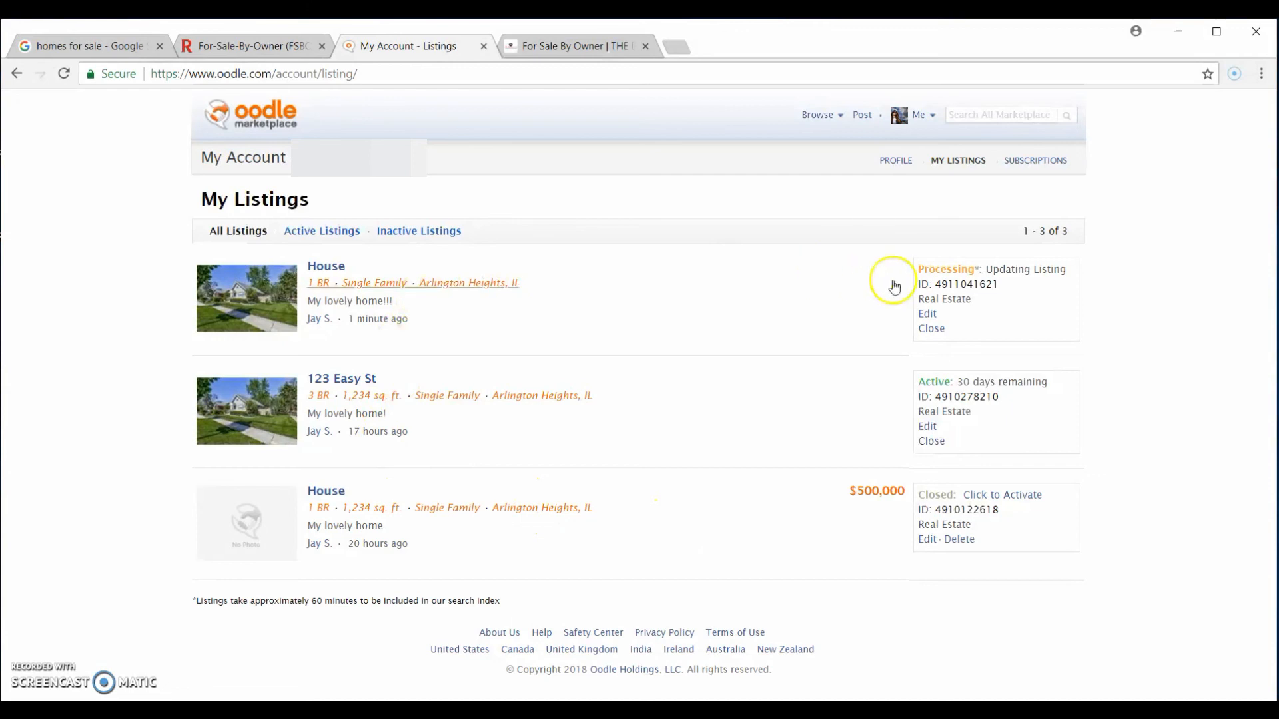
double_click(945, 269)
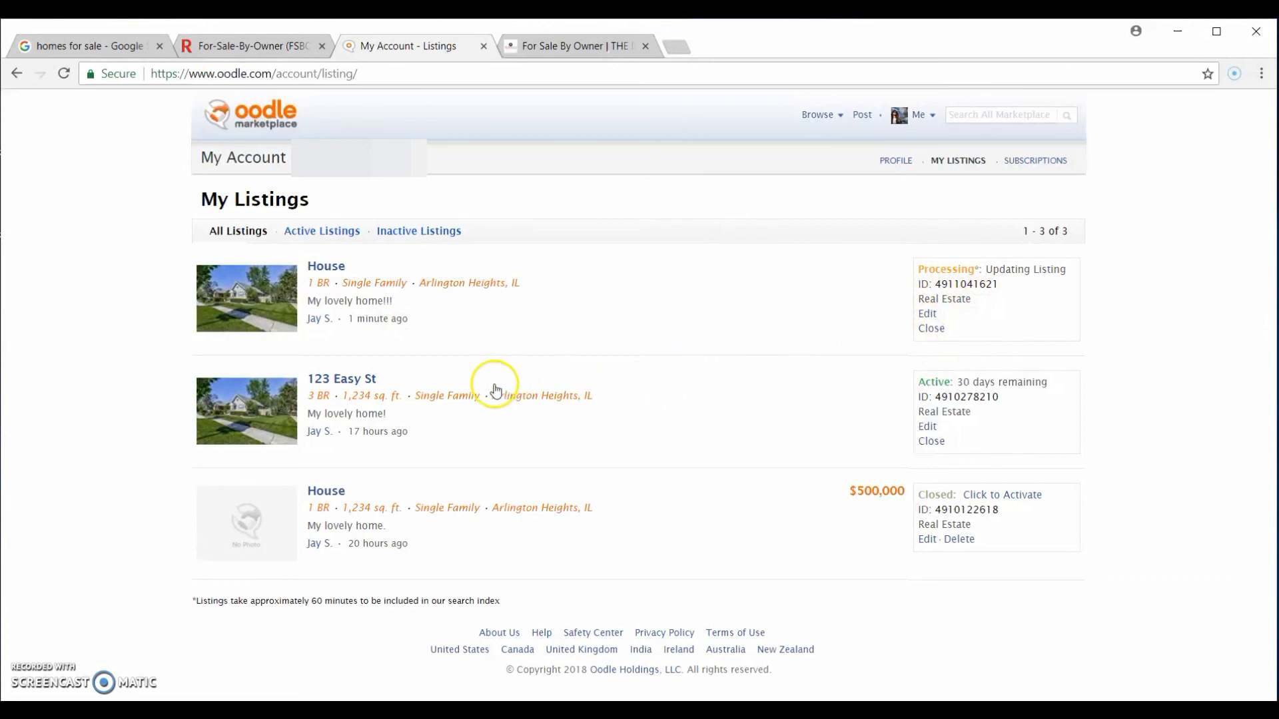
click(341, 378)
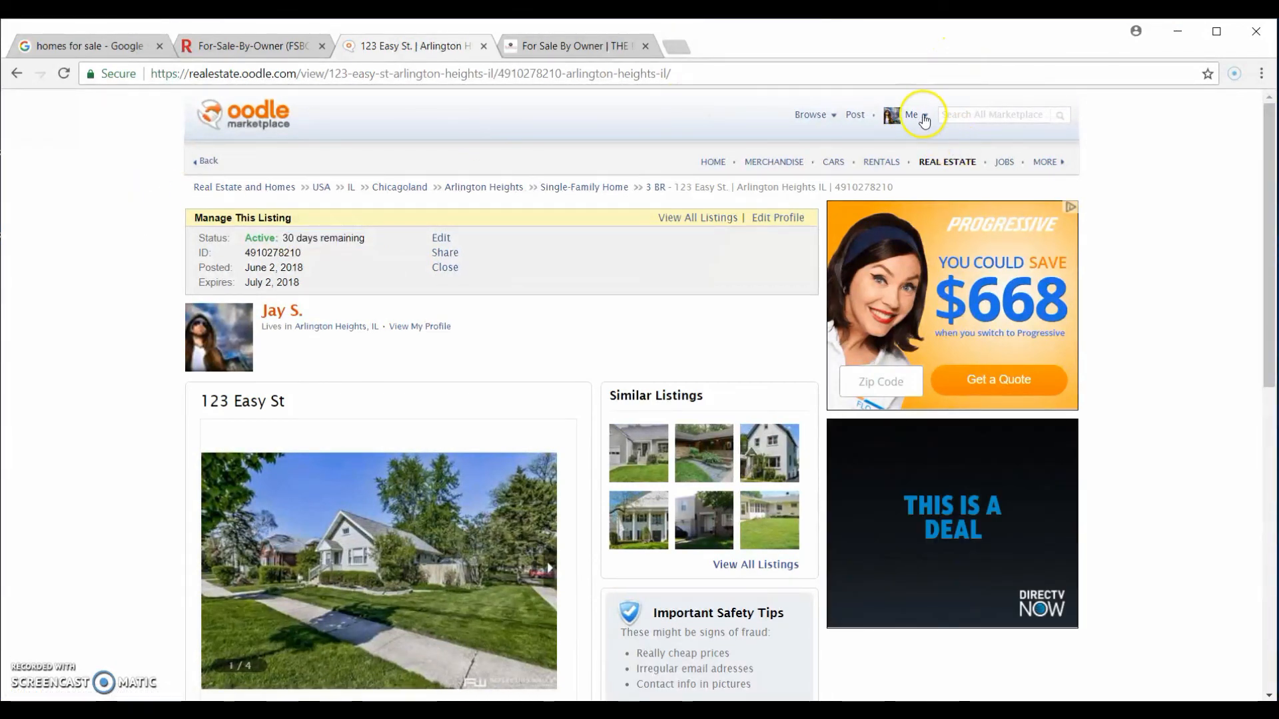
Step: Scroll down the page to the 'FSBOs on Redfin.com' section of Redfin's FSBO glossary
scroll(down, 3)
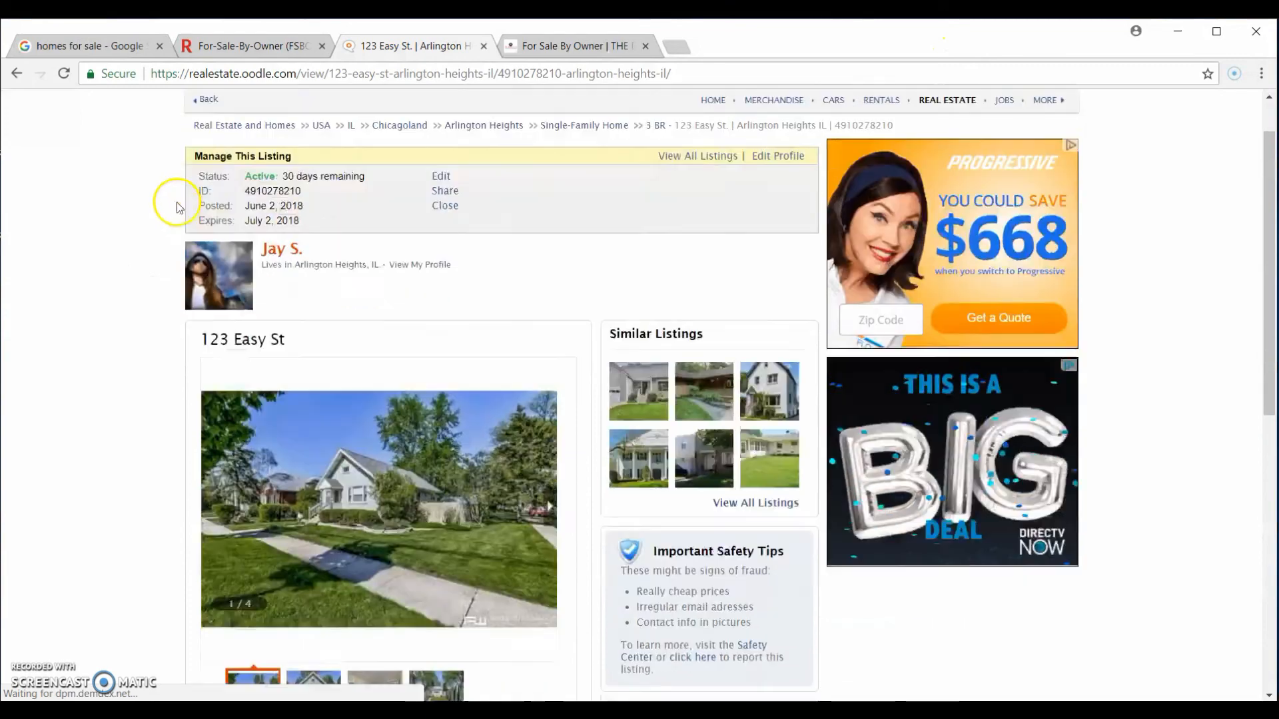
scroll(down, 3)
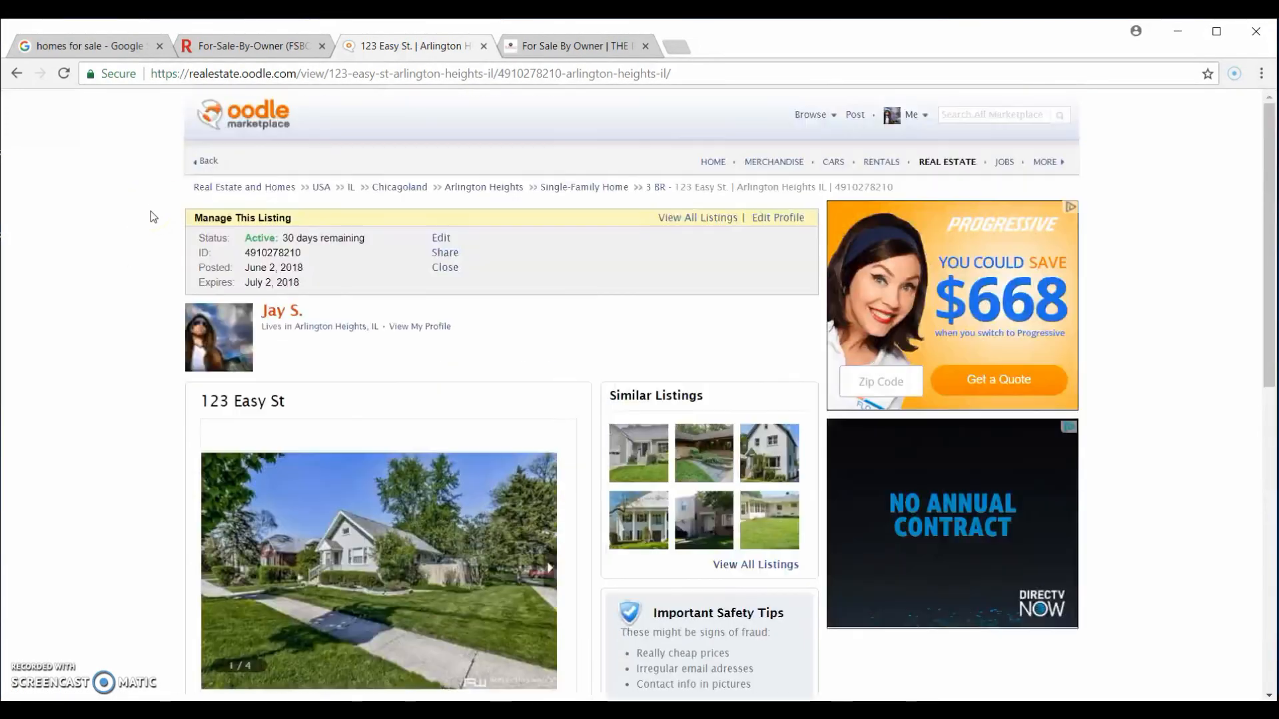
scroll(down, 3)
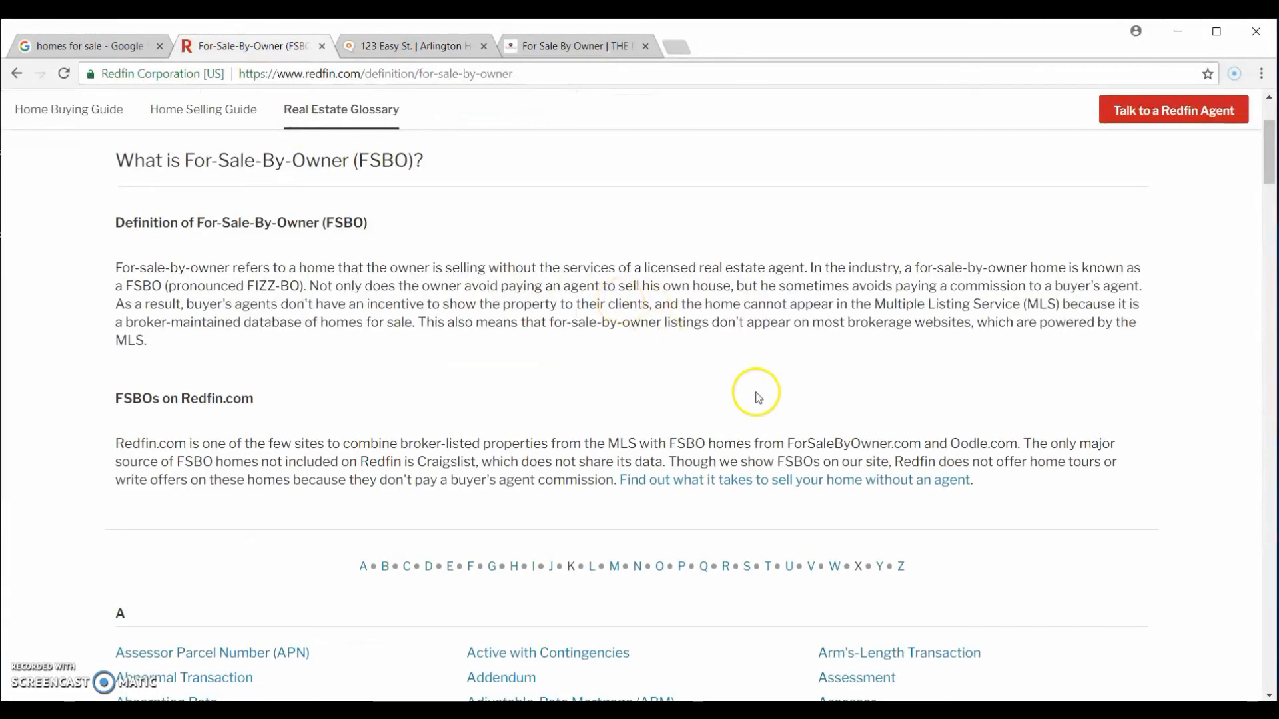
mouse_move(948, 443)
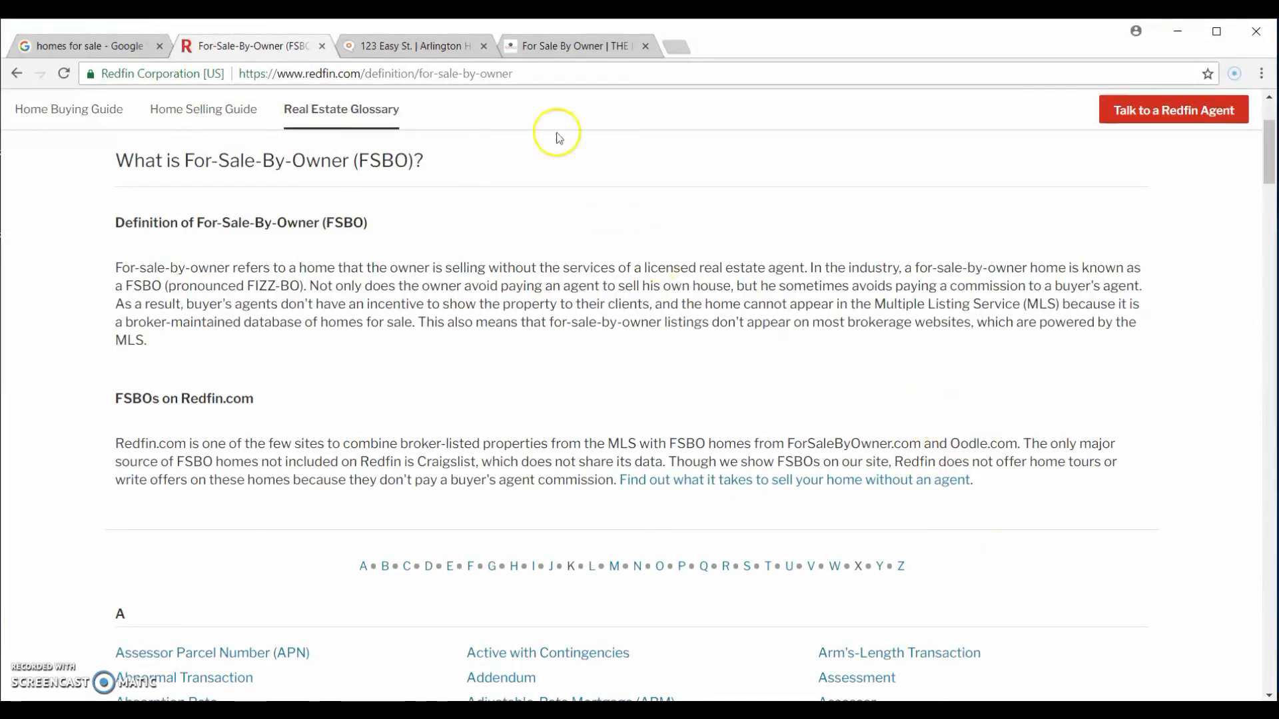
Step: Review the 123 Easy St listing: 3 BR, 2 BA, 1,234 sq ft, by owner
click(411, 46)
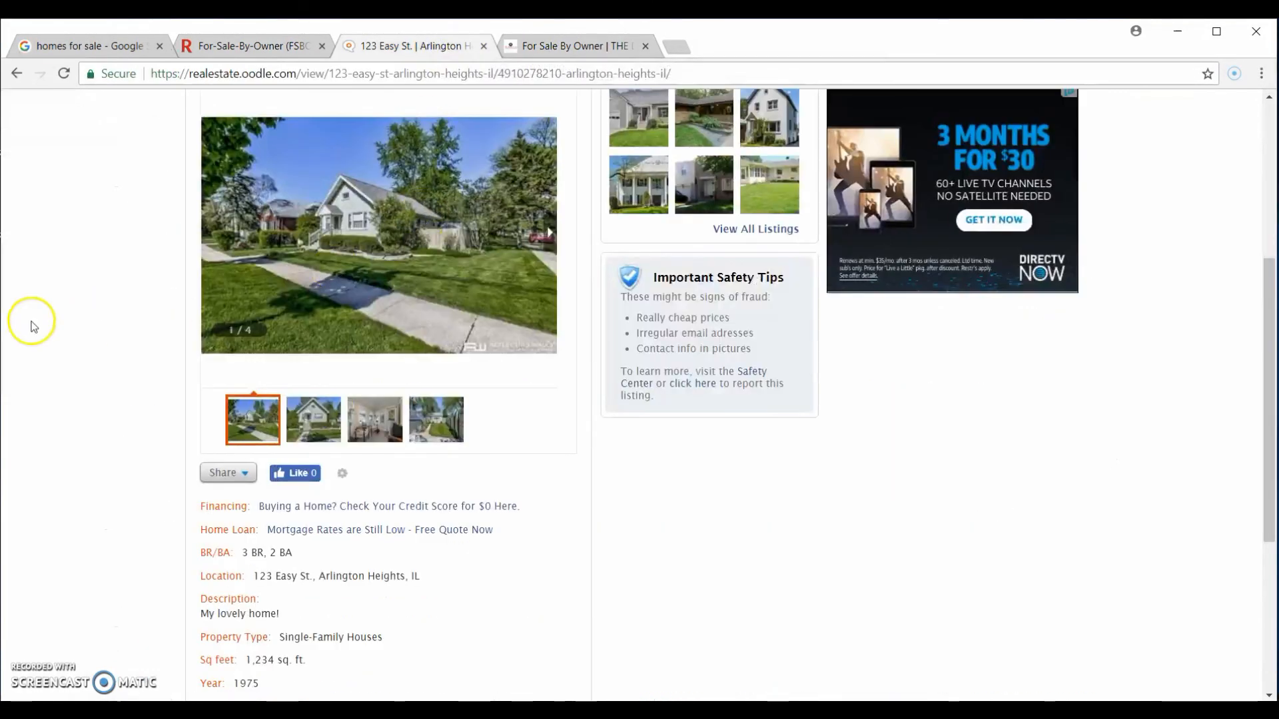
scroll(up, 3)
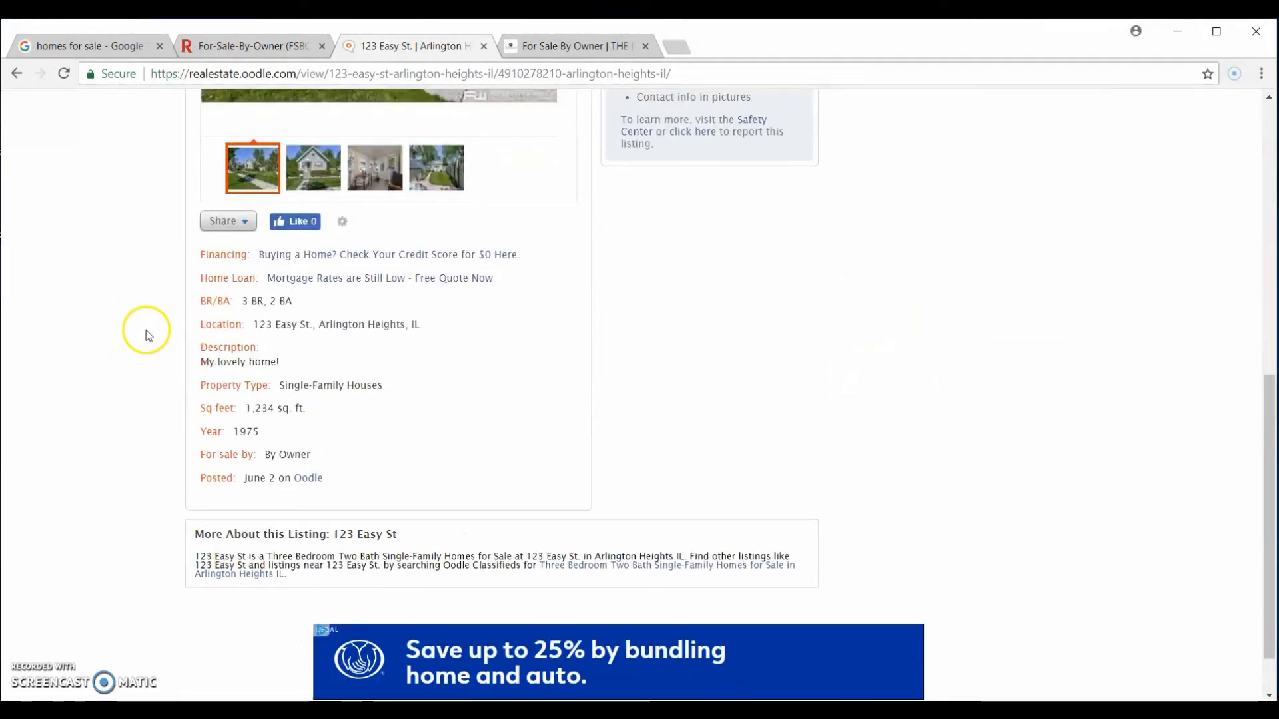
scroll(down, 3)
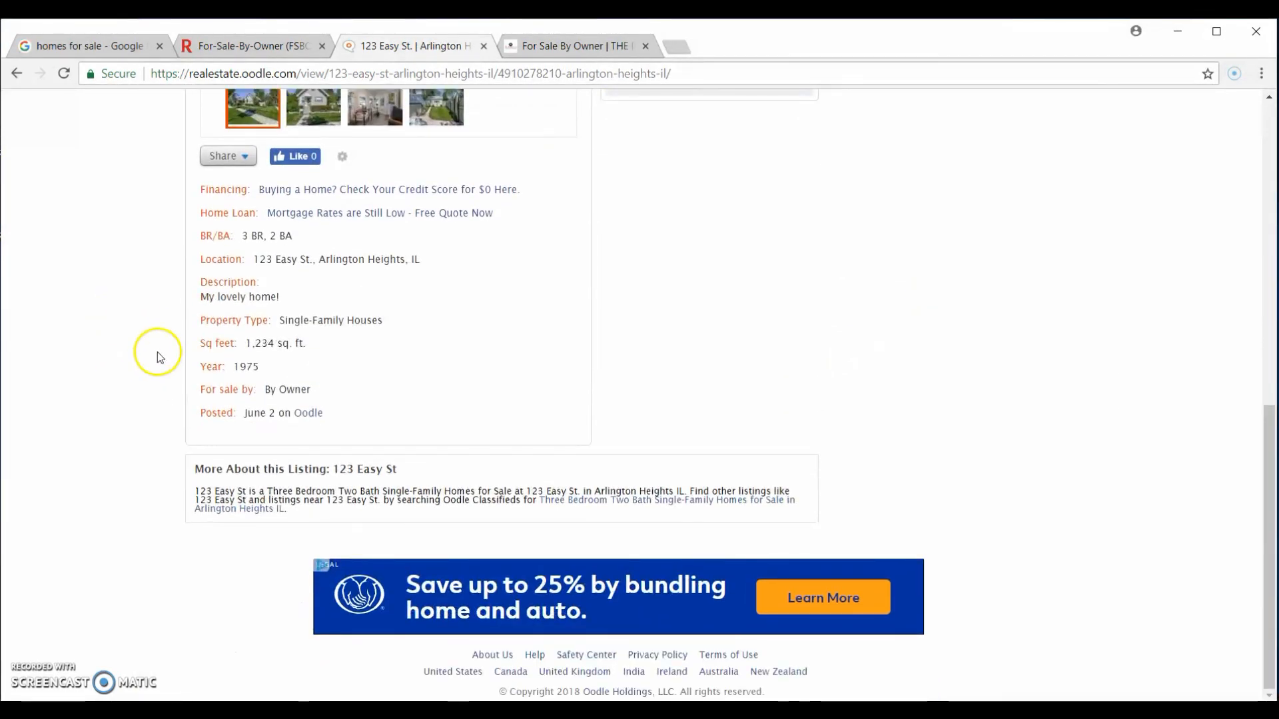
scroll(up, 3)
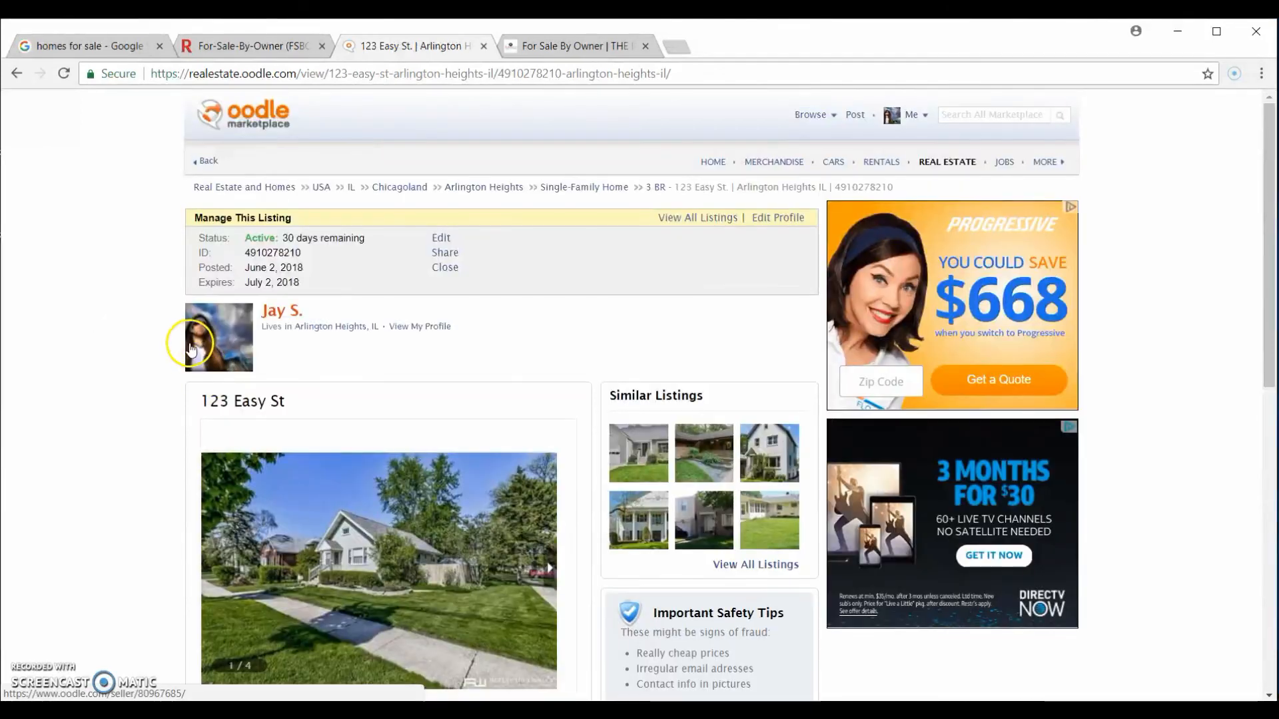
mouse_move(676, 276)
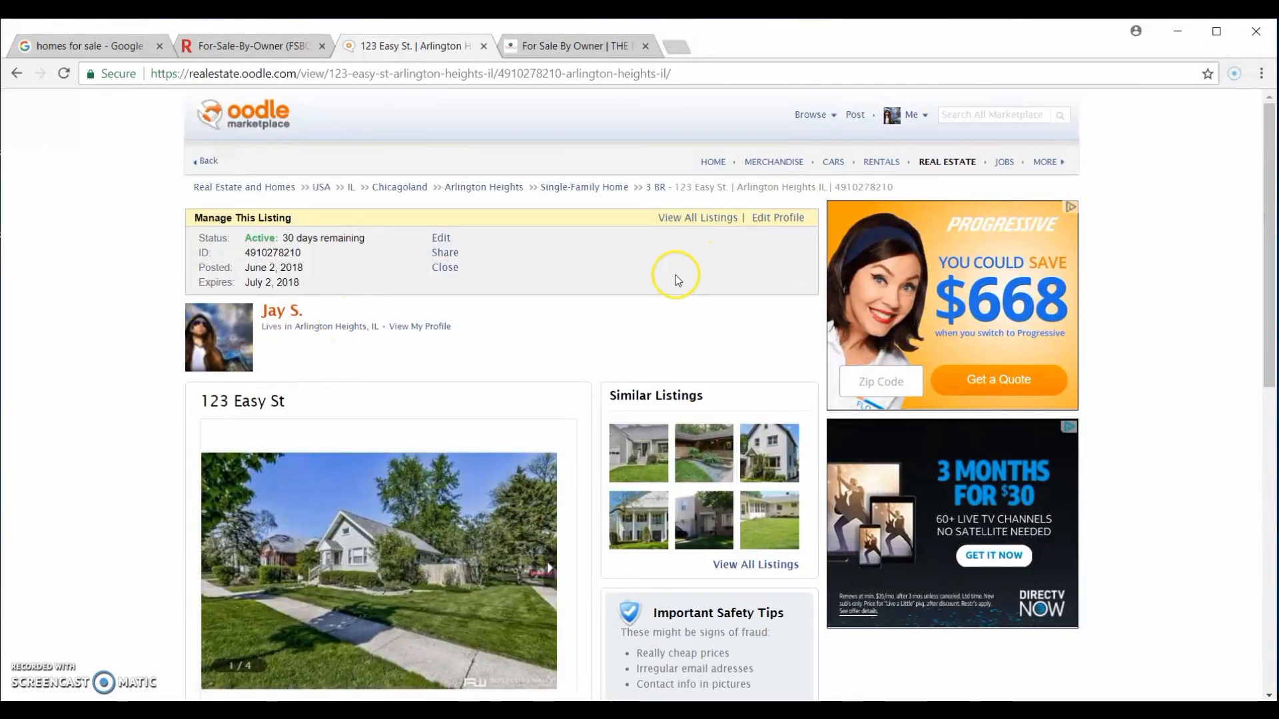
mouse_move(393, 463)
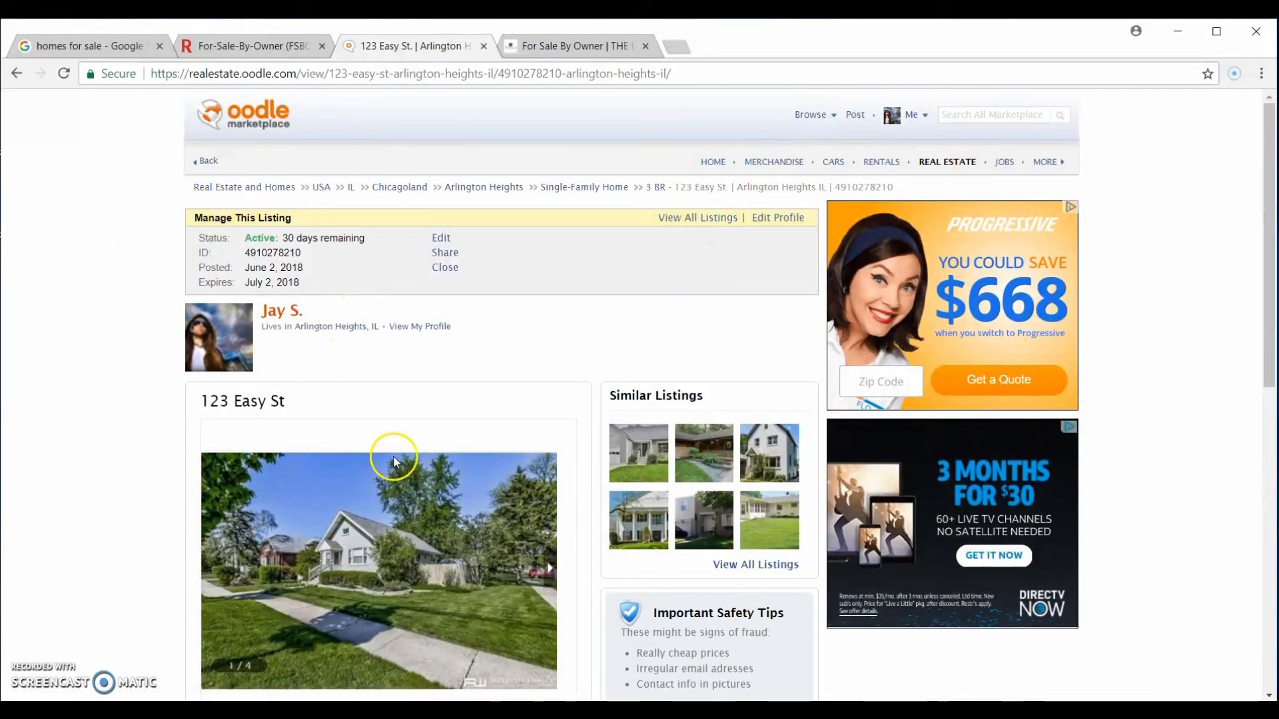
scroll(down, 3)
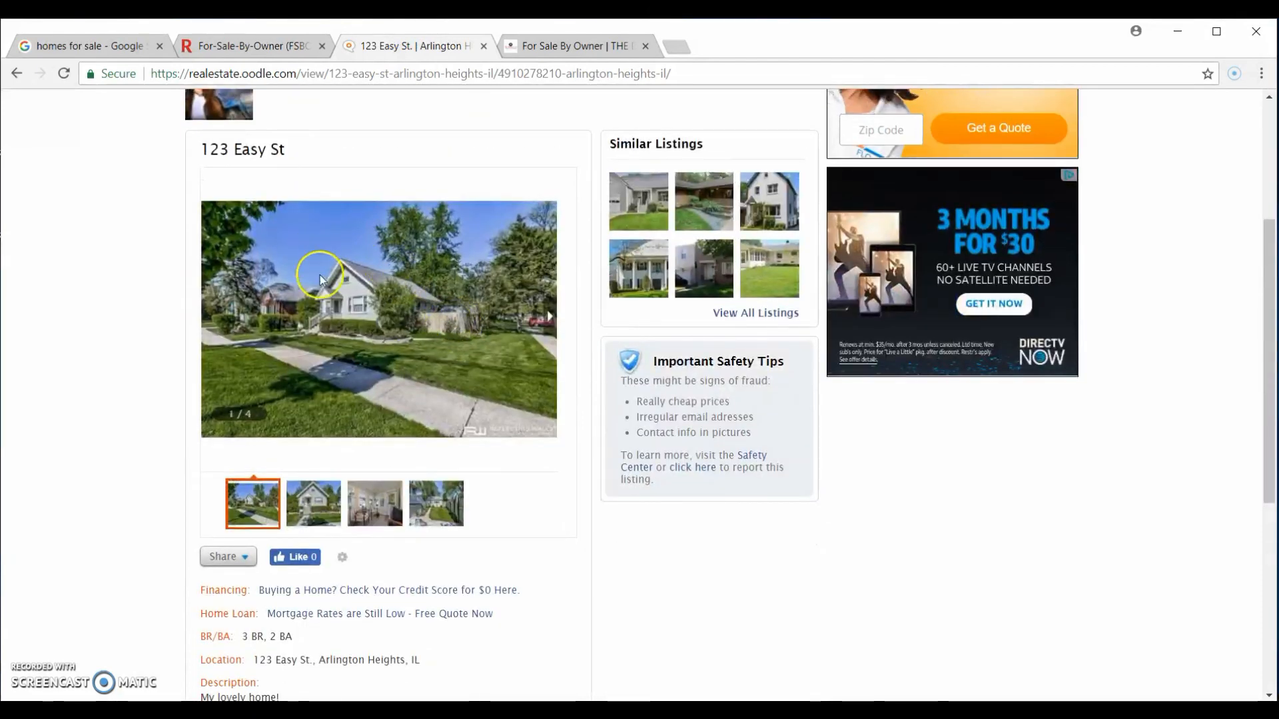
mouse_move(163, 272)
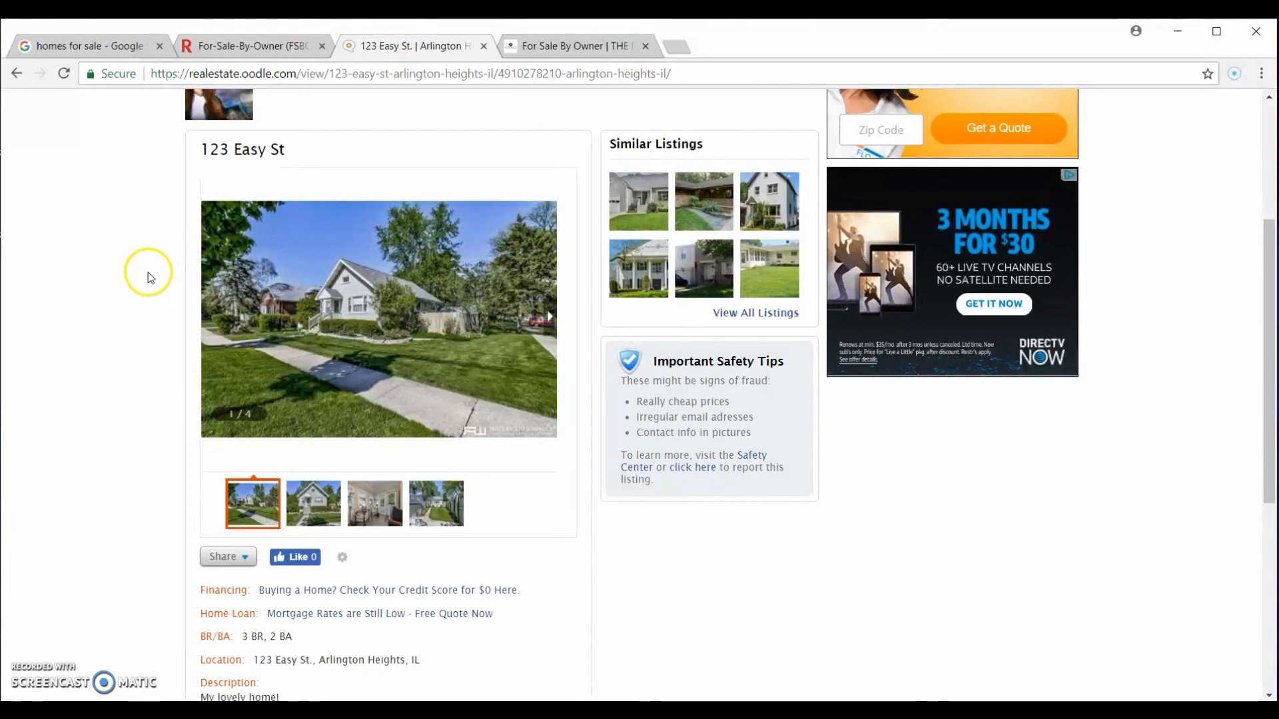
mouse_move(135, 280)
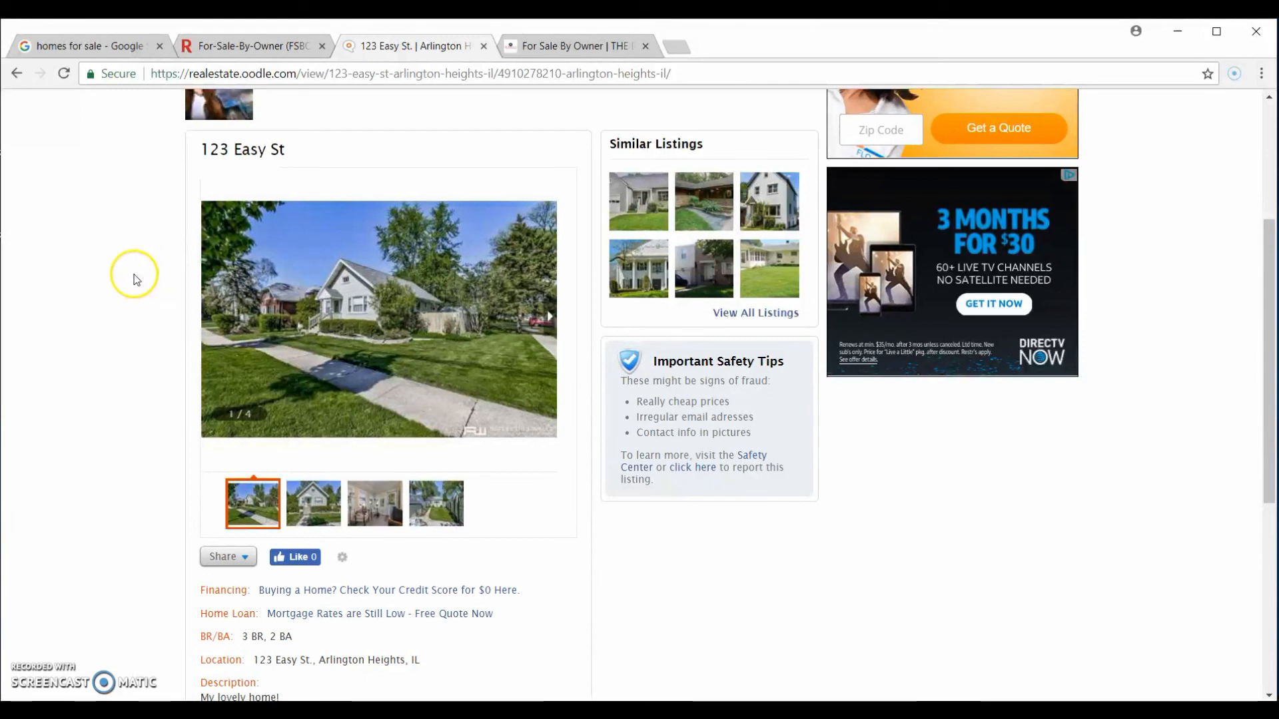
mouse_move(463, 120)
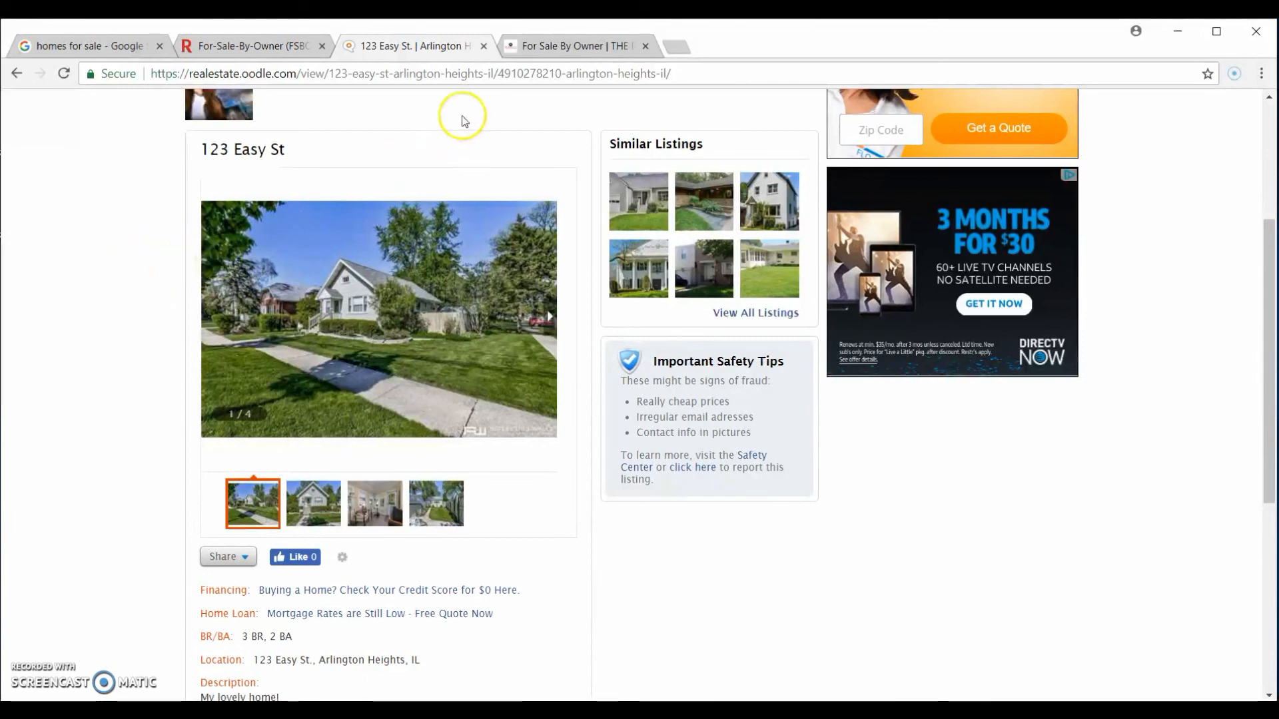
mouse_move(127, 378)
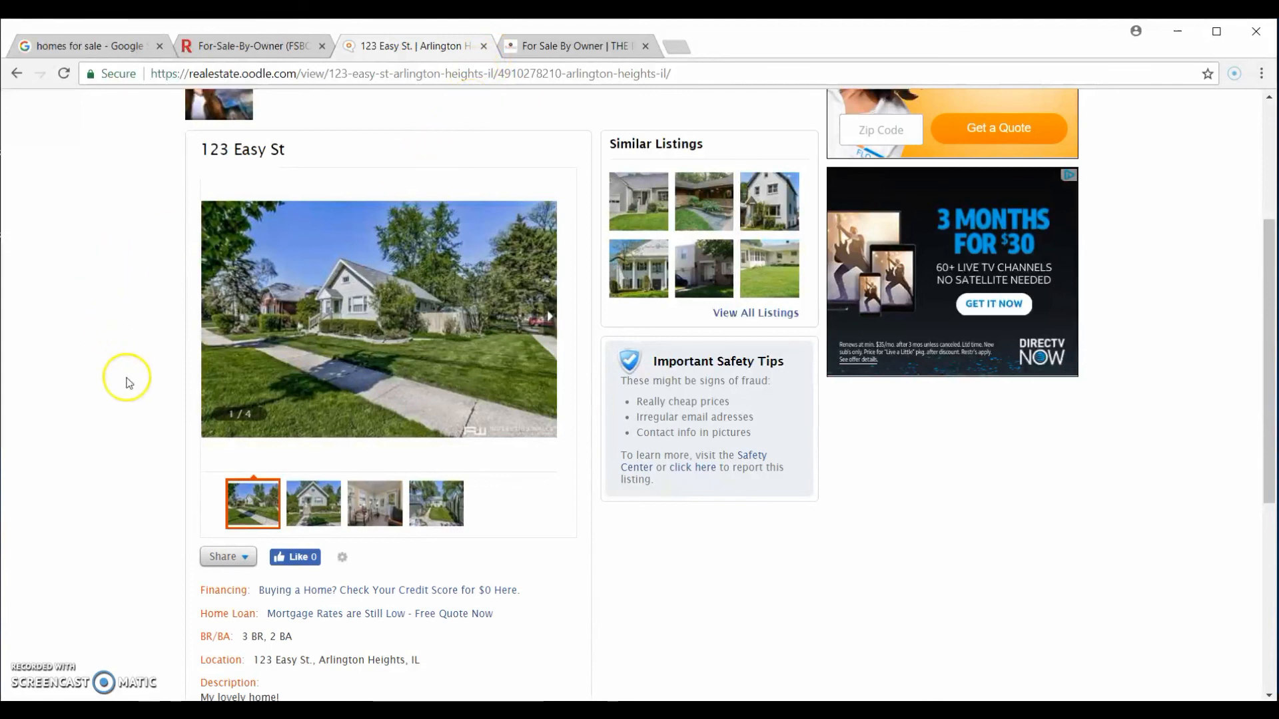
mouse_move(137, 412)
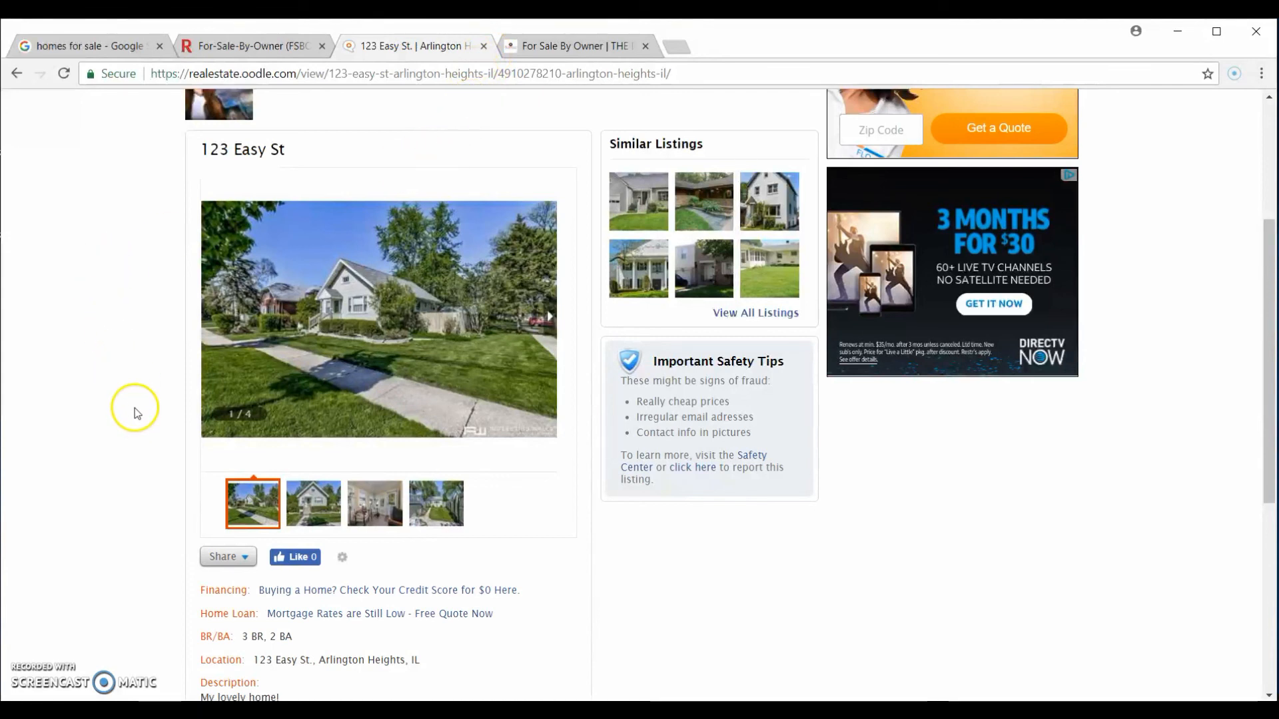
mouse_move(137, 383)
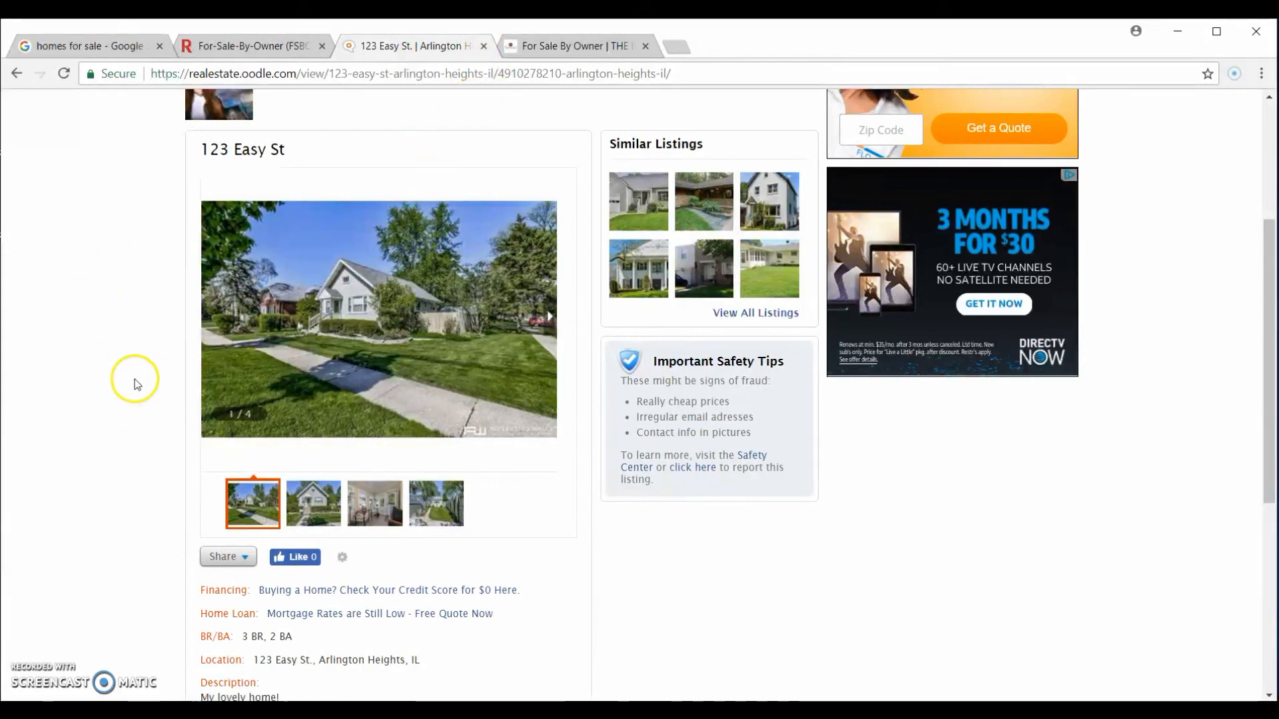
mouse_move(161, 466)
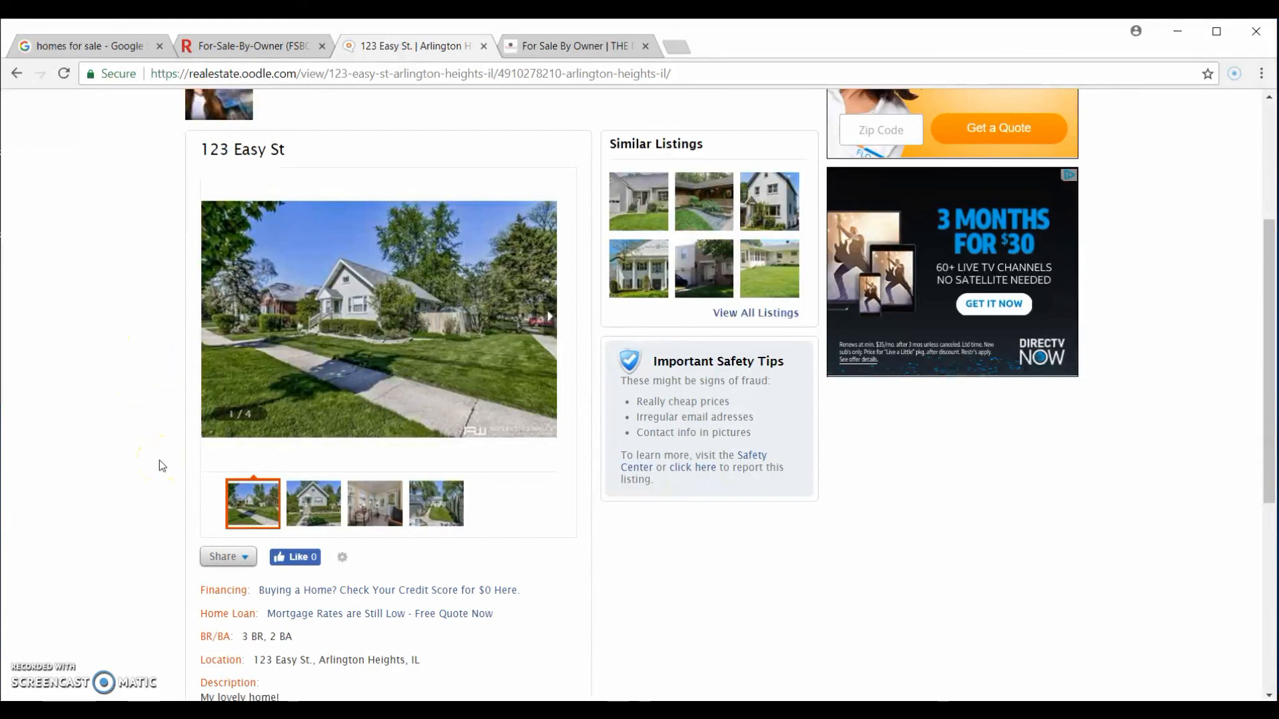
mouse_move(171, 448)
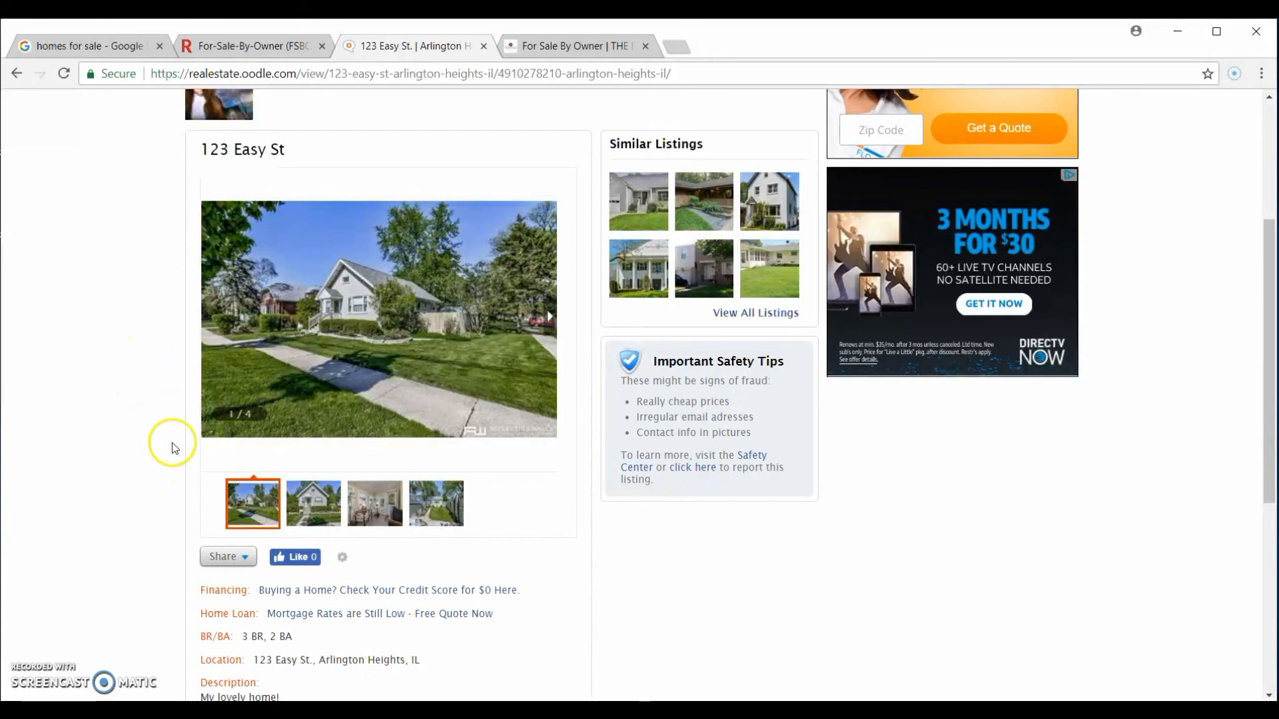